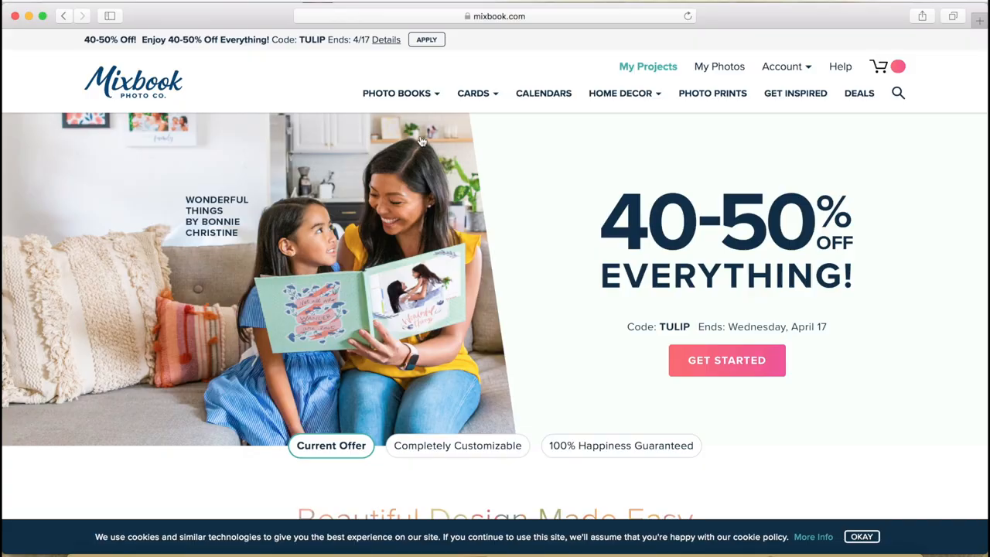
Scroll the home page to show Everyday, Family, Wedding and Travel photo book categories
{"action": "scroll", "scroll_direction": "down", "scroll_amount": 3}
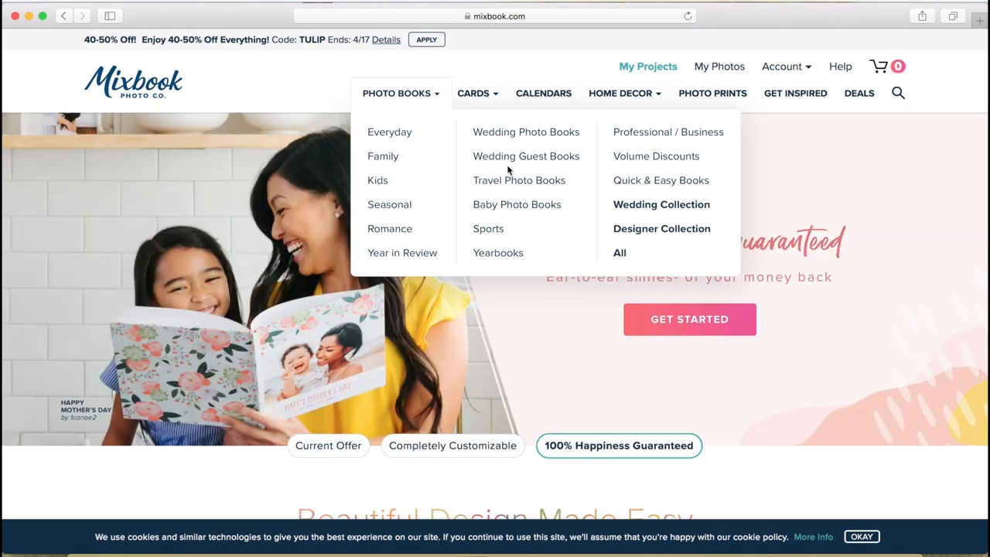
{"action": "mouse_move", "coordinate": [524, 184]}
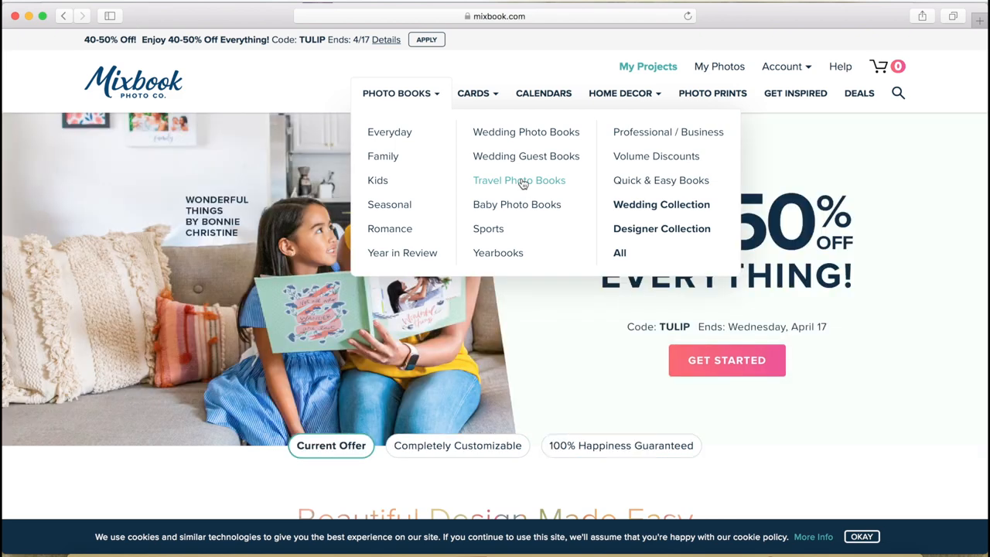
Open Travel Photo Books and scroll through its 49 travel themes
{"action": "left_click", "coordinate": [518, 180]}
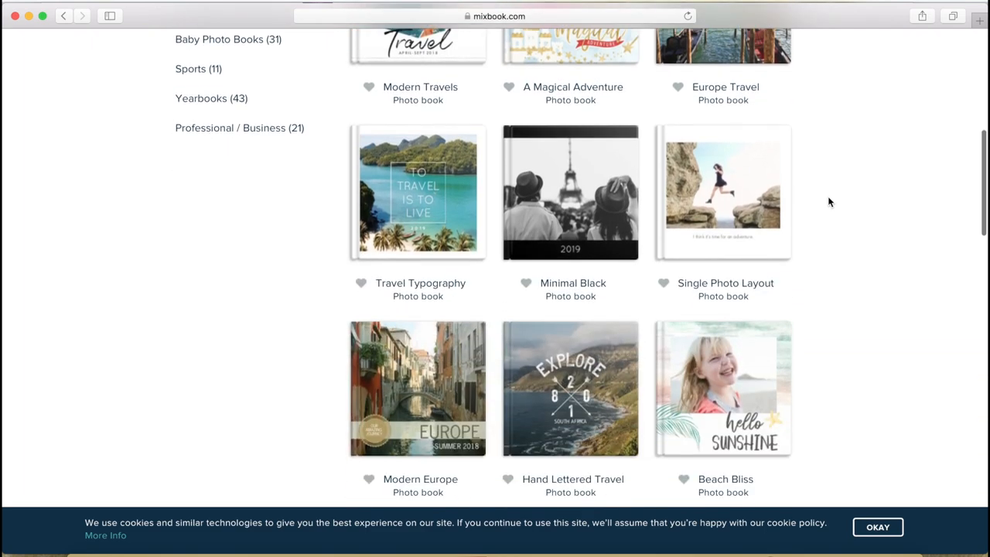
{"action": "scroll", "scroll_direction": "down", "scroll_amount": 3}
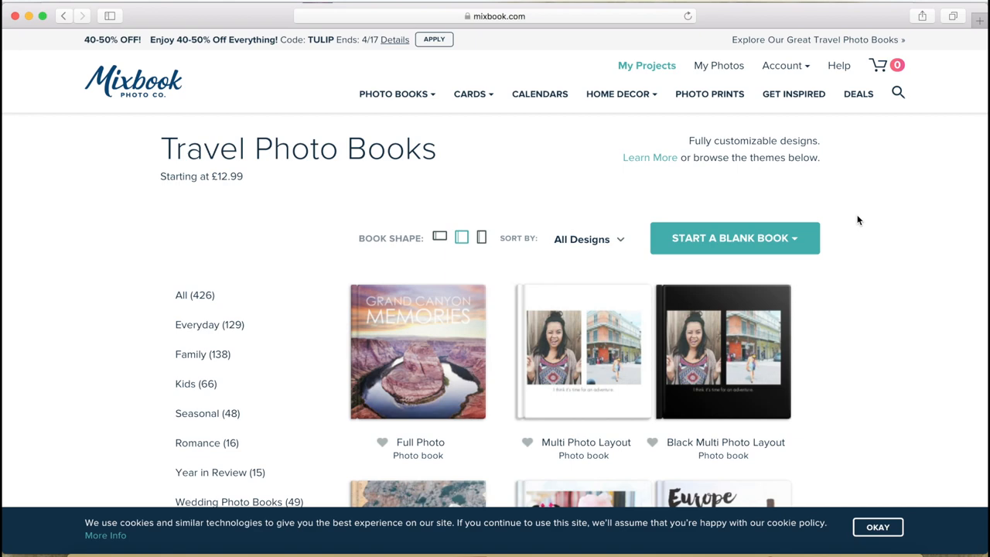
{"action": "scroll", "scroll_direction": "down", "scroll_amount": 3}
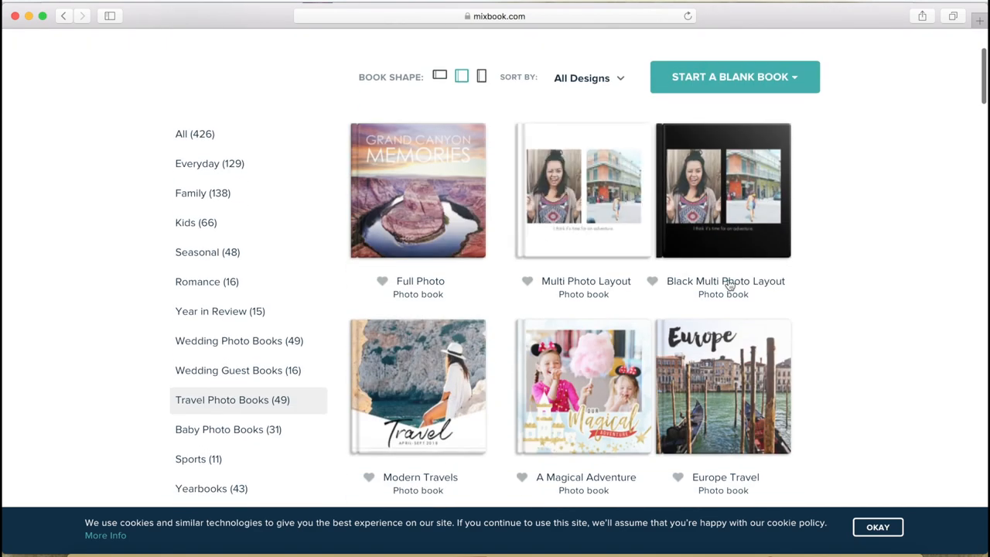
{"action": "scroll", "scroll_direction": "down", "scroll_amount": 3}
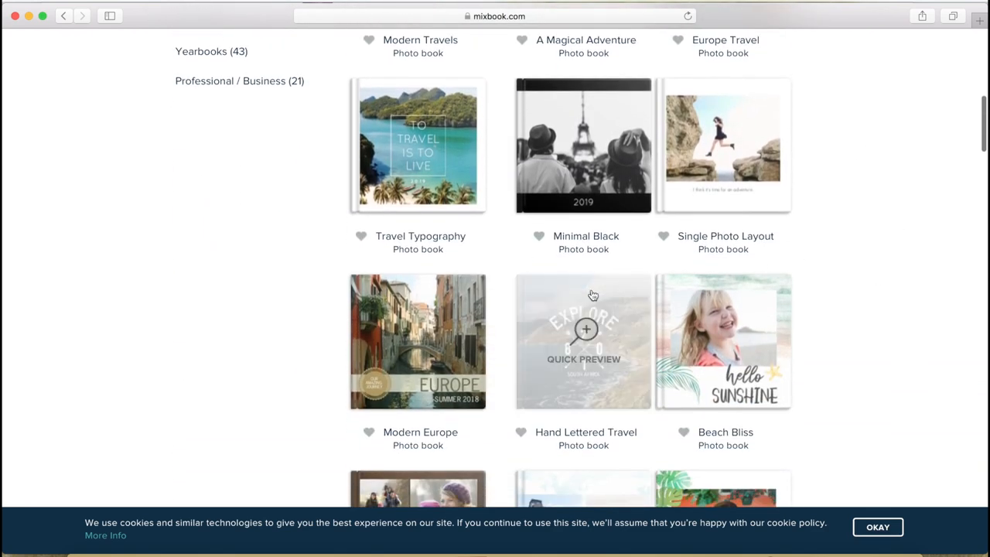
{"action": "scroll", "scroll_direction": "down", "scroll_amount": 3}
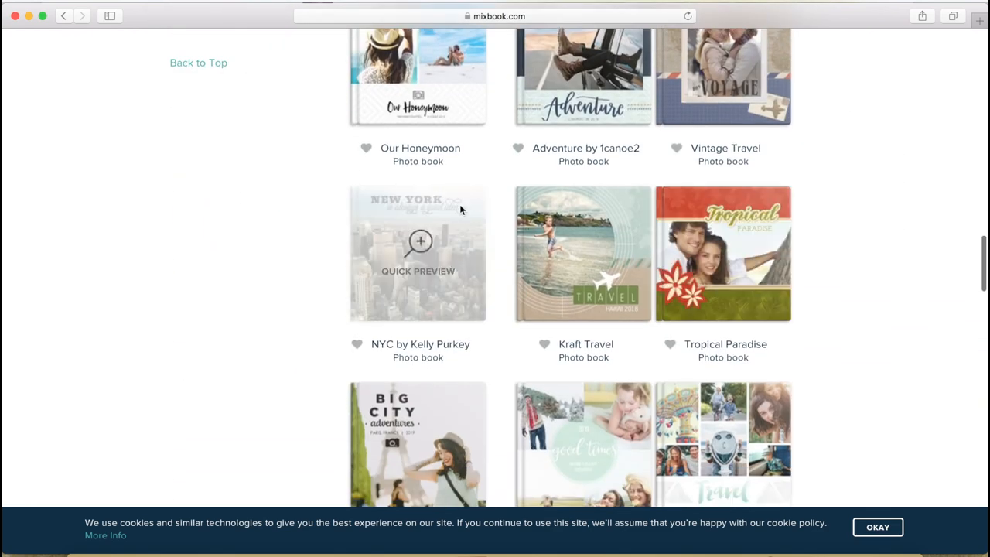
Preview NYC by Kelly Purkey (from £12.99), close it, and scroll further down the themes
{"action": "left_click", "coordinate": [418, 242]}
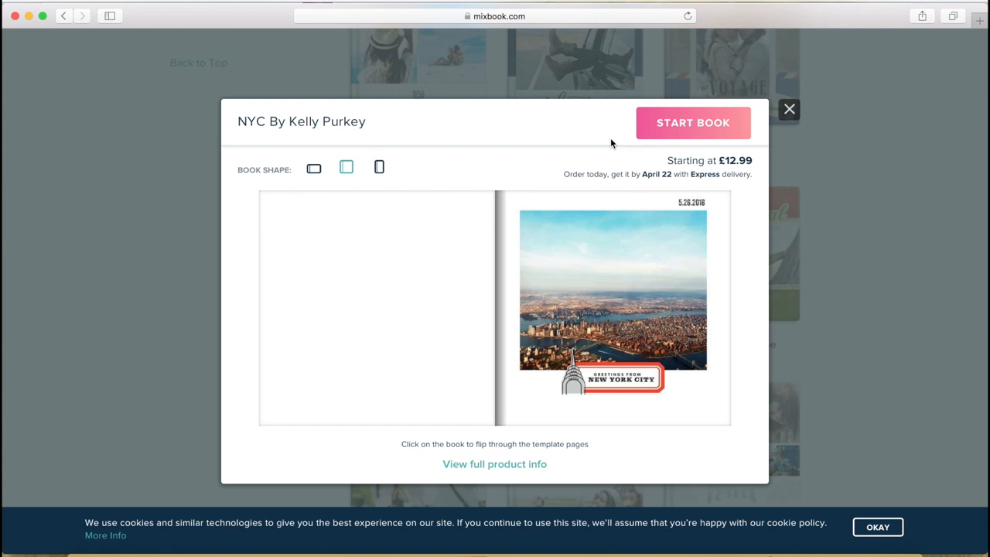
{"action": "mouse_move", "coordinate": [659, 214]}
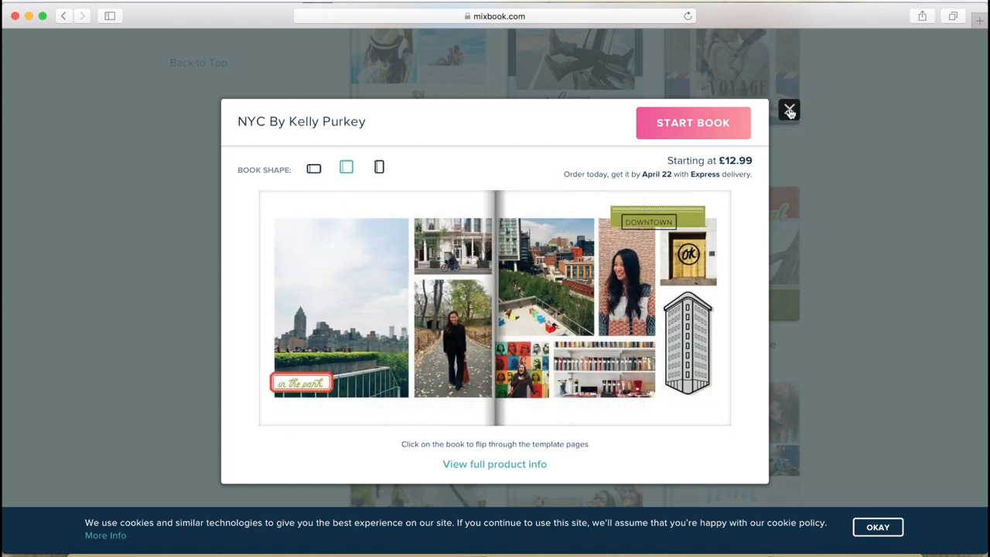
{"action": "mouse_move", "coordinate": [379, 167]}
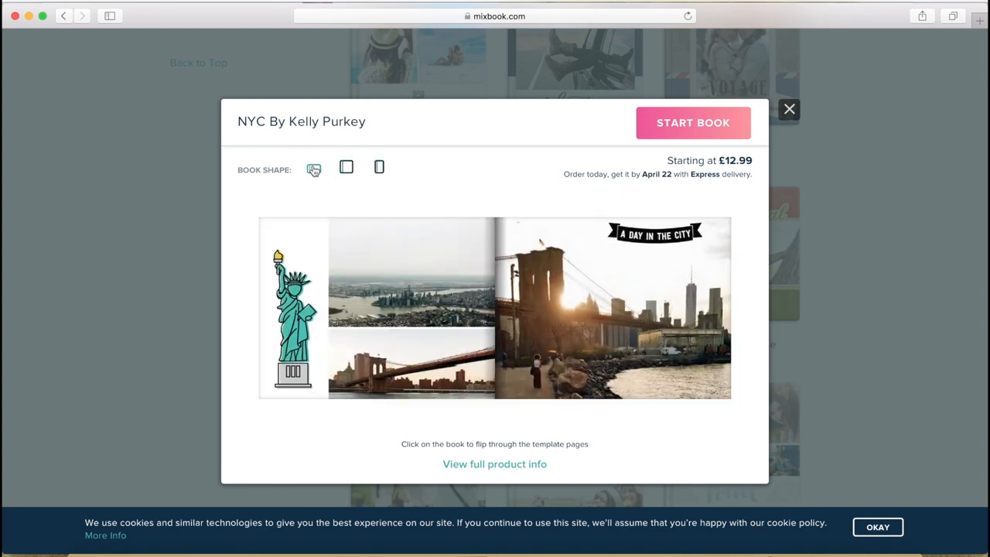
{"action": "left_click", "coordinate": [789, 108]}
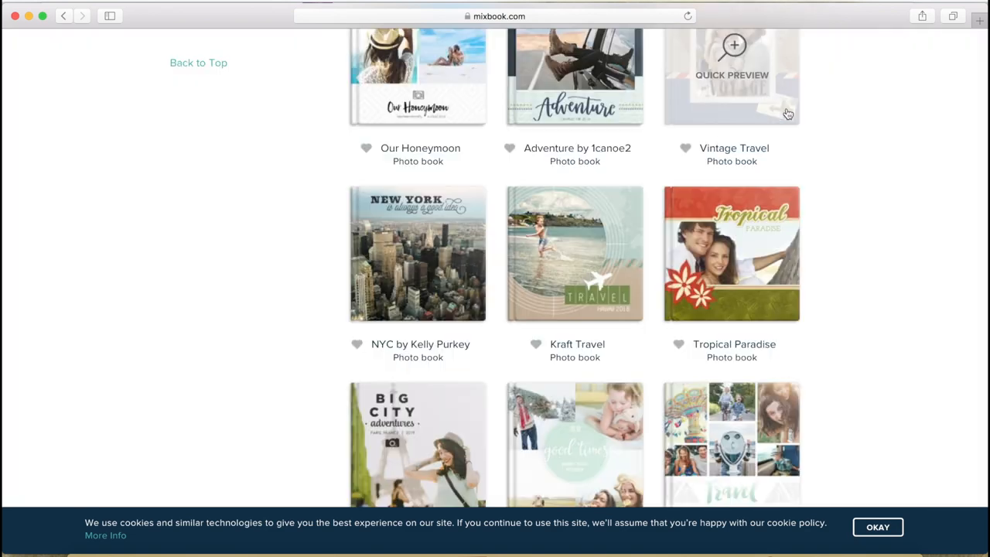
{"action": "scroll", "scroll_direction": "down", "scroll_amount": 3}
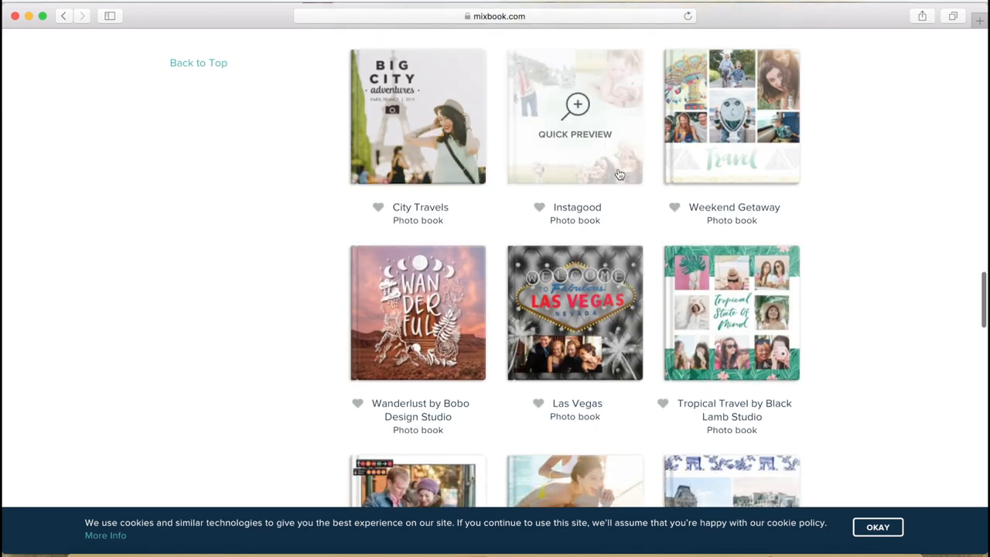
{"action": "scroll", "scroll_direction": "down", "scroll_amount": 3}
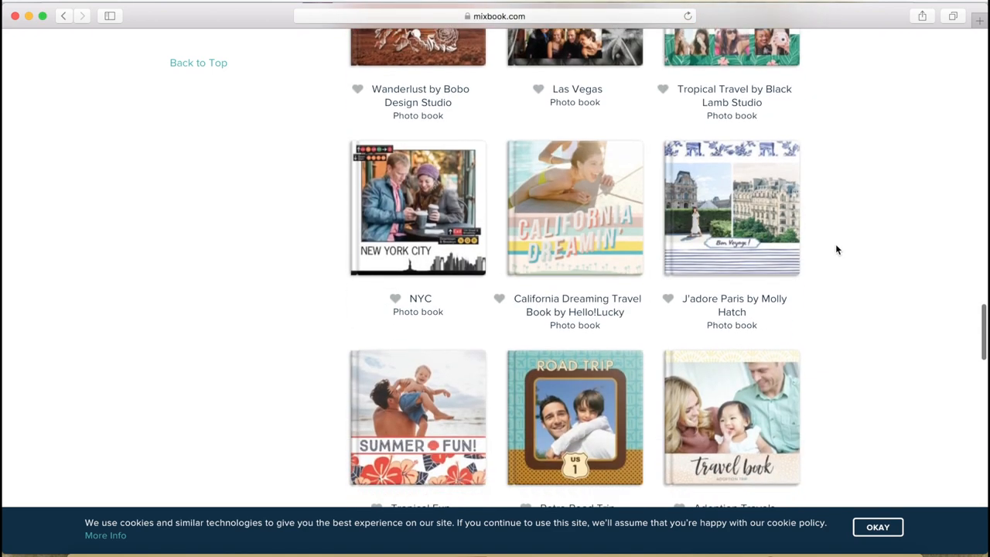
{"action": "mouse_move", "coordinate": [429, 209]}
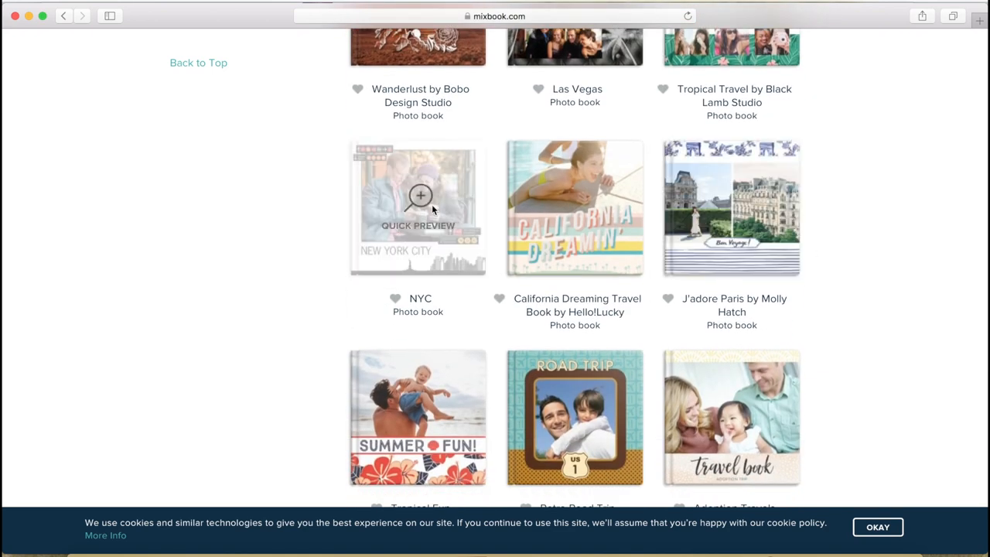
Quick-preview the NYC theme and flip through spreads to the Broadway show pages
{"action": "left_click", "coordinate": [418, 197]}
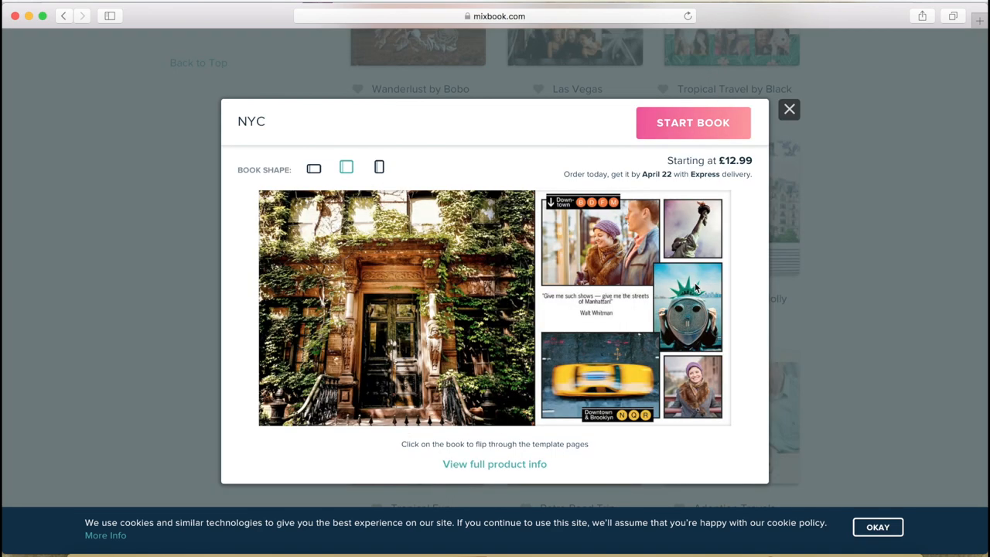
{"action": "left_click", "coordinate": [694, 288]}
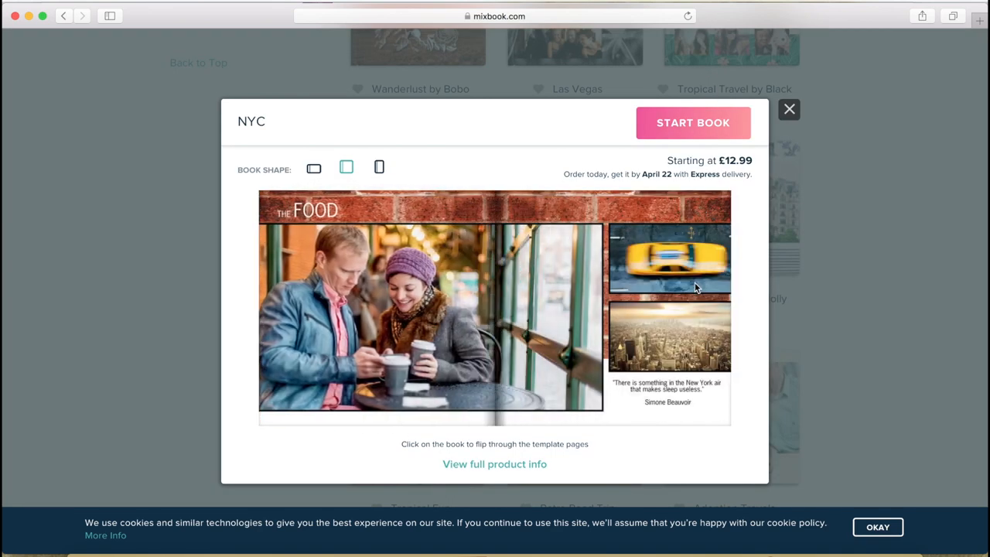
{"action": "left_click", "coordinate": [695, 285]}
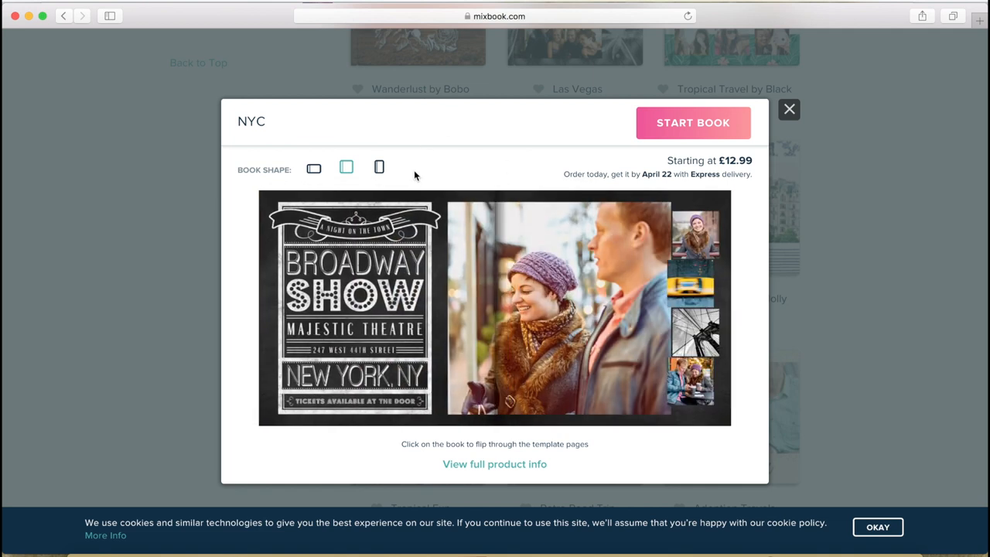
{"action": "mouse_move", "coordinate": [461, 350]}
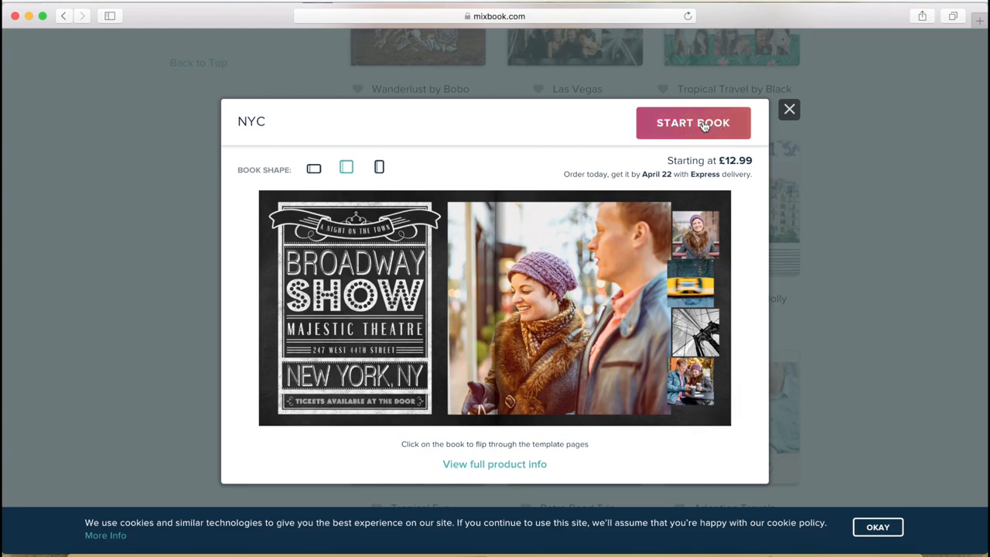
Start a book from the NYC preview, opening the editor's Add Photos prompt
{"action": "left_click", "coordinate": [693, 122]}
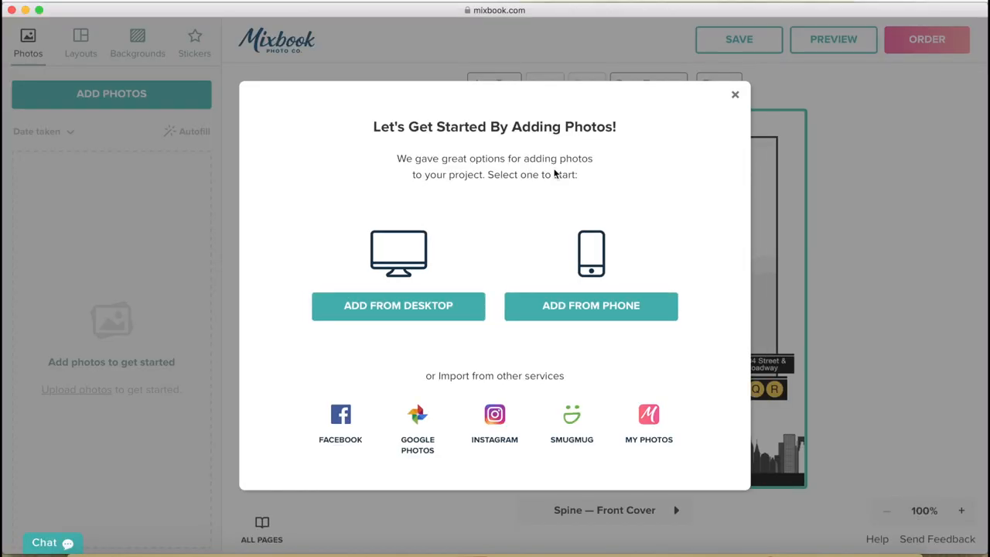
{"action": "mouse_move", "coordinate": [386, 307]}
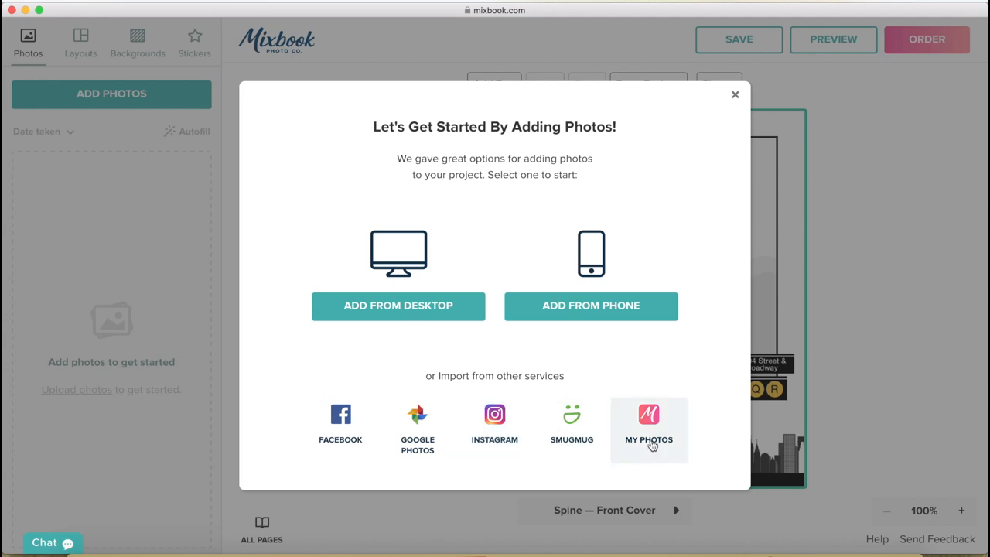
{"action": "mouse_move", "coordinate": [656, 432]}
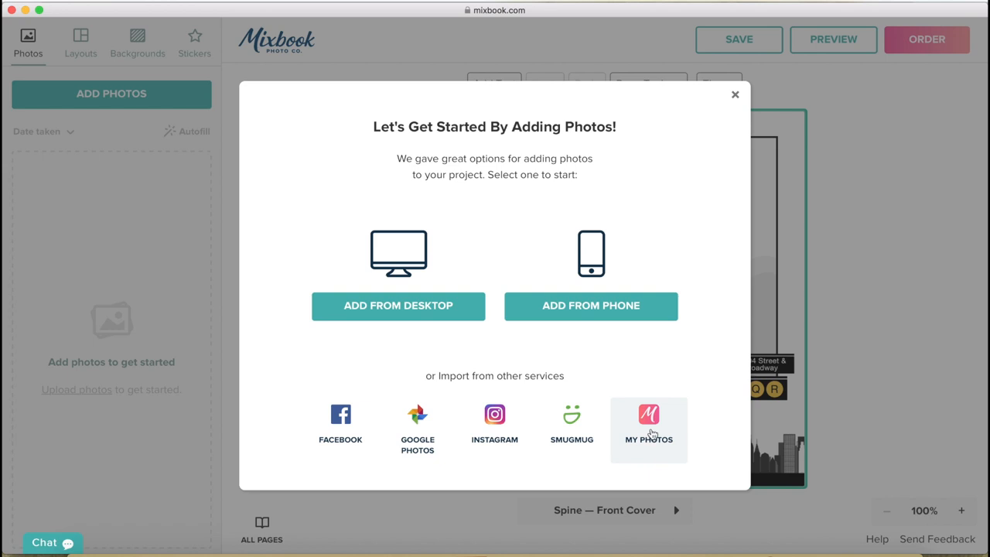
Select New York photos from the My Photos library and add them to the project
{"action": "left_click", "coordinate": [648, 429]}
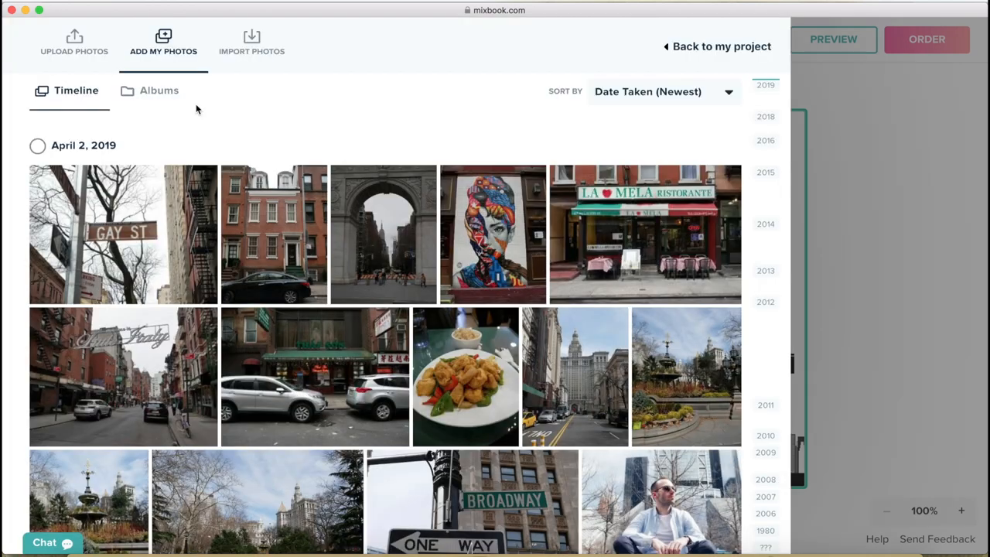
{"action": "mouse_move", "coordinate": [89, 105]}
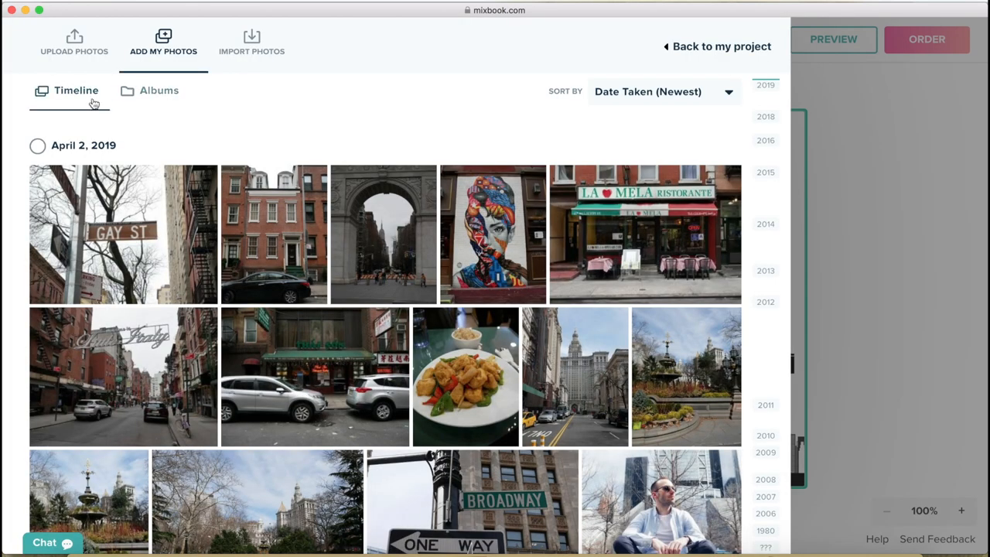
{"action": "mouse_move", "coordinate": [173, 120]}
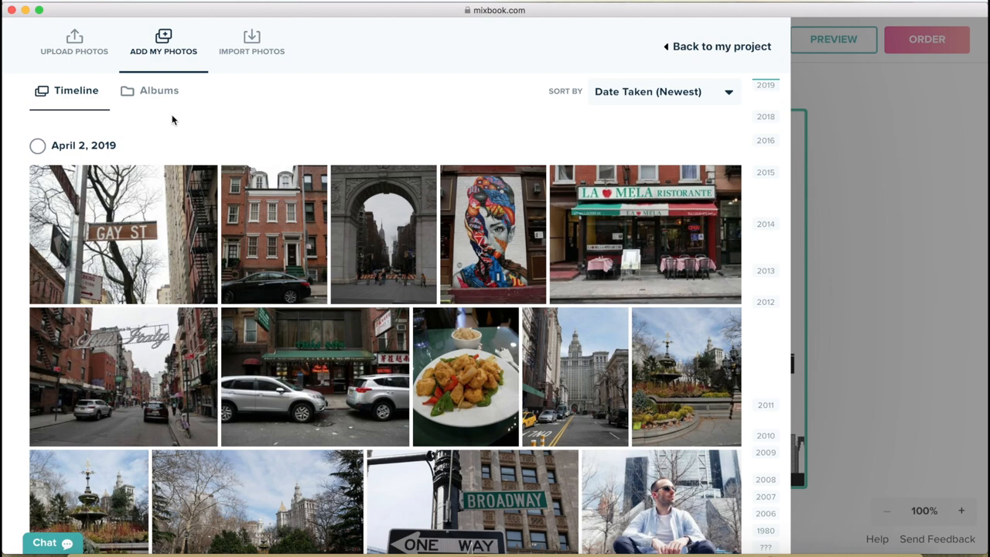
{"action": "mouse_move", "coordinate": [177, 161]}
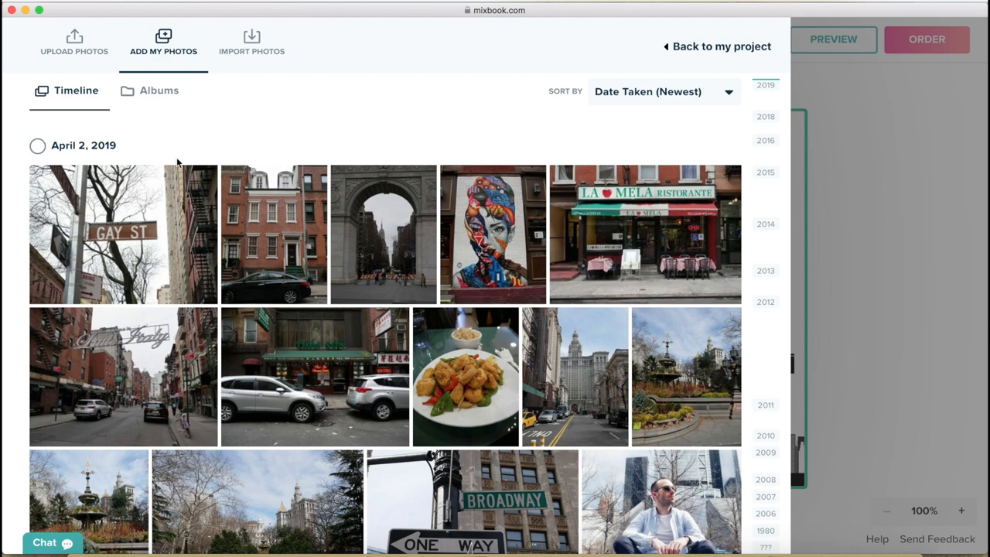
{"action": "scroll", "scroll_direction": "down", "scroll_amount": 3}
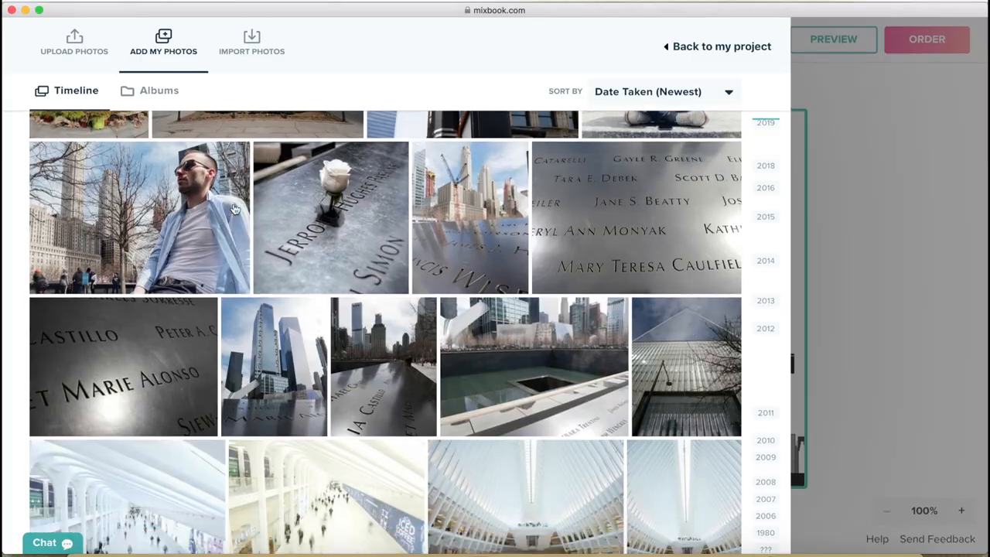
{"action": "scroll", "scroll_direction": "down", "scroll_amount": 3}
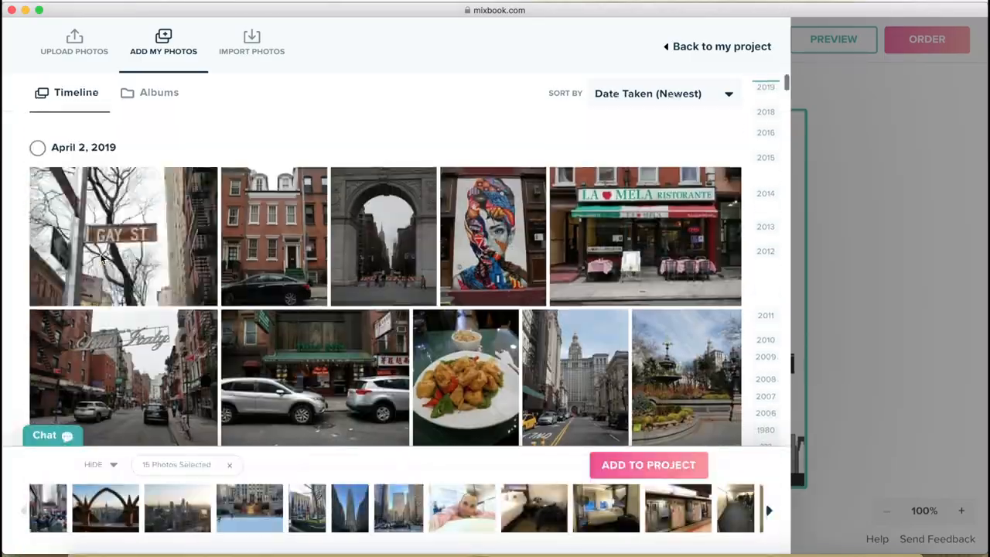
{"action": "left_click", "coordinate": [648, 465]}
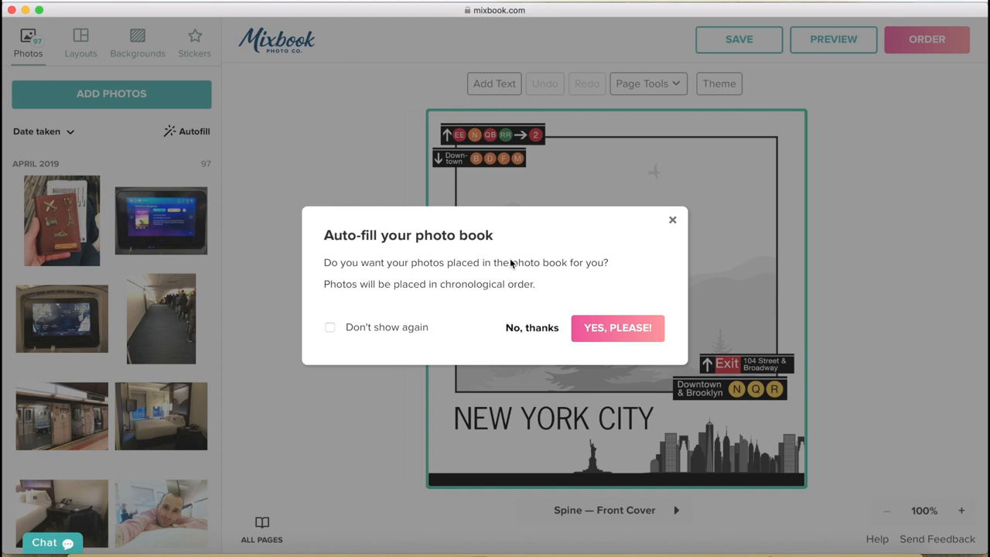
{"action": "mouse_move", "coordinate": [537, 334]}
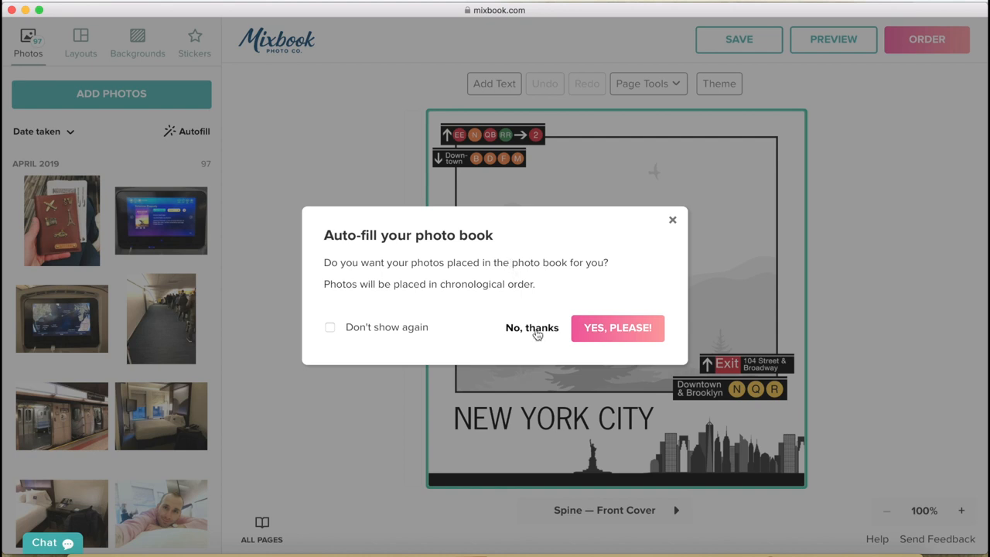
{"action": "left_click", "coordinate": [532, 328]}
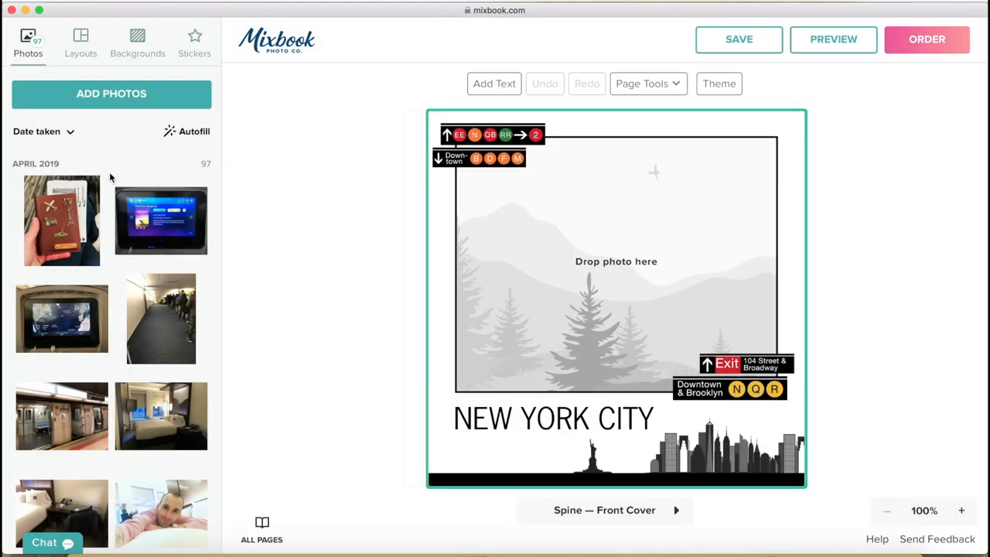
{"action": "mouse_move", "coordinate": [365, 271]}
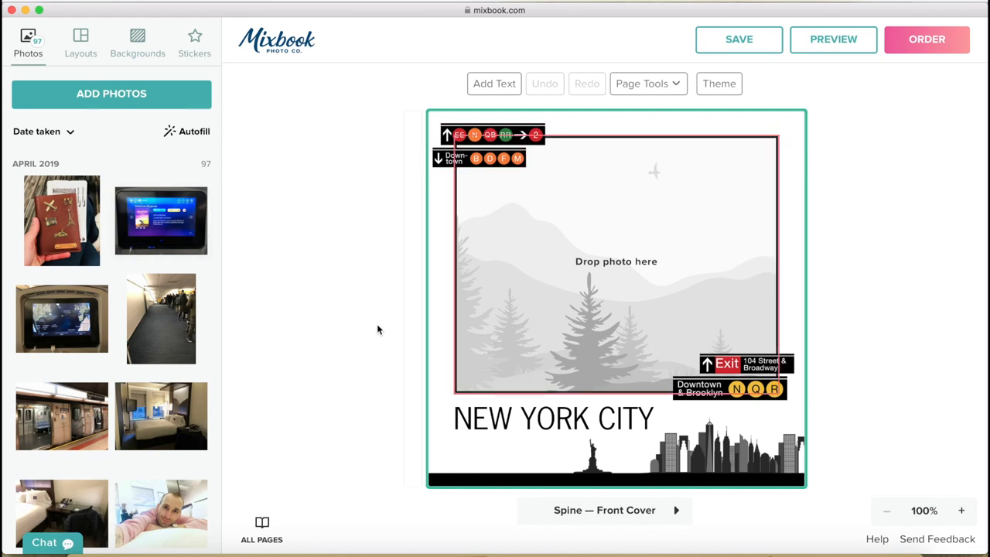
{"action": "mouse_move", "coordinate": [512, 348]}
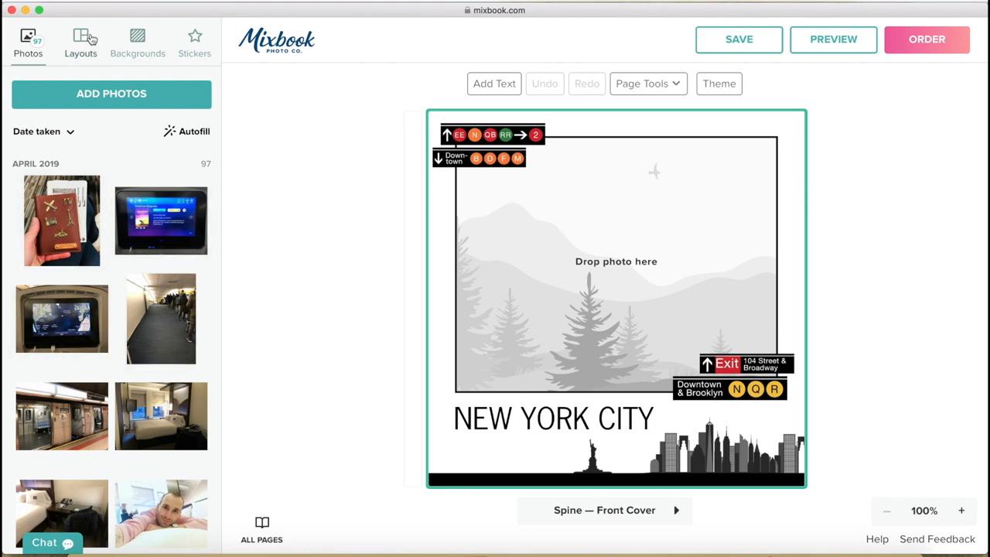
{"action": "left_click", "coordinate": [80, 36]}
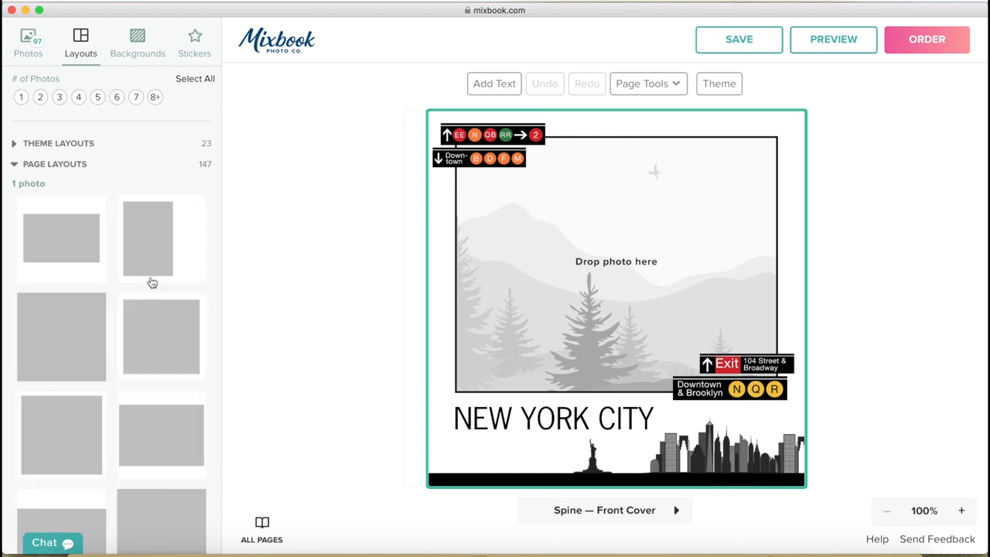
{"action": "left_click", "coordinate": [138, 38]}
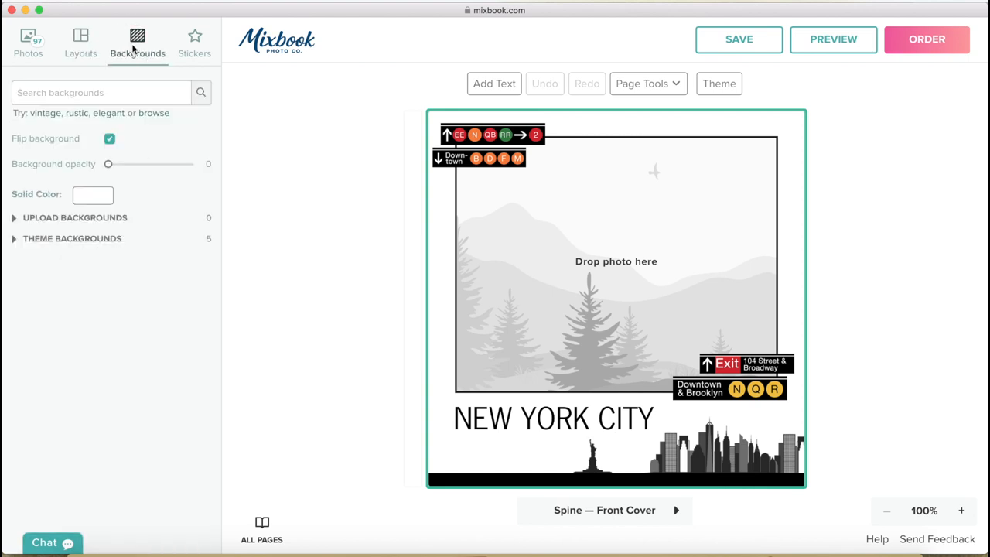
{"action": "left_click", "coordinate": [195, 39]}
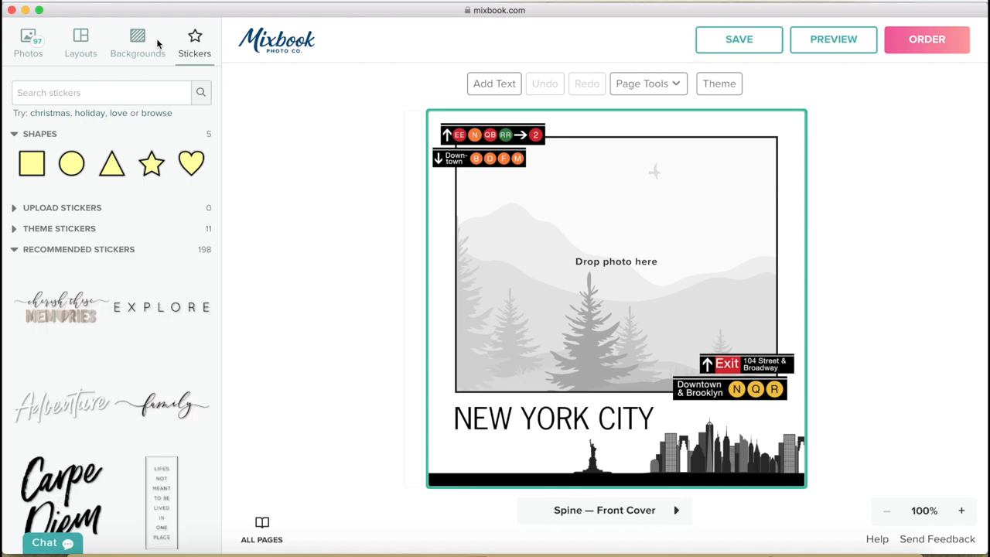
{"action": "left_click", "coordinate": [29, 42]}
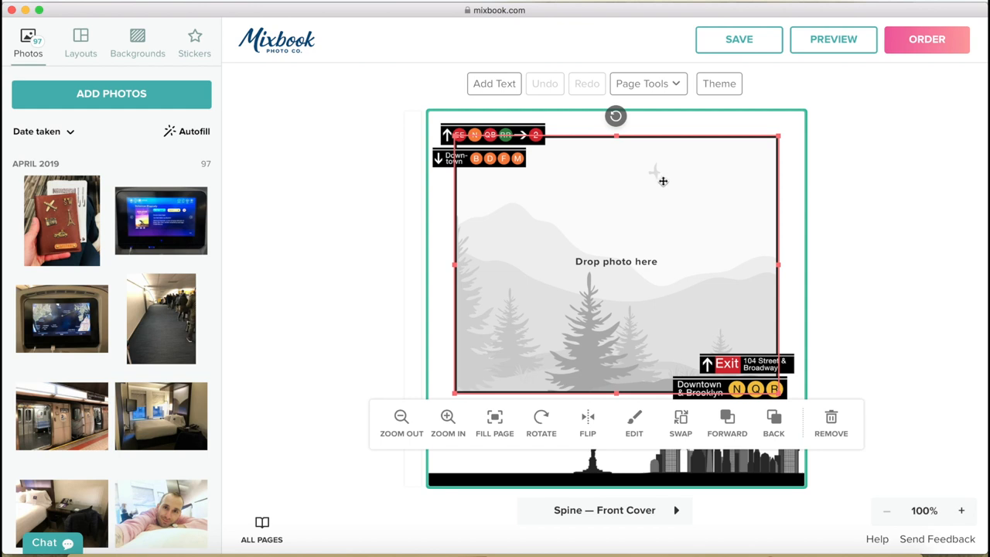
{"action": "left_click", "coordinate": [79, 43]}
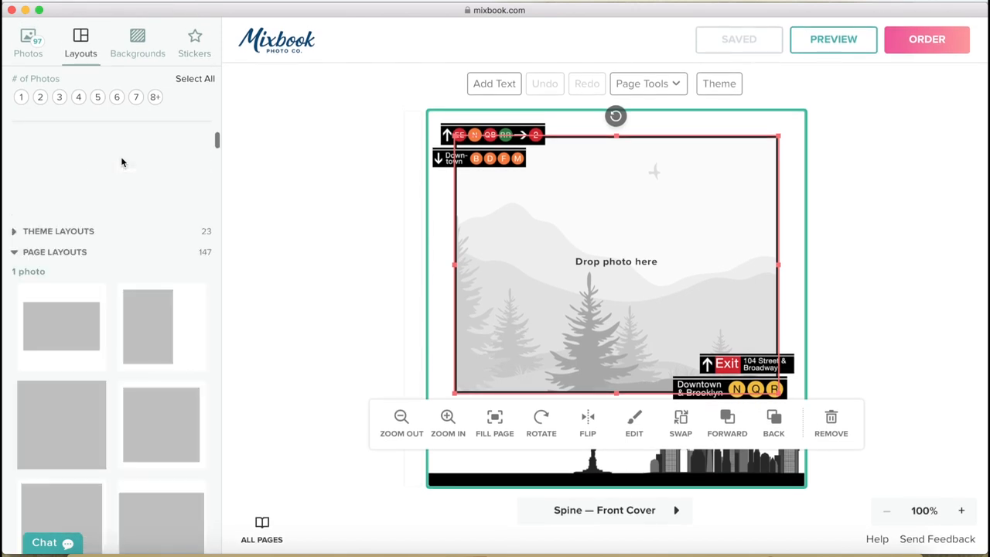
{"action": "left_click", "coordinate": [11, 145]}
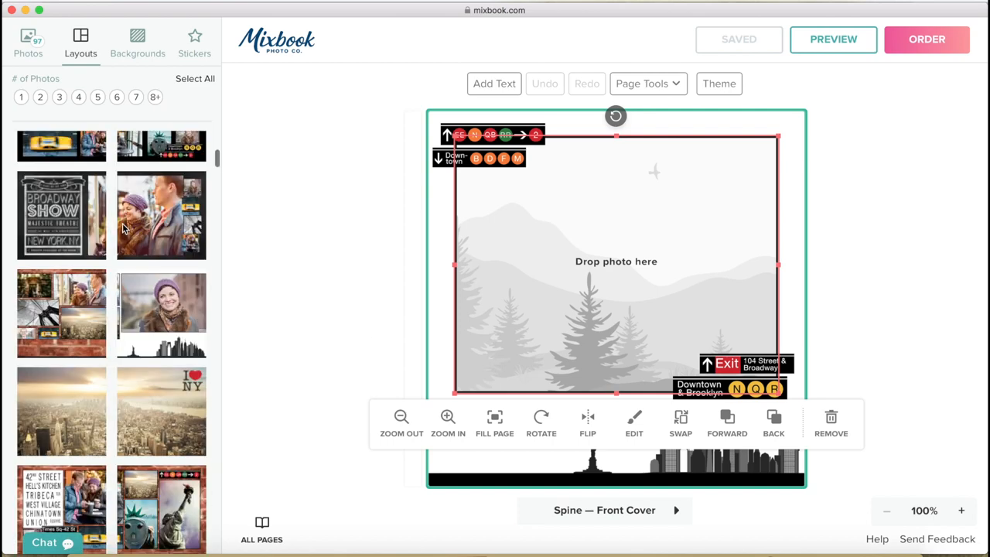
{"action": "scroll", "scroll_direction": "down", "scroll_amount": 3}
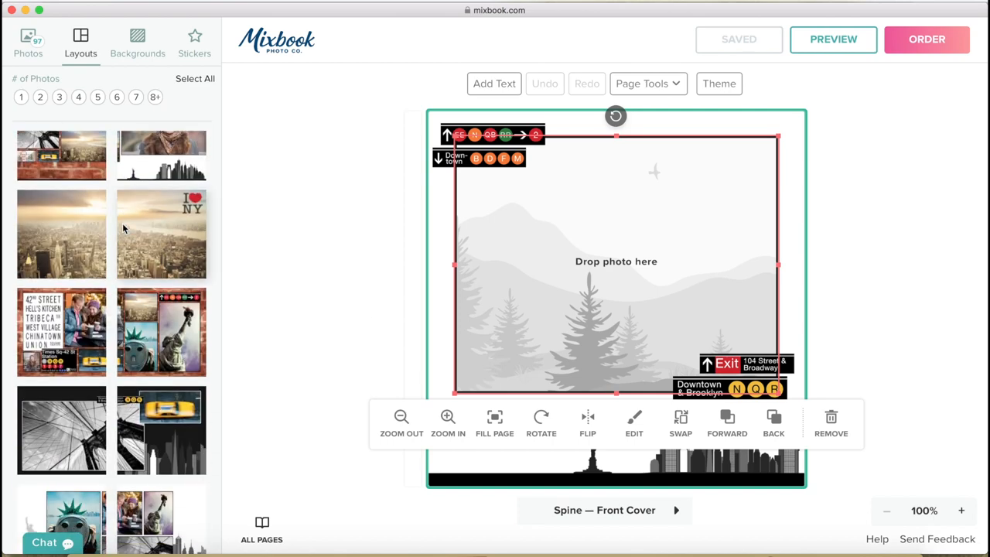
{"action": "scroll", "scroll_direction": "down", "scroll_amount": 3}
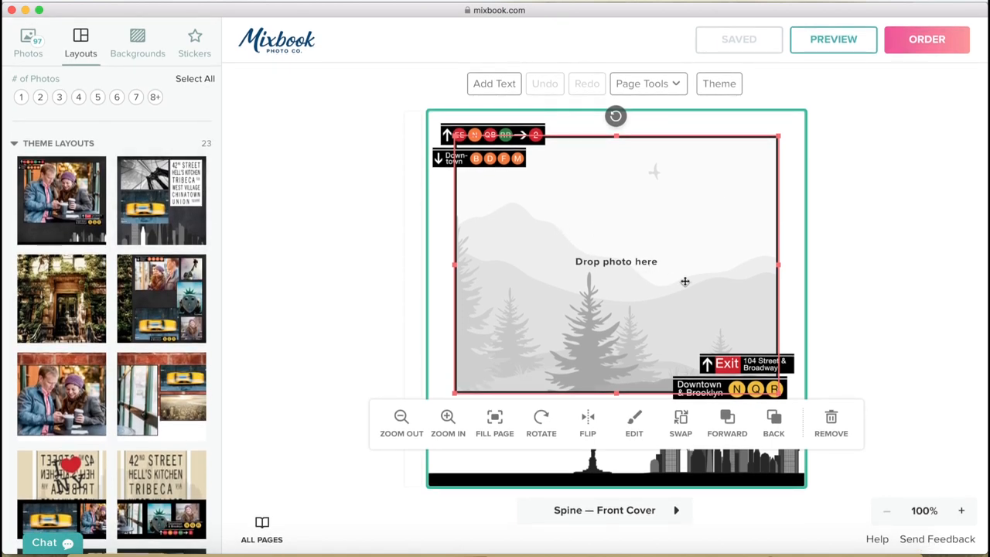
{"action": "left_click", "coordinate": [29, 41]}
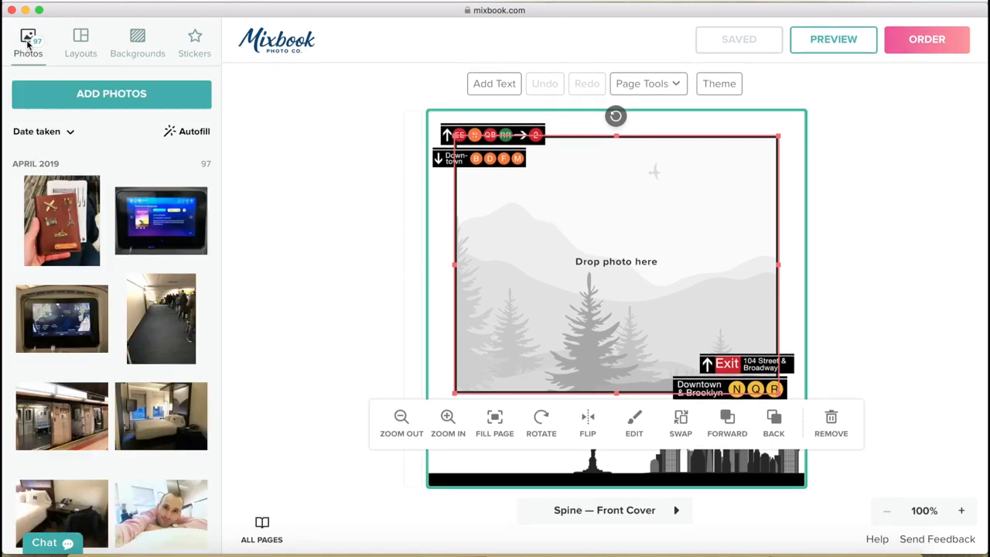
Place the sunset Empire State skyline photo on the cover, deleting then restoring the skyline silhouette
{"action": "scroll", "scroll_direction": "down", "scroll_amount": 3}
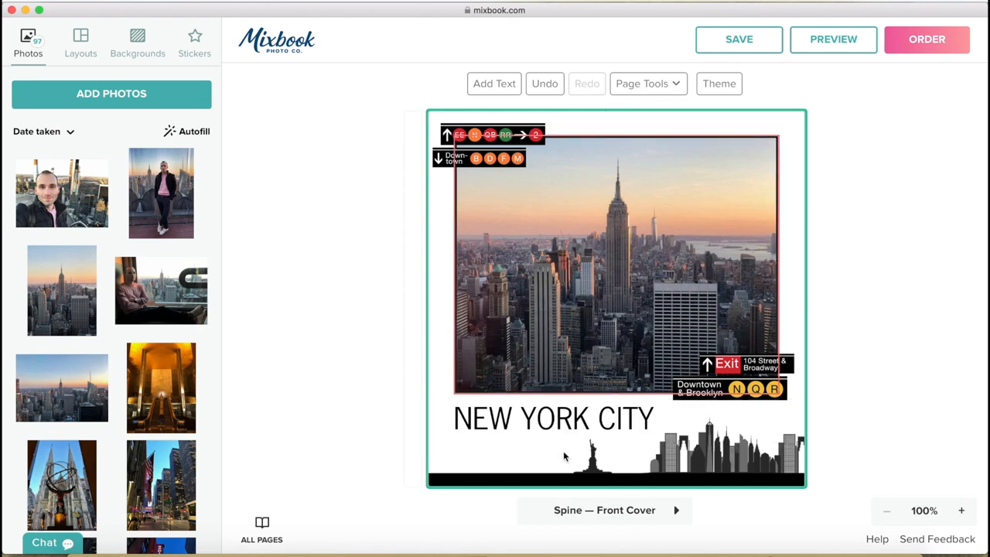
{"action": "left_click", "coordinate": [553, 419]}
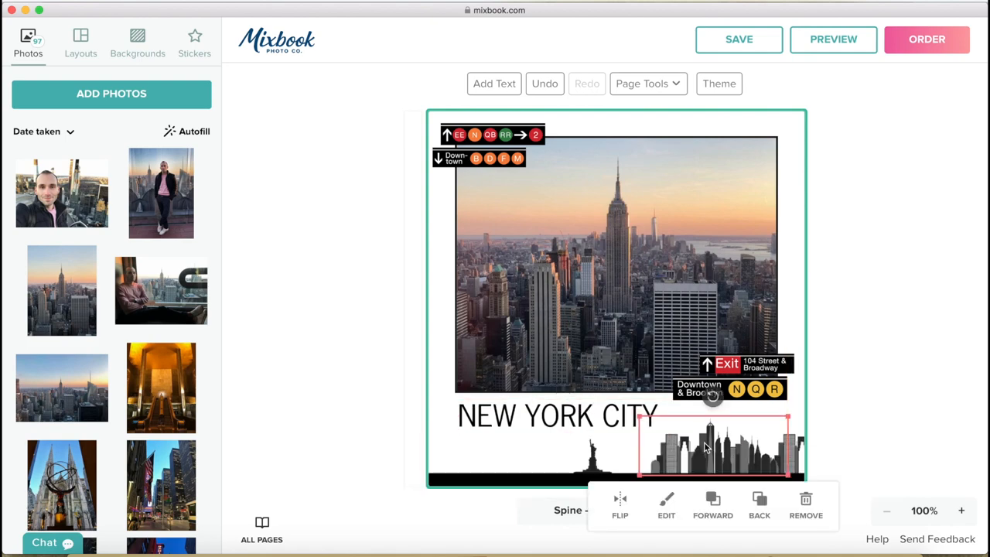
{"action": "left_click", "coordinate": [484, 57]}
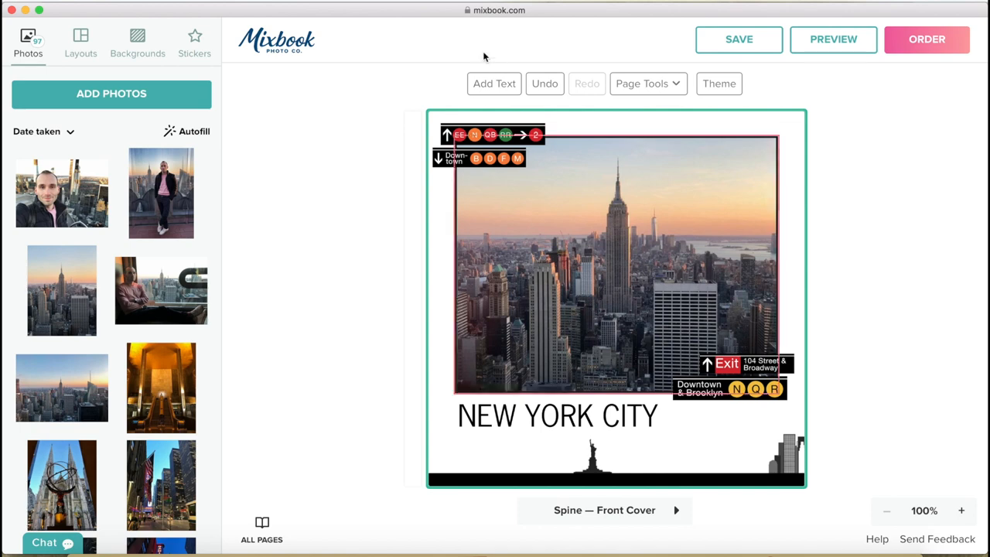
{"action": "left_click", "coordinate": [545, 84]}
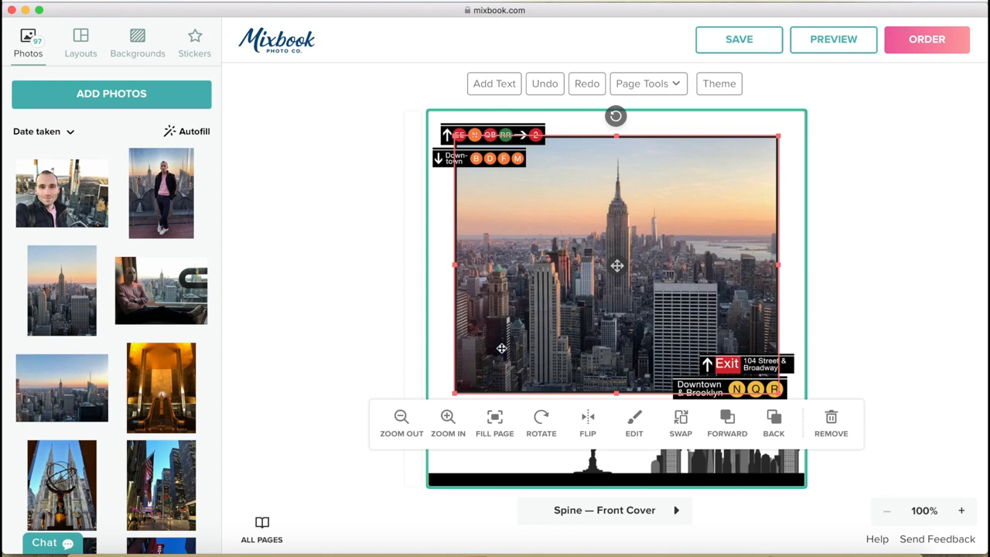
View the cover photo's color effects and close them without applying any
{"action": "left_click", "coordinate": [633, 421]}
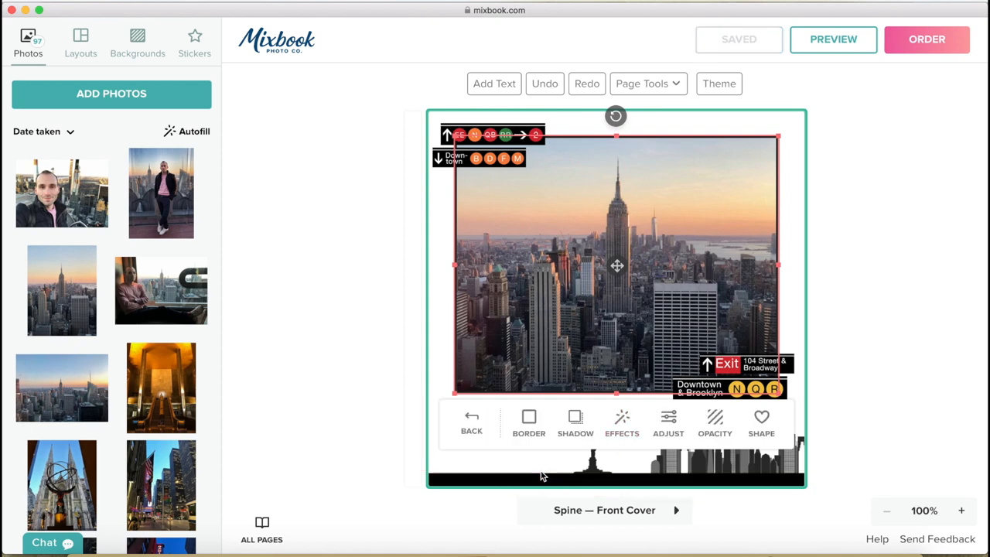
{"action": "left_click", "coordinate": [621, 422]}
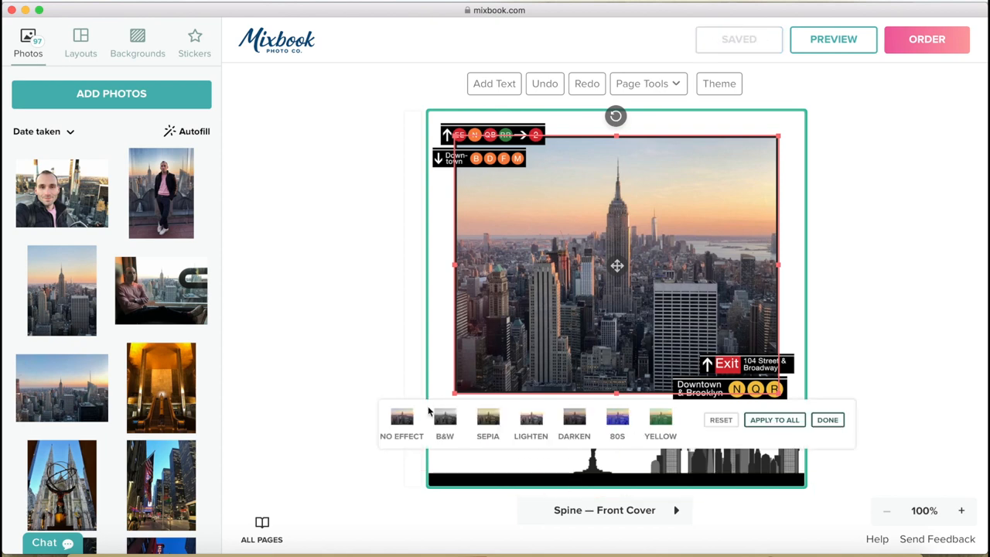
{"action": "left_click", "coordinate": [488, 418]}
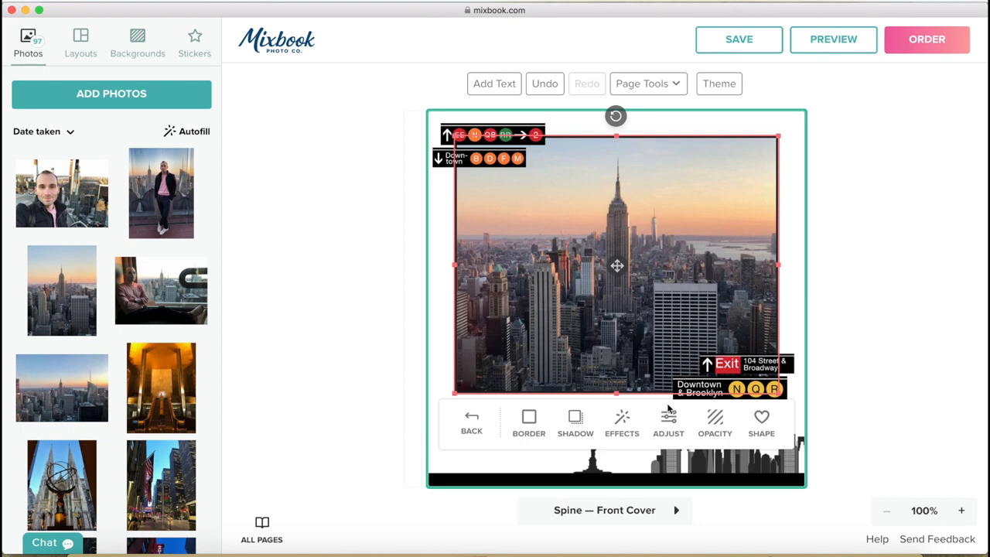
Thicken the cover photo's border to width 3, then thin it back down
{"action": "left_click", "coordinate": [528, 421]}
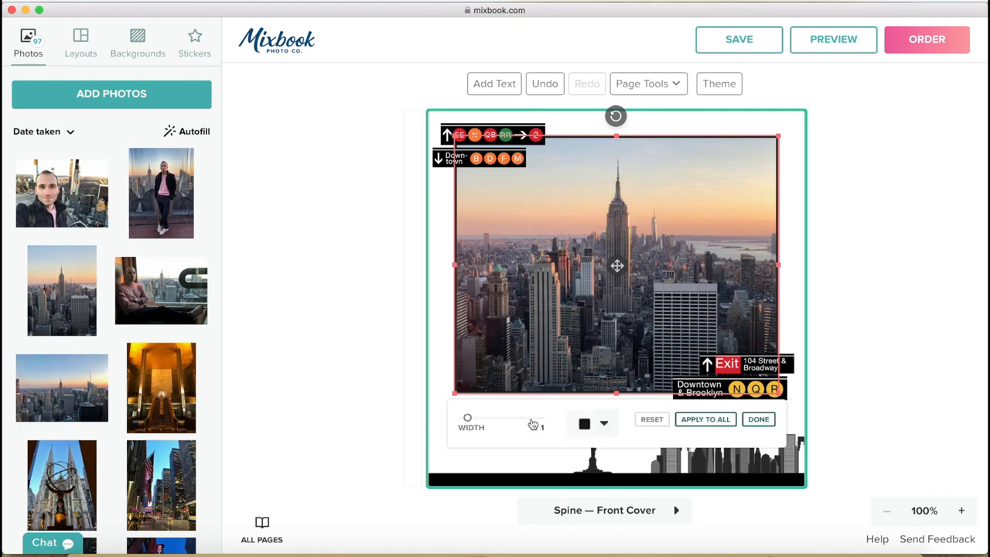
{"action": "left_click_drag", "start_coordinate": [467, 418], "coordinate": [493, 420]}
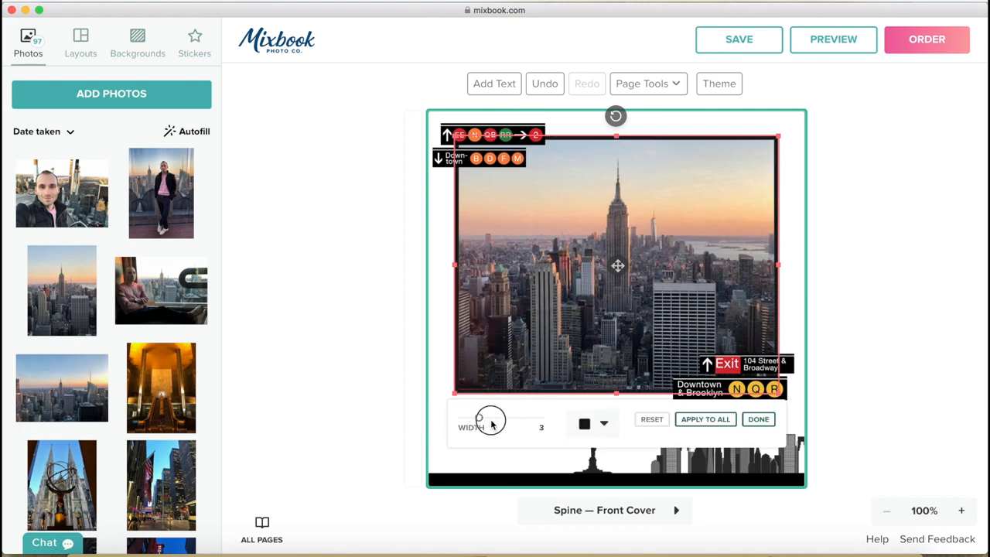
{"action": "left_click_drag", "start_coordinate": [491, 418], "coordinate": [449, 418]}
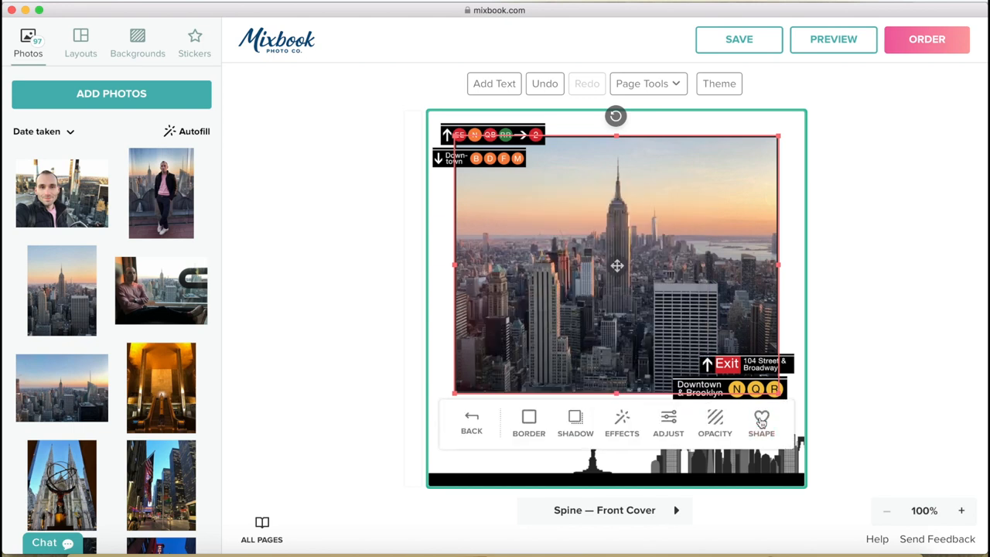
Try a drop shadow style on the cover photo, then close the shadow options
{"action": "left_click", "coordinate": [761, 418]}
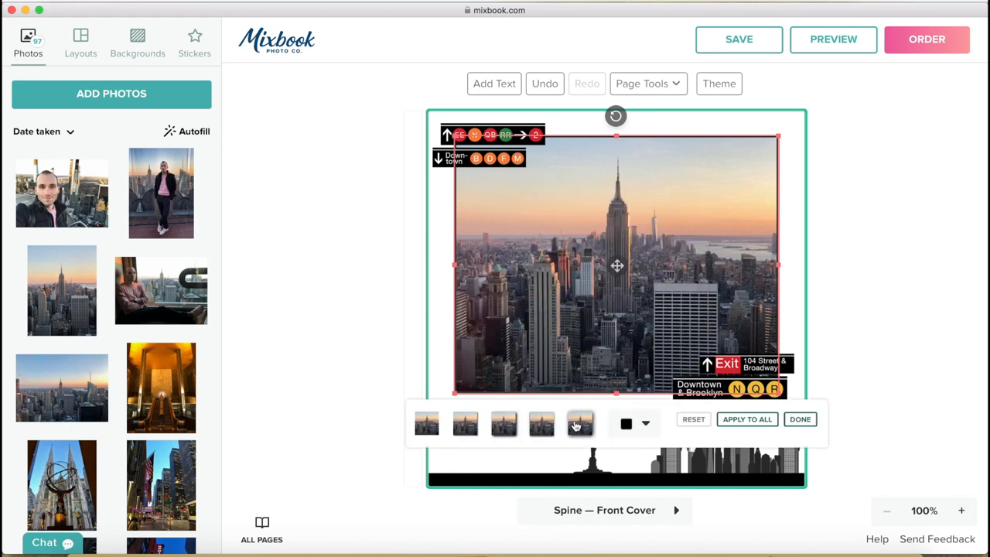
{"action": "left_click", "coordinate": [503, 423]}
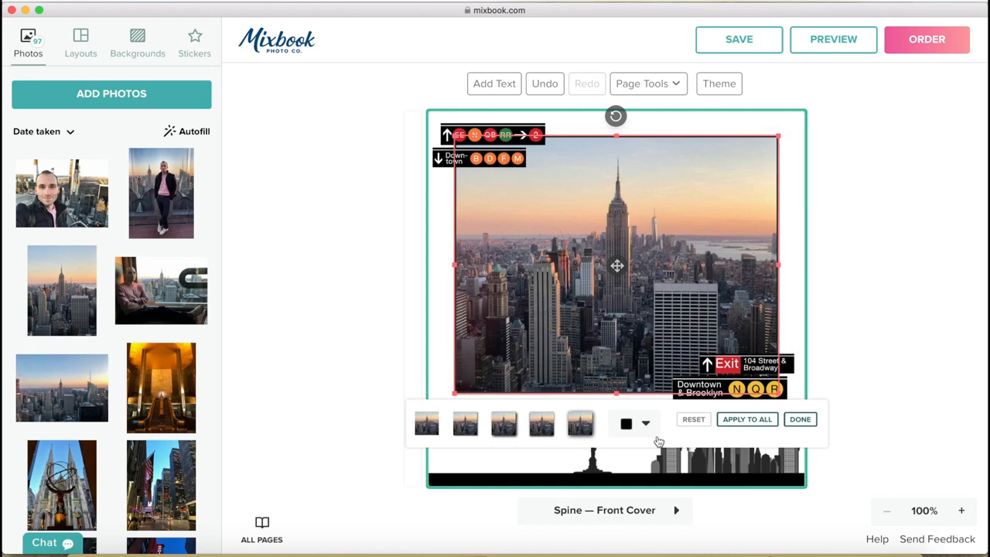
{"action": "left_click", "coordinate": [666, 418]}
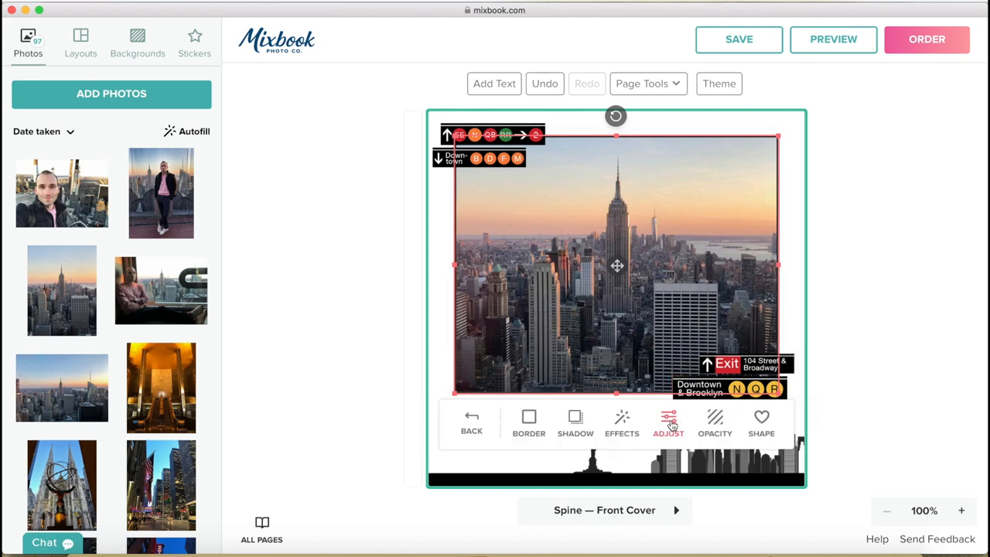
Fade the cover photo to 40% opacity, then restore it to full opacity
{"action": "left_click", "coordinate": [667, 419]}
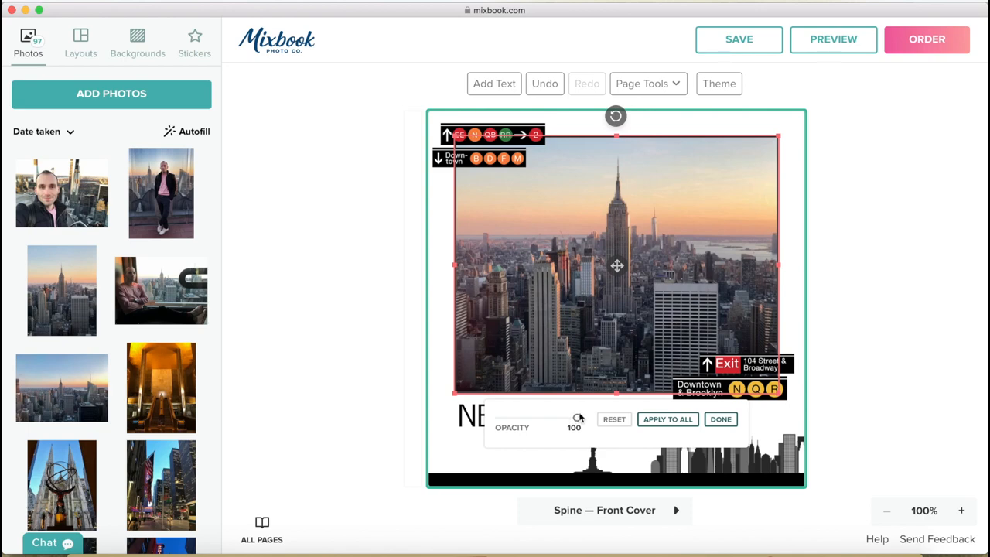
{"action": "left_click_drag", "start_coordinate": [579, 418], "coordinate": [539, 417]}
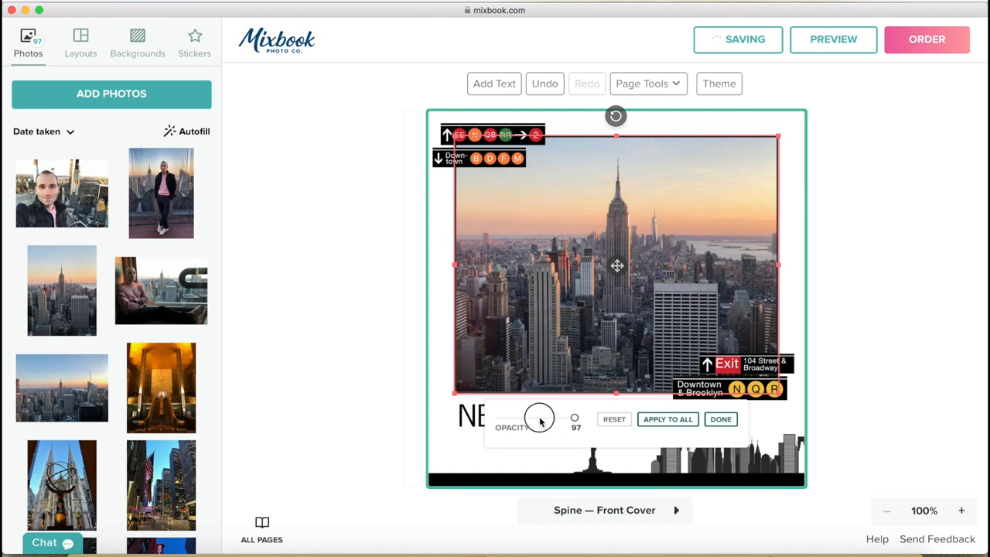
{"action": "left_click_drag", "start_coordinate": [539, 418], "coordinate": [532, 418]}
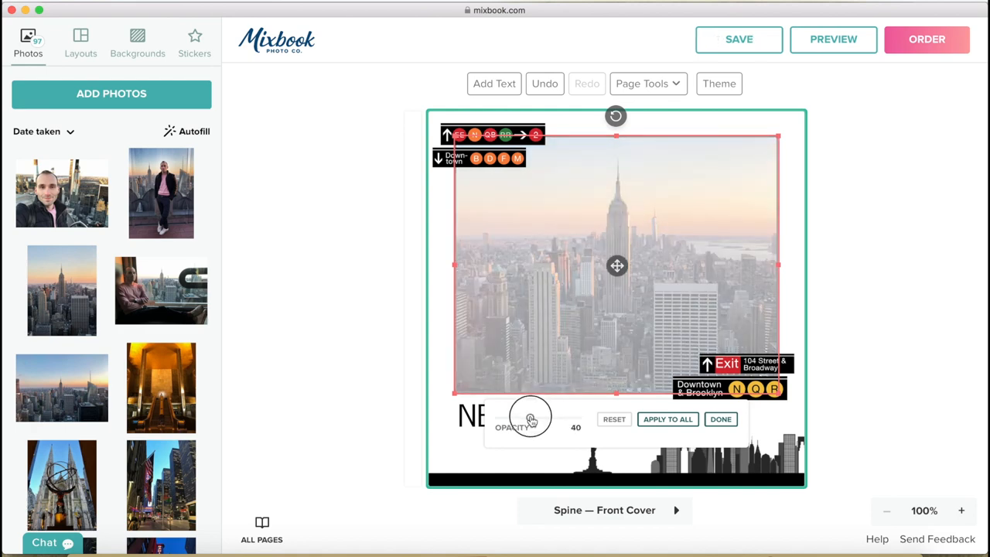
{"action": "left_click_drag", "start_coordinate": [530, 416], "coordinate": [577, 416]}
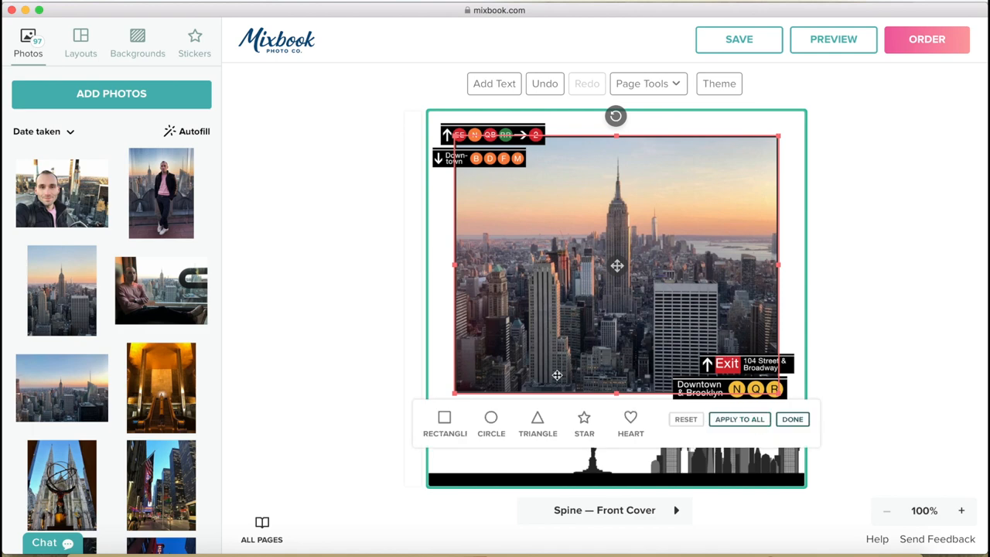
Try oval, triangle and star shapes on the cover photo
{"action": "left_click", "coordinate": [491, 416]}
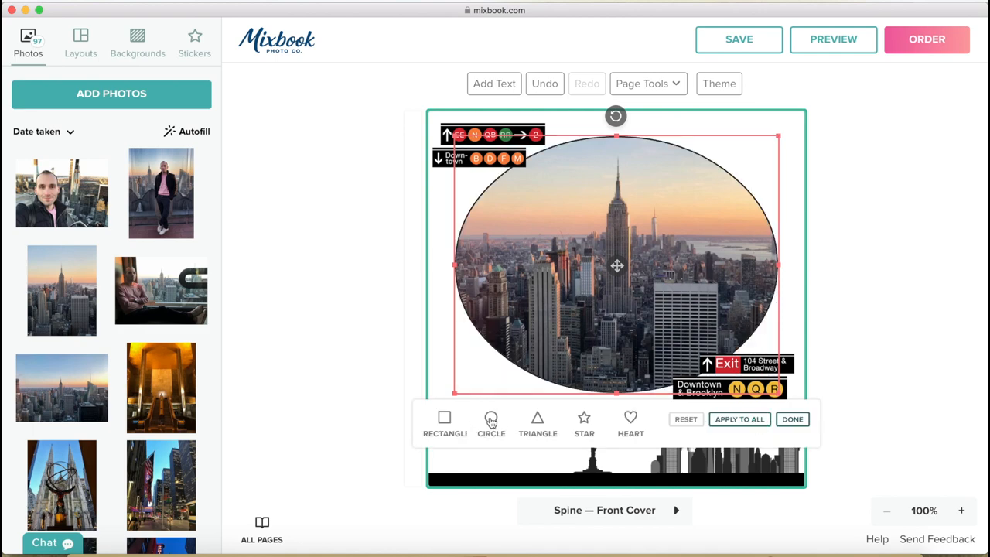
{"action": "left_click", "coordinate": [536, 419]}
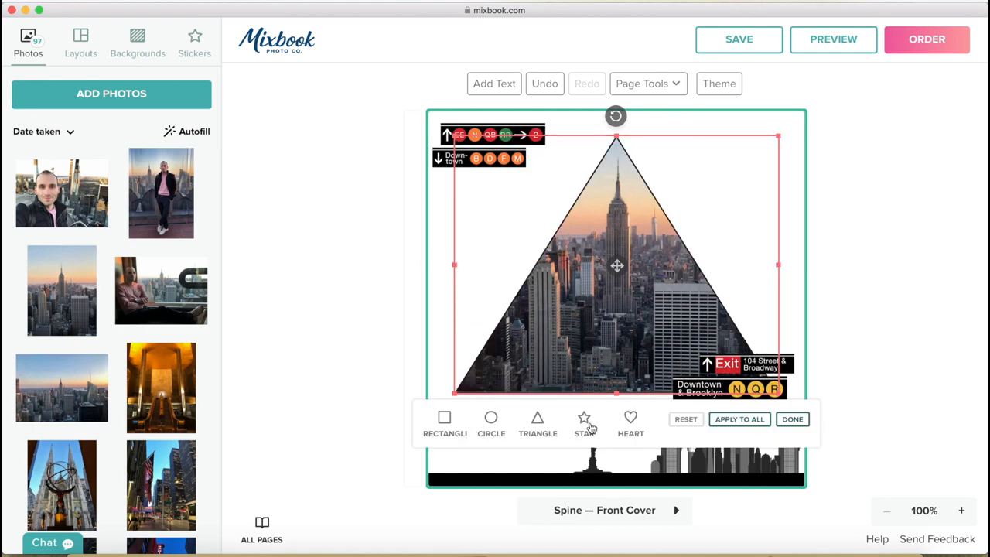
{"action": "left_click", "coordinate": [630, 418]}
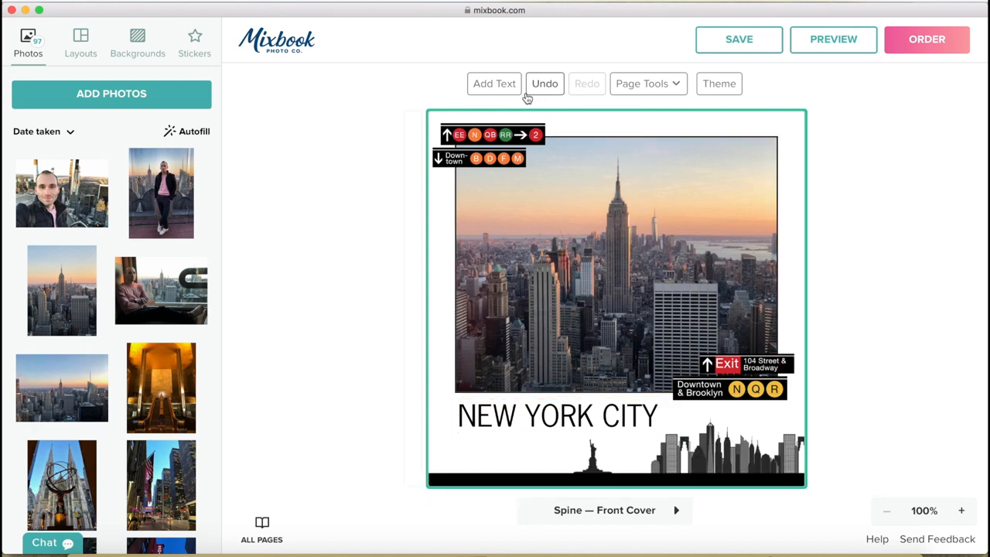
Enter the 1 APRIL 2019 caption under the title in CENTRAL font, size 18
{"action": "left_click", "coordinate": [557, 417]}
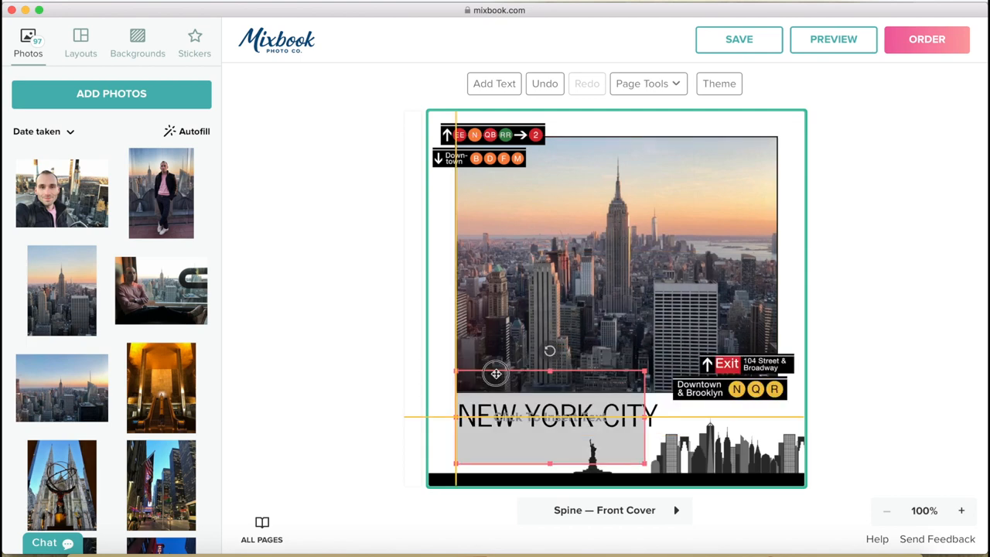
{"action": "left_click", "coordinate": [557, 415]}
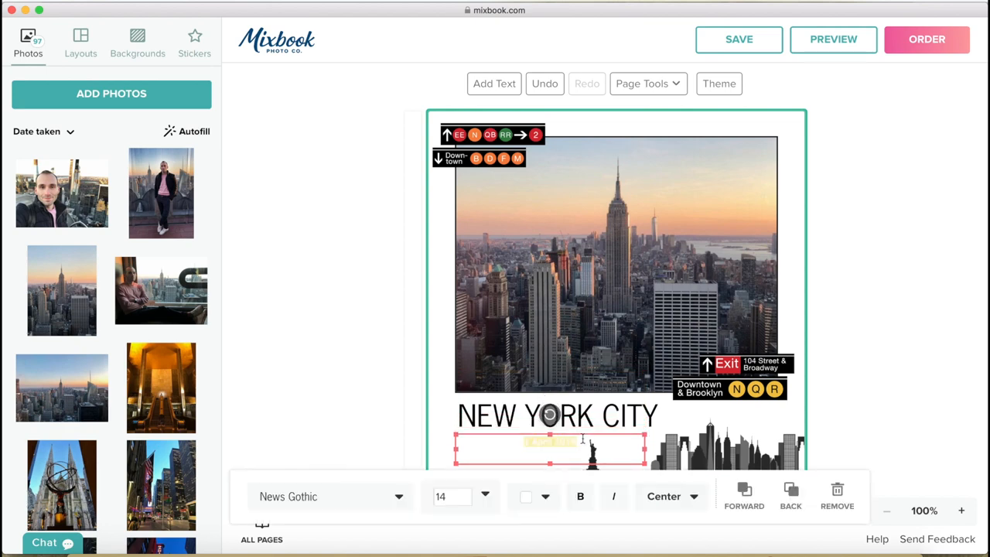
{"action": "left_click", "coordinate": [532, 495]}
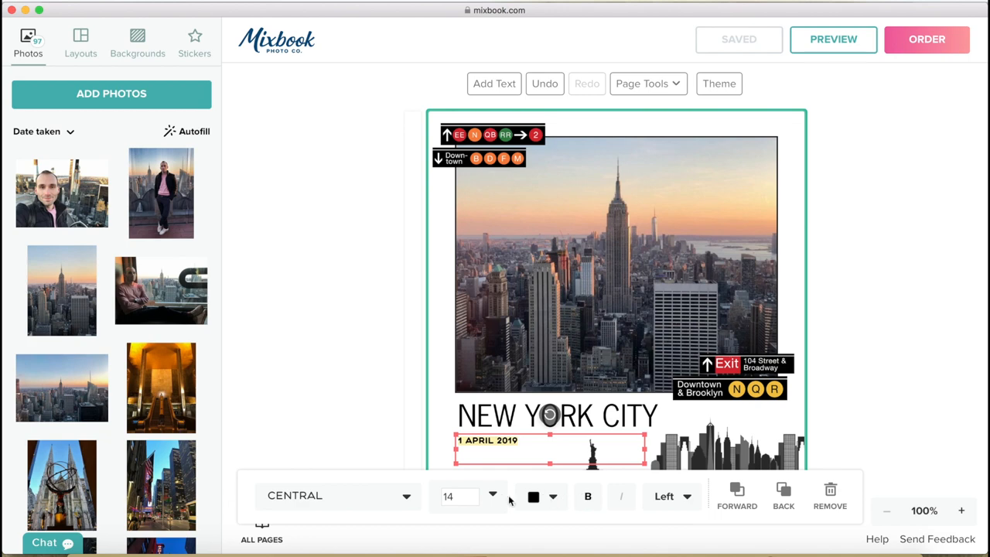
{"action": "left_click", "coordinate": [492, 496]}
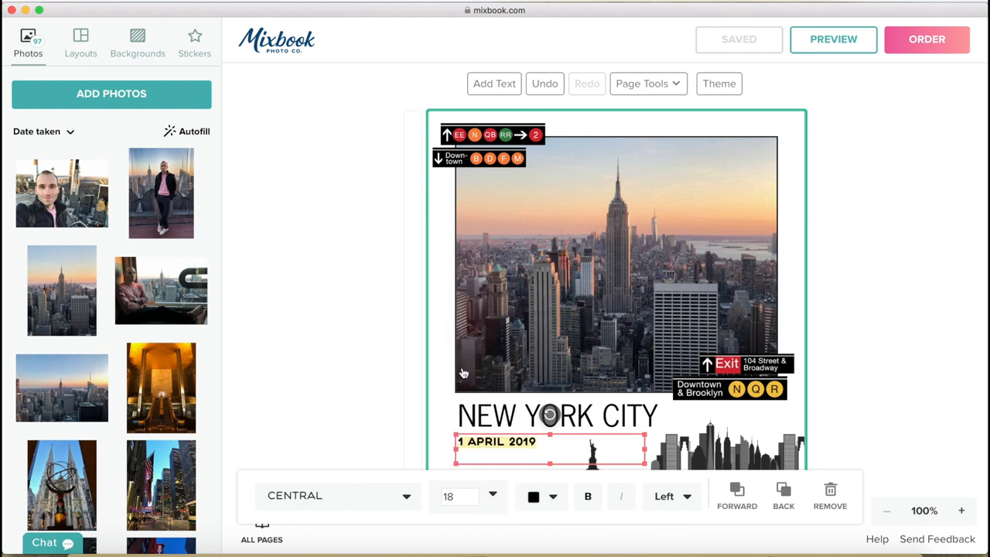
{"action": "left_click", "coordinate": [377, 399]}
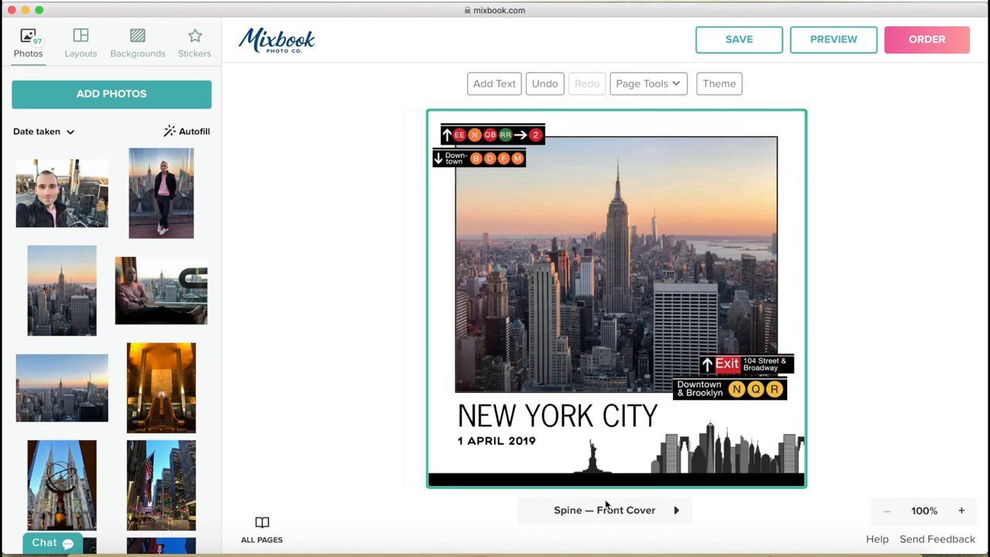
On the next page, replace the street-names text with a copied photo placeholder at top right
{"action": "left_click", "coordinate": [683, 510]}
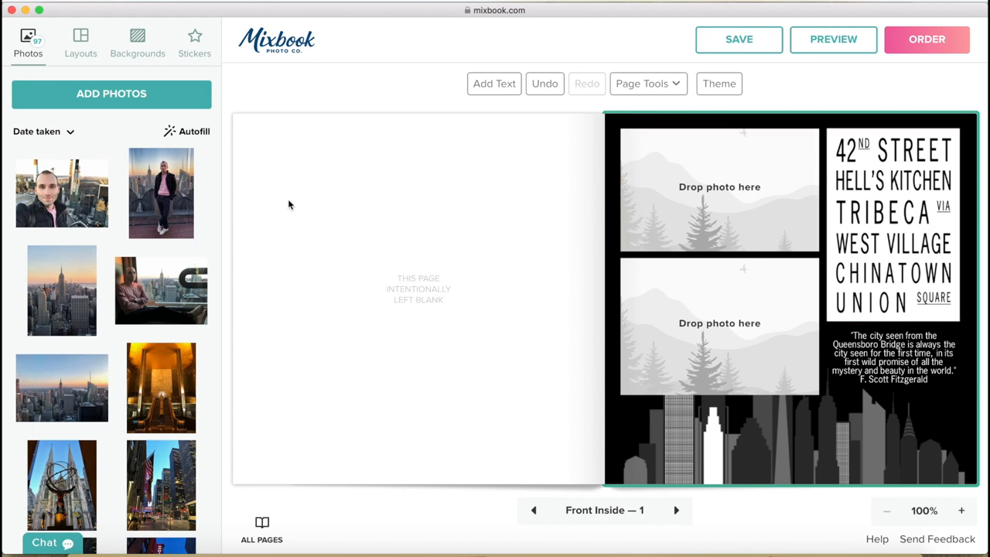
{"action": "left_click", "coordinate": [739, 40]}
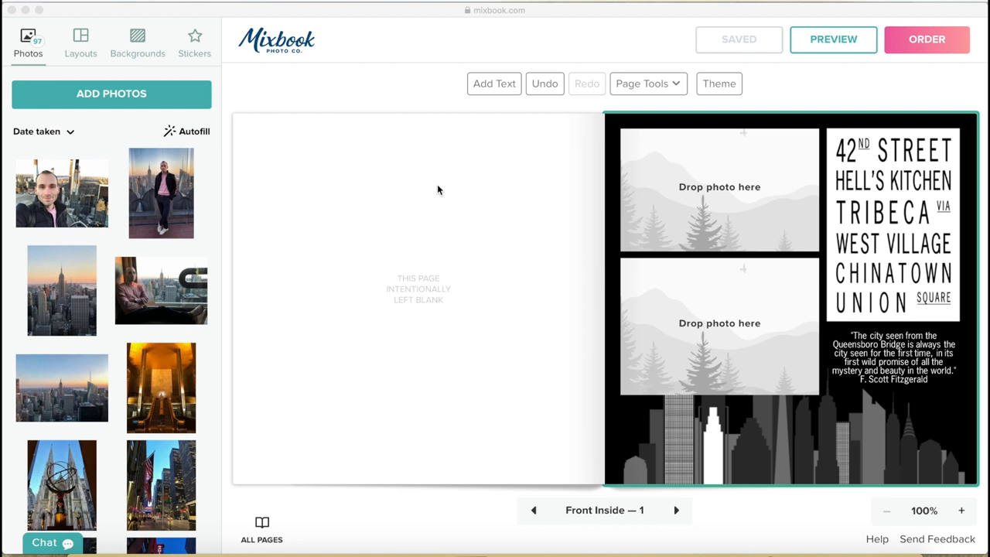
{"action": "scroll", "scroll_direction": "down", "scroll_amount": 3}
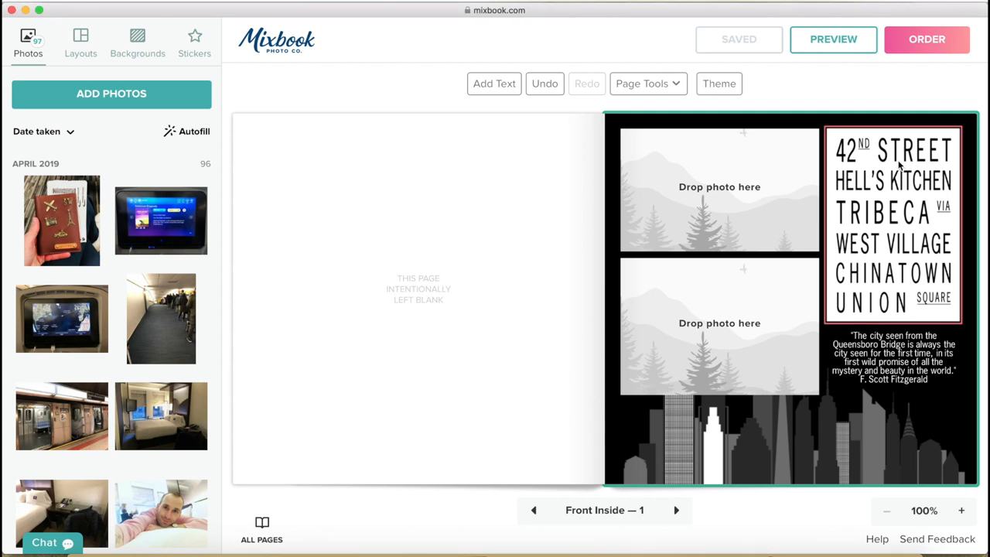
{"action": "left_click", "coordinate": [719, 186]}
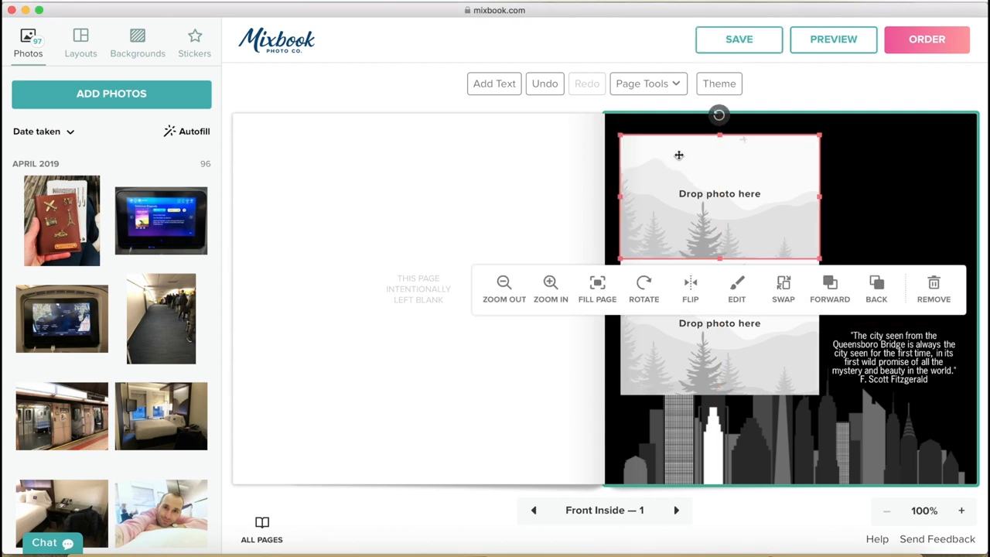
{"action": "mouse_move", "coordinate": [783, 286]}
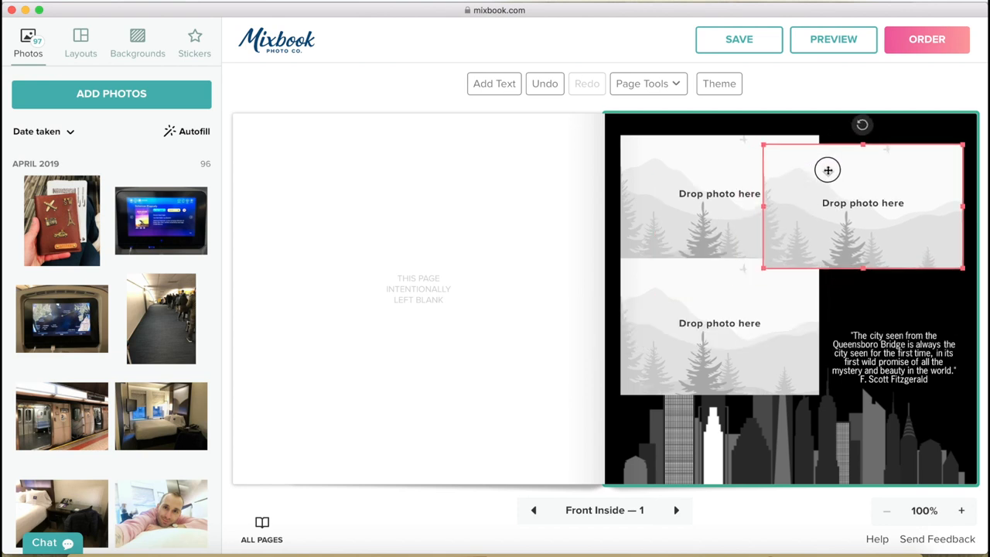
{"action": "left_click_drag", "start_coordinate": [828, 169], "coordinate": [825, 166]}
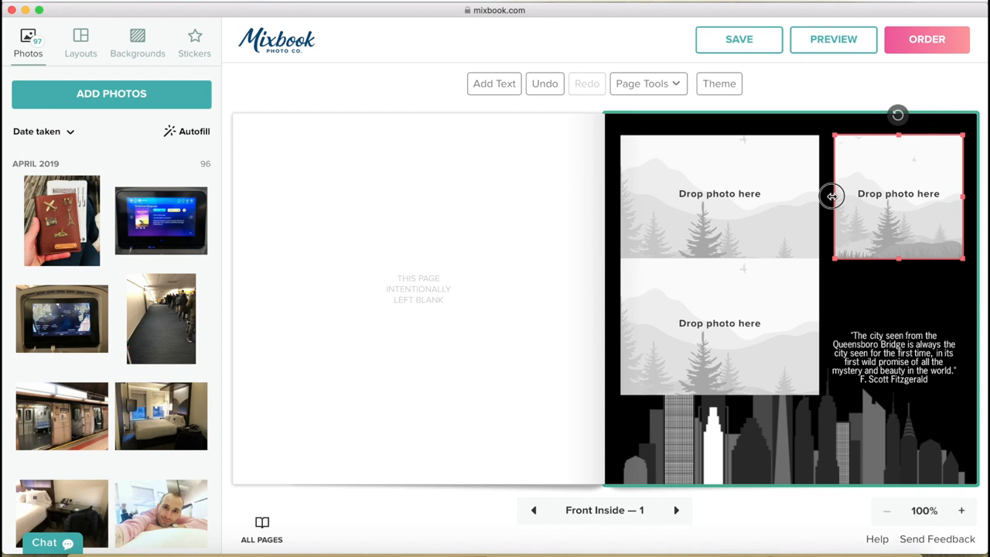
Place the in-flight map and passport photos up top, zooming the map and raising its contrast
{"action": "left_click", "coordinate": [898, 193]}
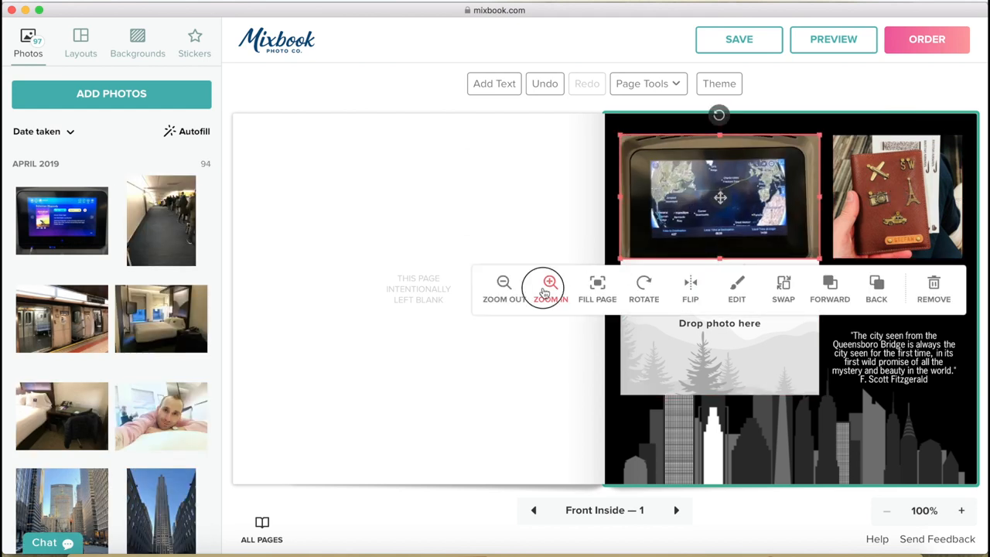
{"action": "left_click", "coordinate": [545, 282]}
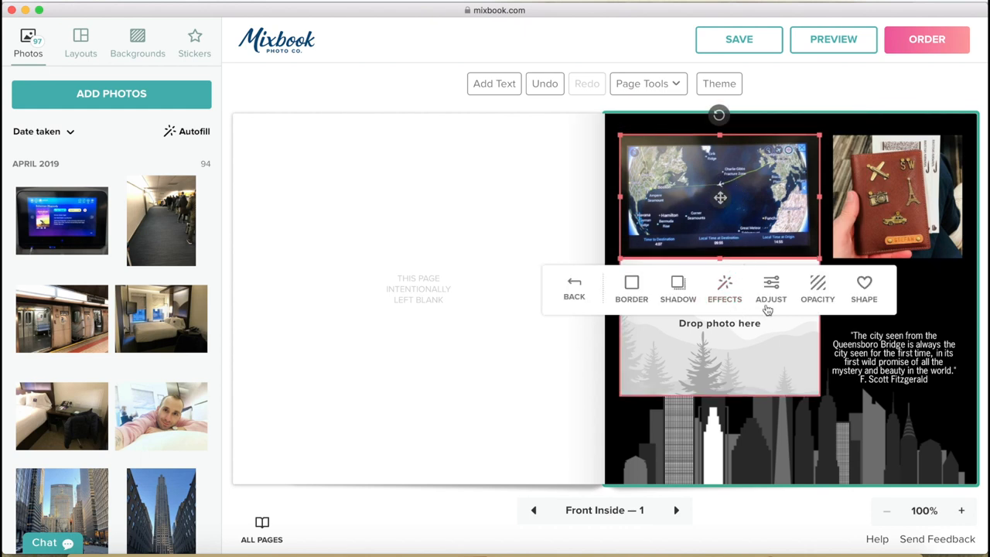
{"action": "left_click", "coordinate": [770, 288]}
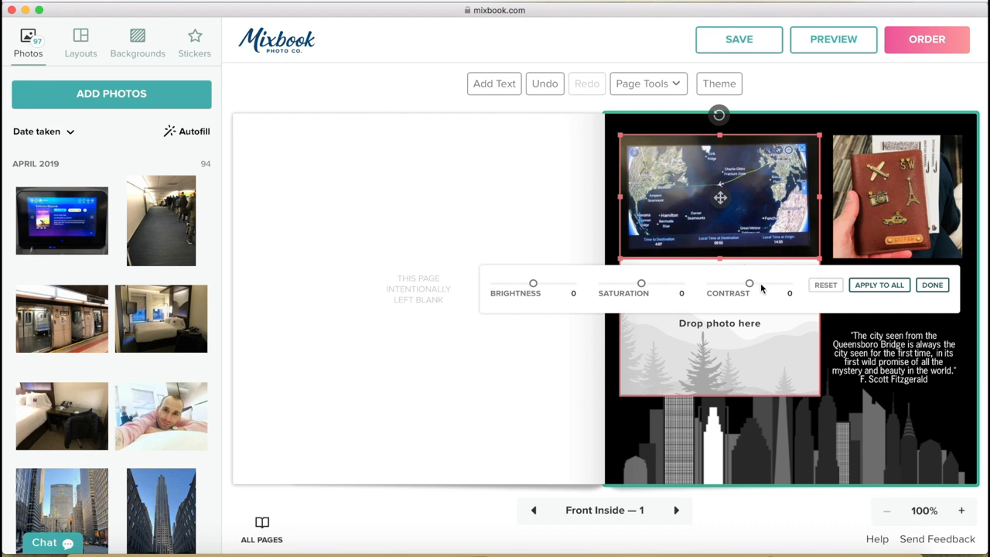
{"action": "left_click_drag", "start_coordinate": [749, 283], "coordinate": [773, 284]}
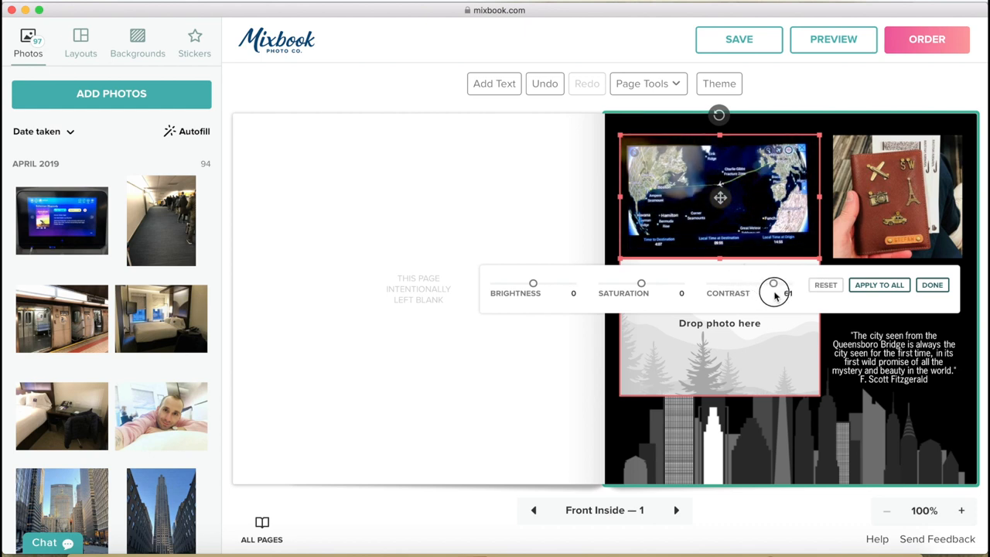
{"action": "left_click", "coordinate": [932, 284]}
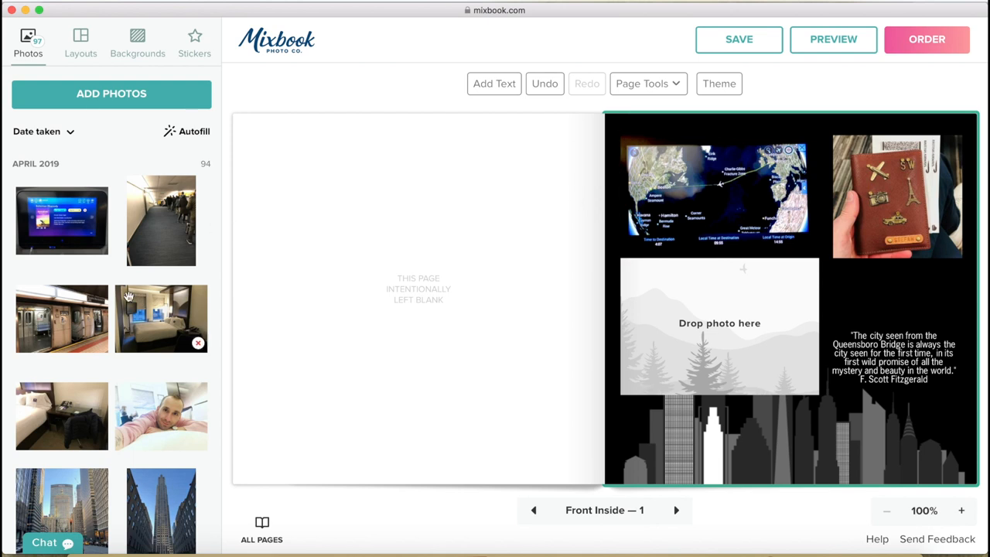
Drop the subway train photo into the empty slot and bring the flight caption forward
{"action": "left_click_drag", "start_coordinate": [62, 319], "coordinate": [719, 322]}
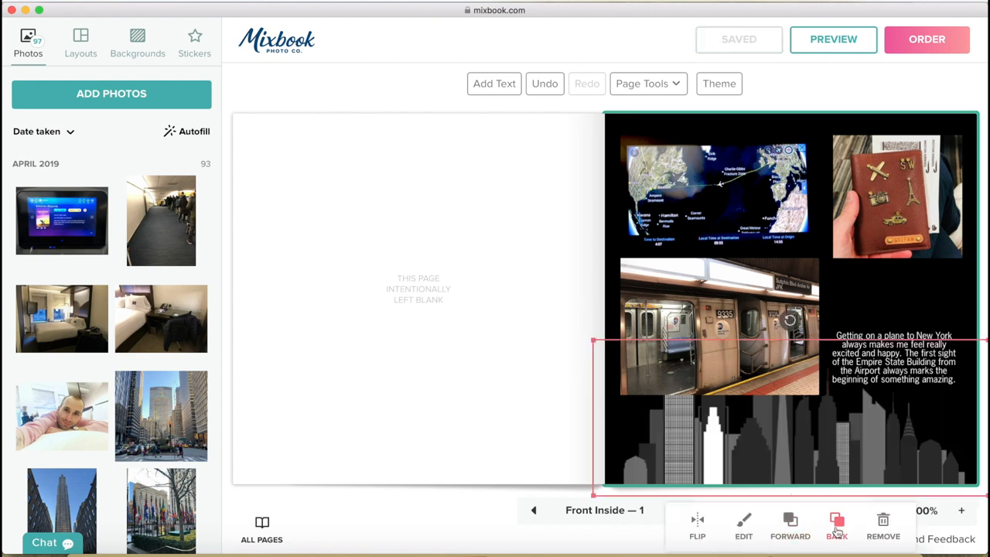
{"action": "mouse_move", "coordinate": [892, 535]}
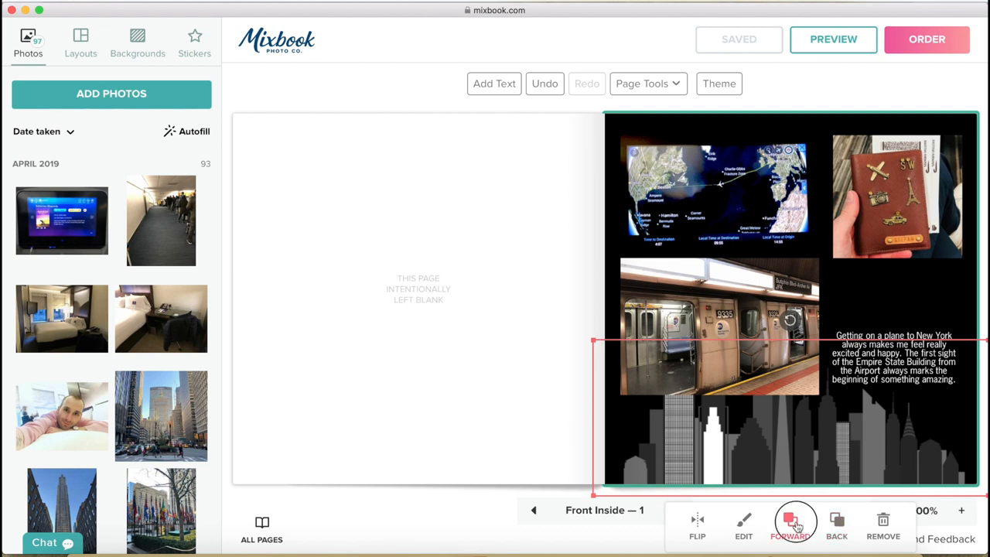
{"action": "left_click", "coordinate": [789, 526]}
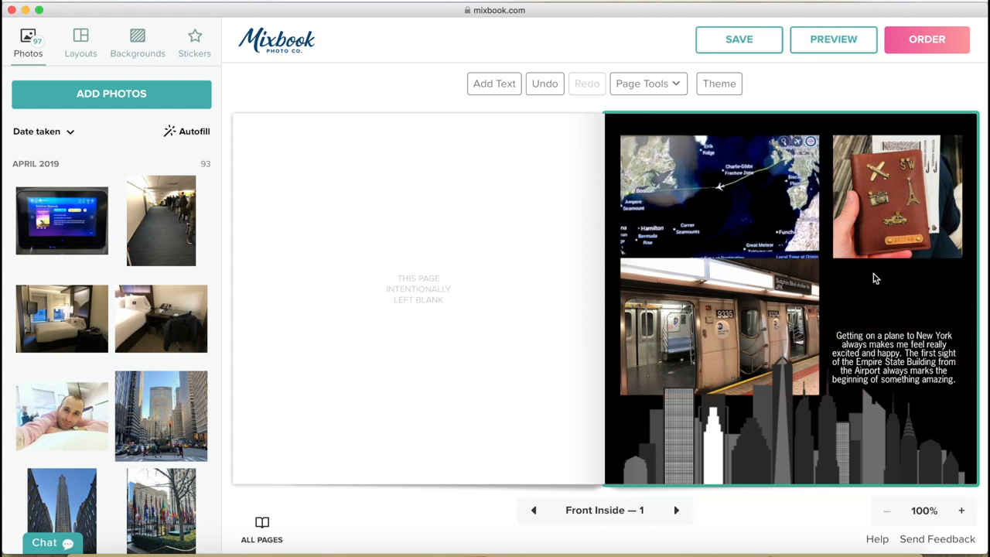
{"action": "mouse_move", "coordinate": [197, 38]}
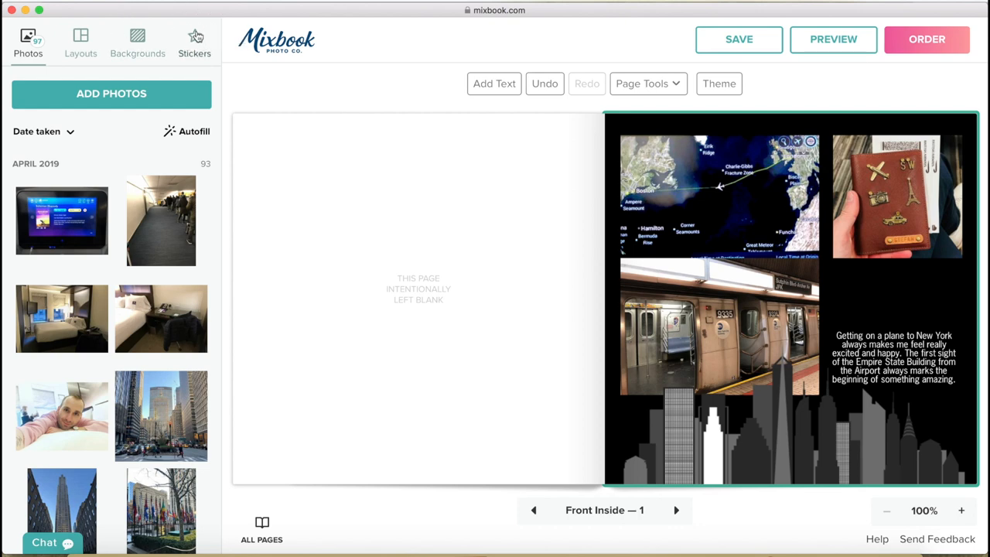
Search stickers for 'plane', place the white airplane above the caption, and advance to pages 2–3
{"action": "left_click", "coordinate": [194, 38]}
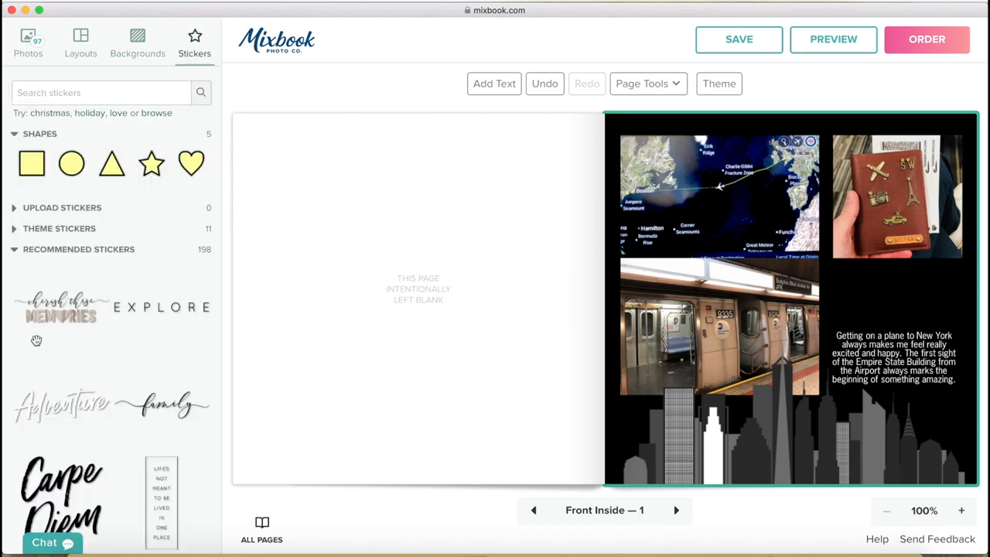
{"action": "scroll", "scroll_direction": "down", "scroll_amount": 3}
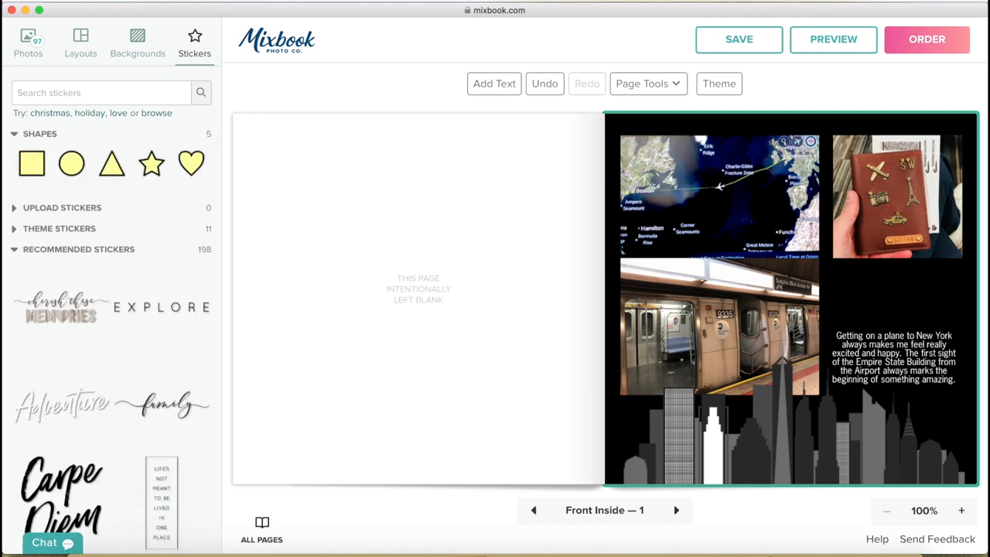
{"action": "type", "text": "plane"}
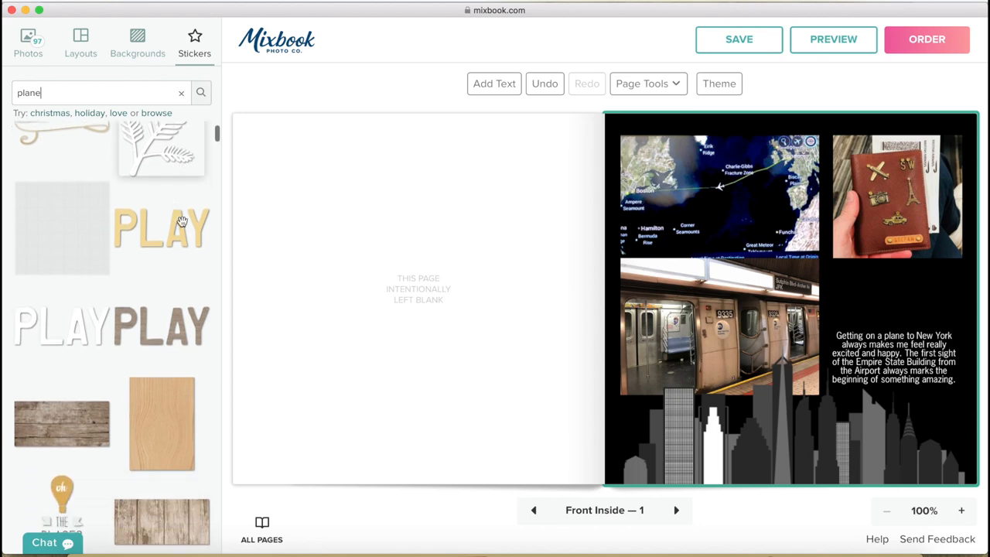
{"action": "scroll", "scroll_direction": "down", "scroll_amount": 3}
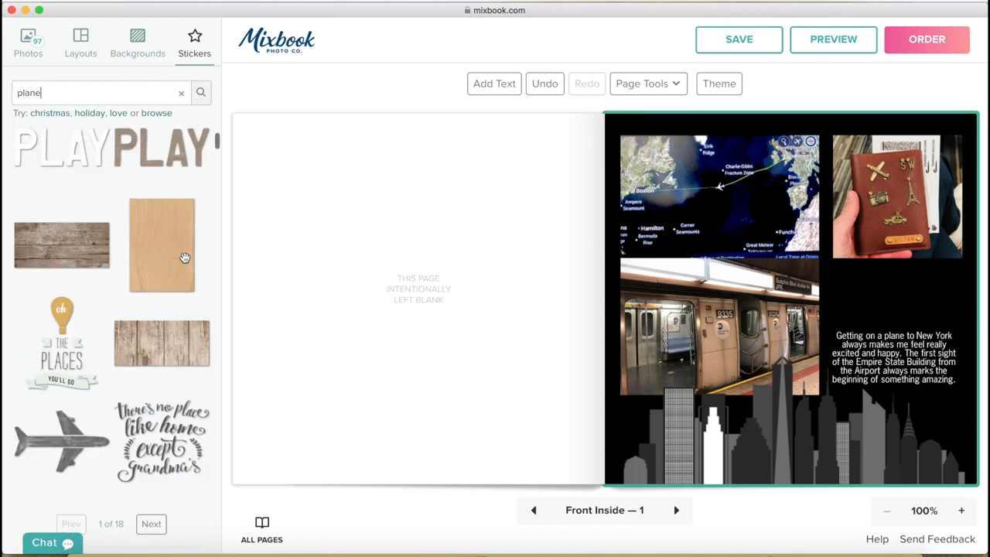
{"action": "left_click", "coordinate": [739, 40]}
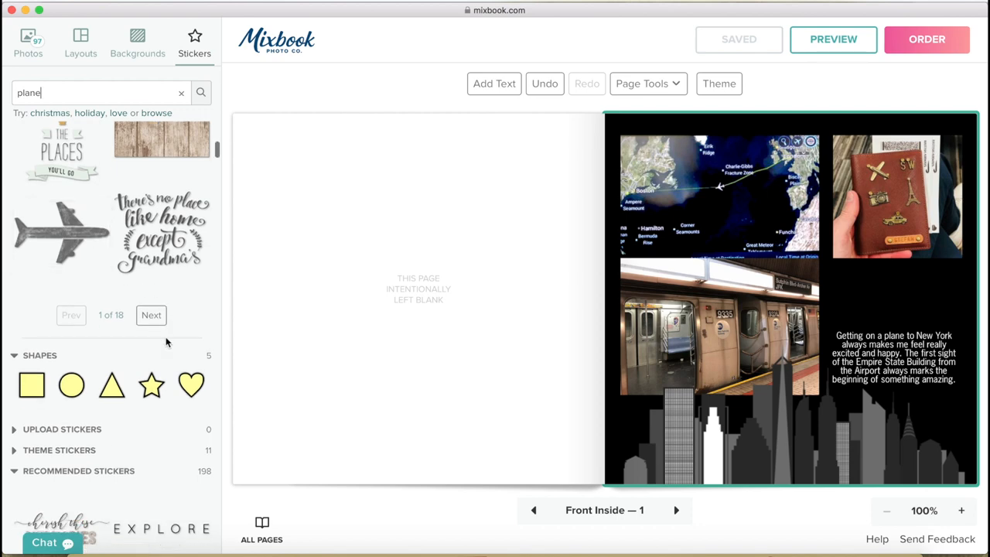
{"action": "left_click", "coordinate": [150, 316]}
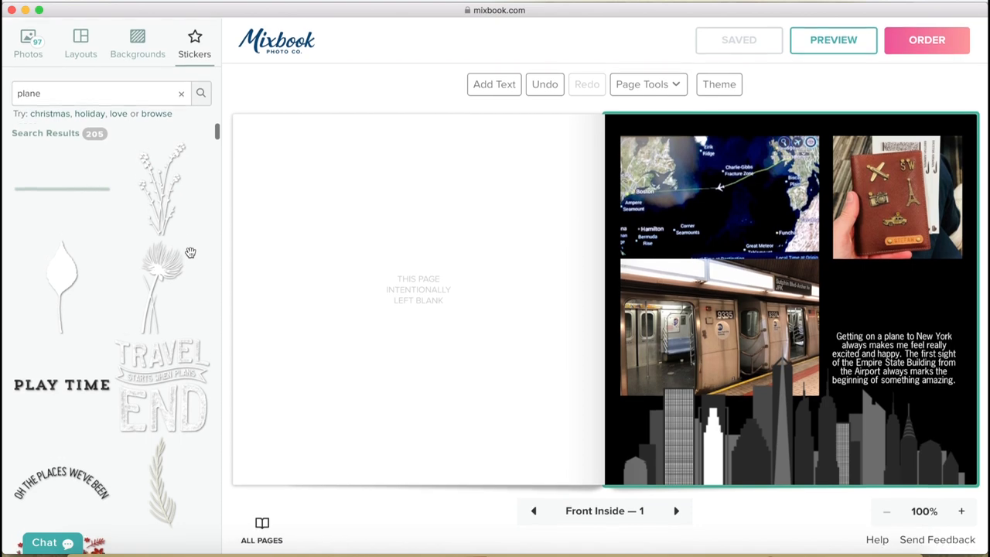
{"action": "left_click", "coordinate": [152, 300]}
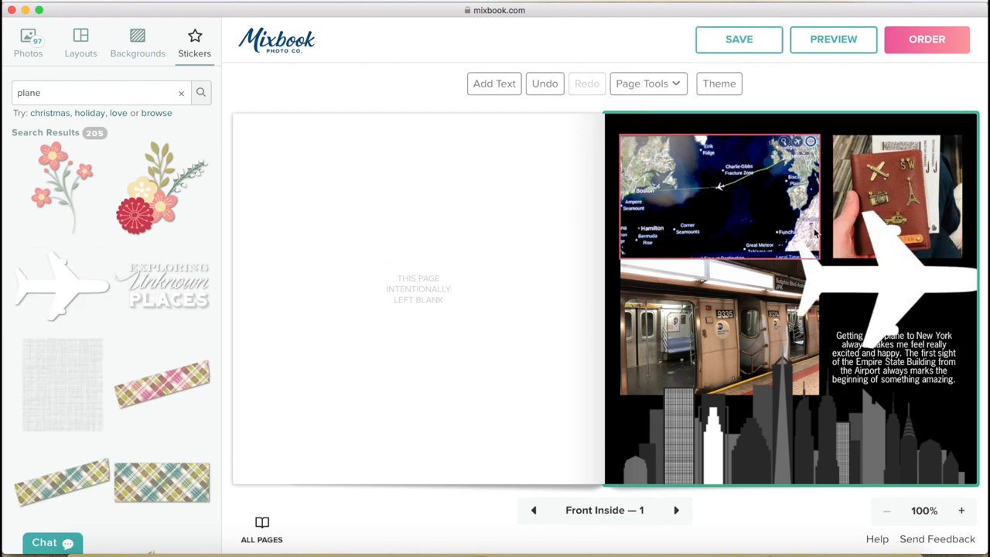
{"action": "left_click", "coordinate": [836, 244]}
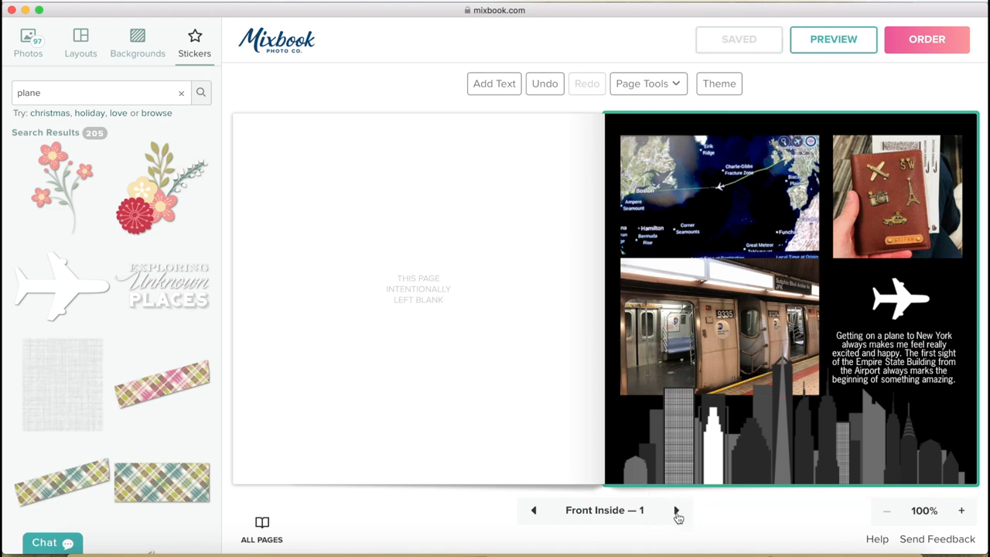
{"action": "left_click", "coordinate": [674, 510]}
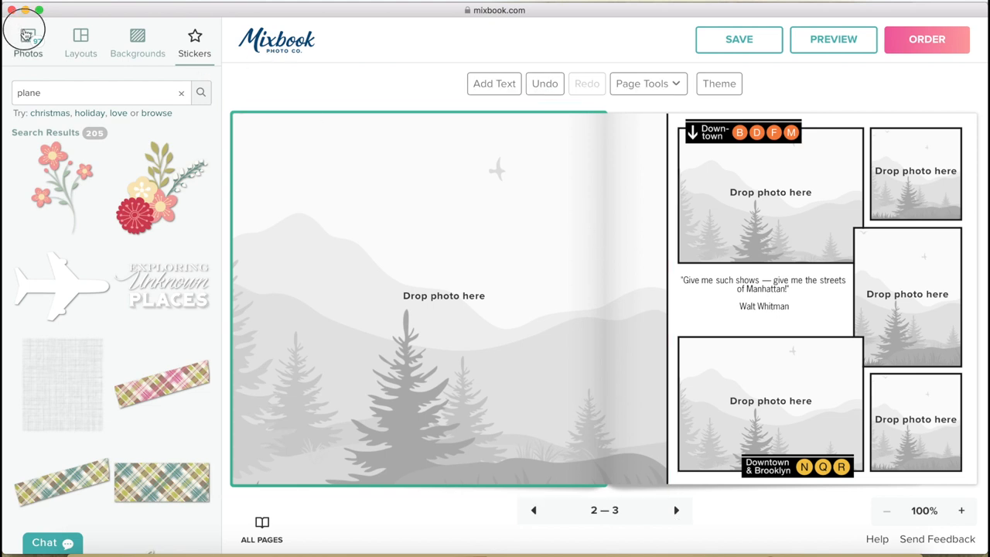
Open the photo library and reach the THE FOOD spread on pages 4–5
{"action": "left_click", "coordinate": [28, 36]}
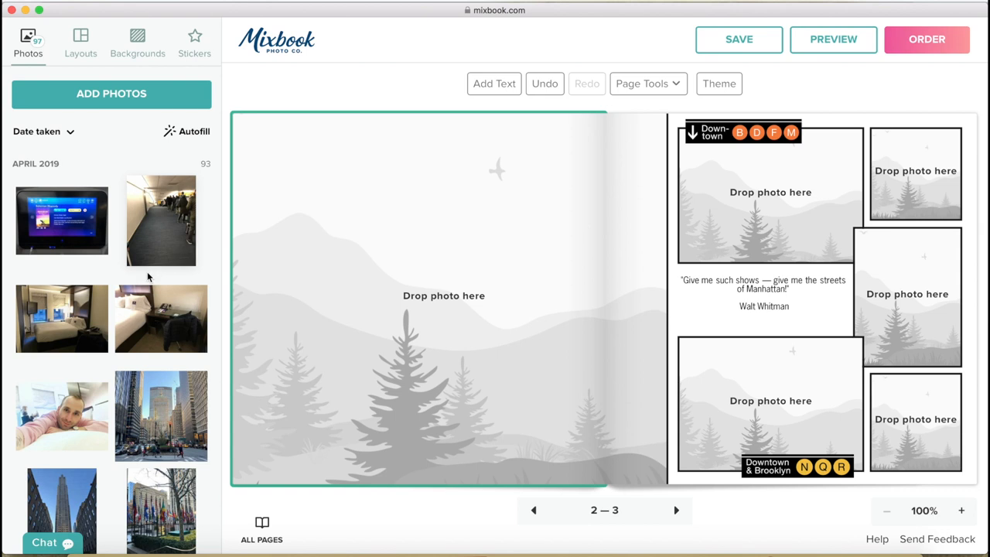
{"action": "scroll", "scroll_direction": "down", "scroll_amount": 3}
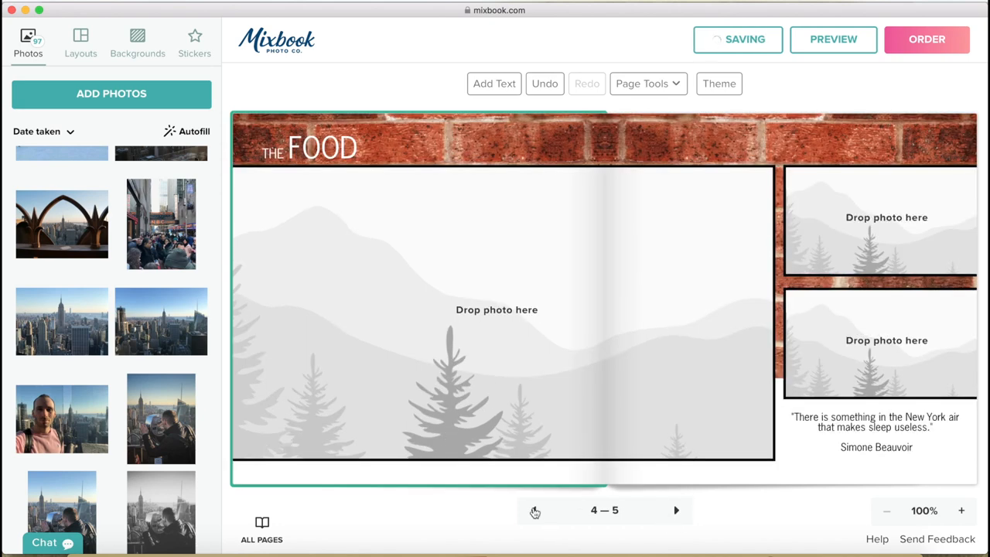
Change the title to TOP OF THE ROCK and put the skyline panorama in the large frame
{"action": "left_click", "coordinate": [317, 147]}
{"action": "type", "text": "TOP"}
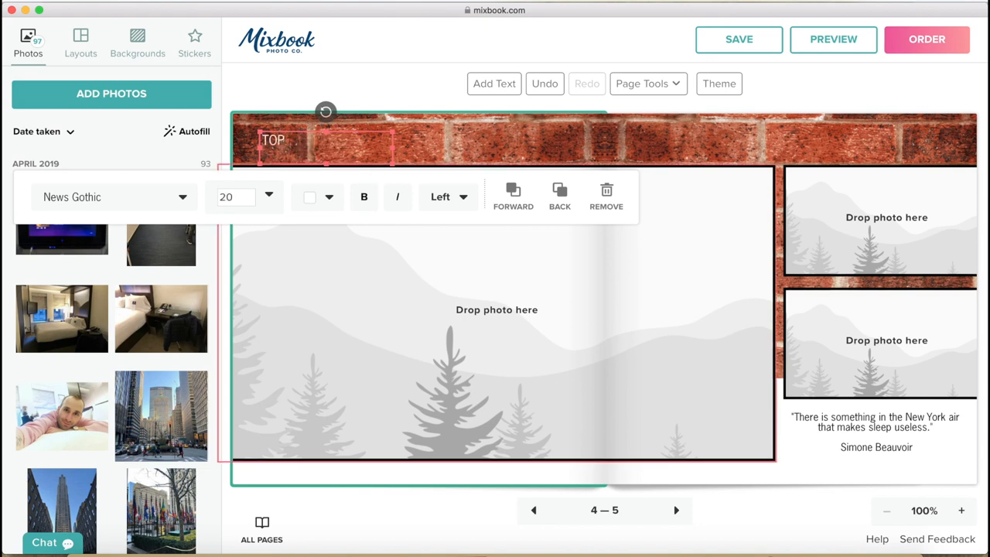
{"action": "type", "text": "OF THE ROCK"}
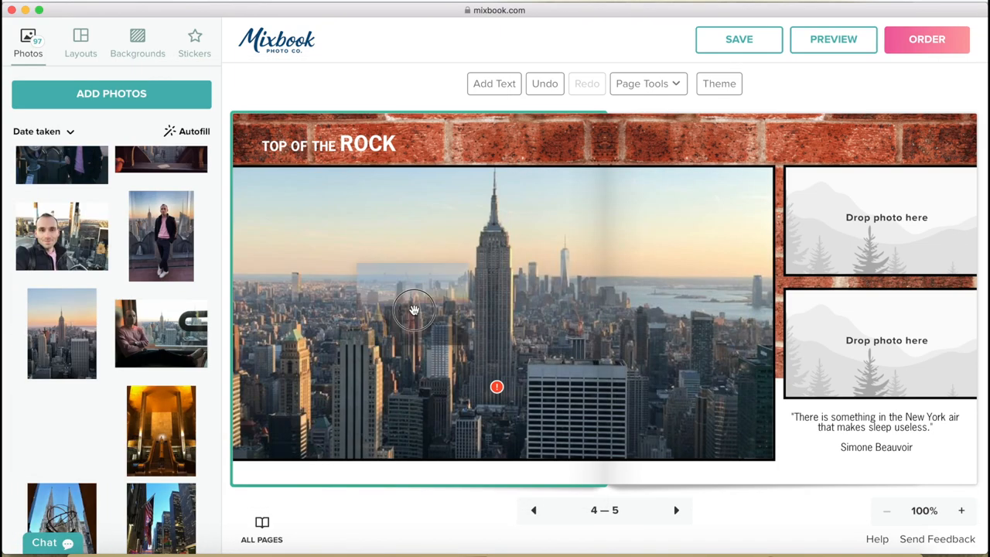
{"action": "left_click", "coordinate": [414, 310]}
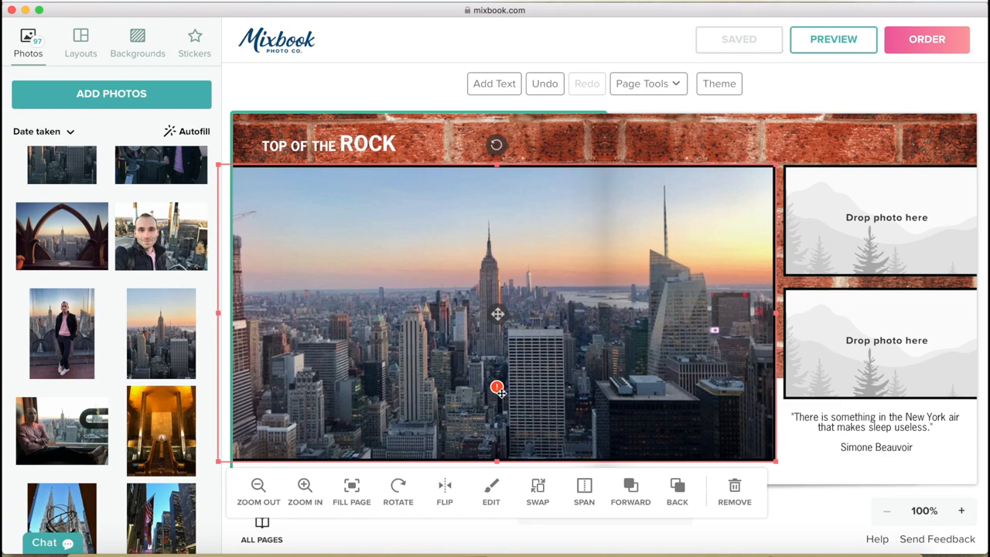
{"action": "mouse_move", "coordinate": [644, 170]}
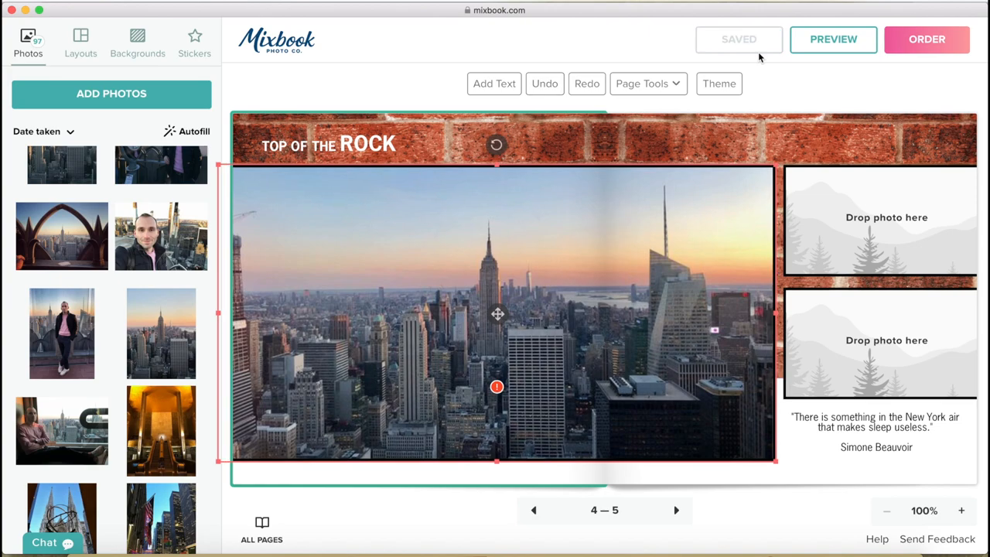
{"action": "scroll", "scroll_direction": "down", "scroll_amount": 3}
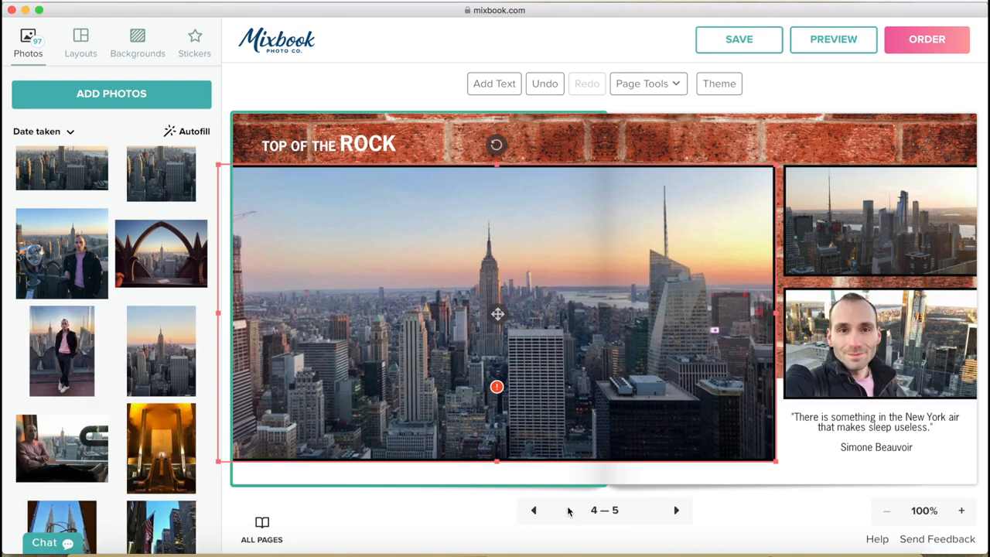
Back on pages 2–3, fill the frames with observation-deck shots, including the standing portrait at right-middle
{"action": "left_click", "coordinate": [533, 509]}
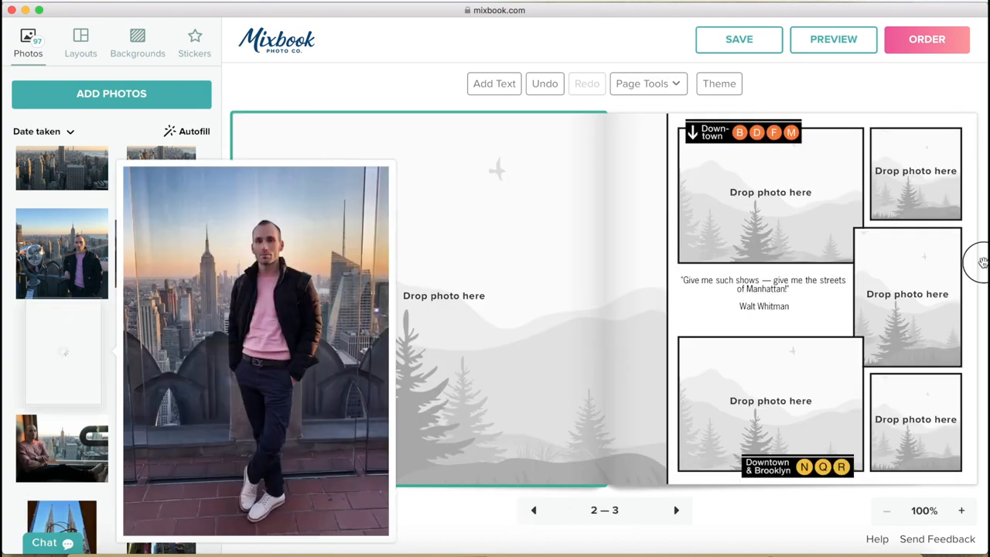
{"action": "left_click_drag", "start_coordinate": [255, 348], "coordinate": [907, 294]}
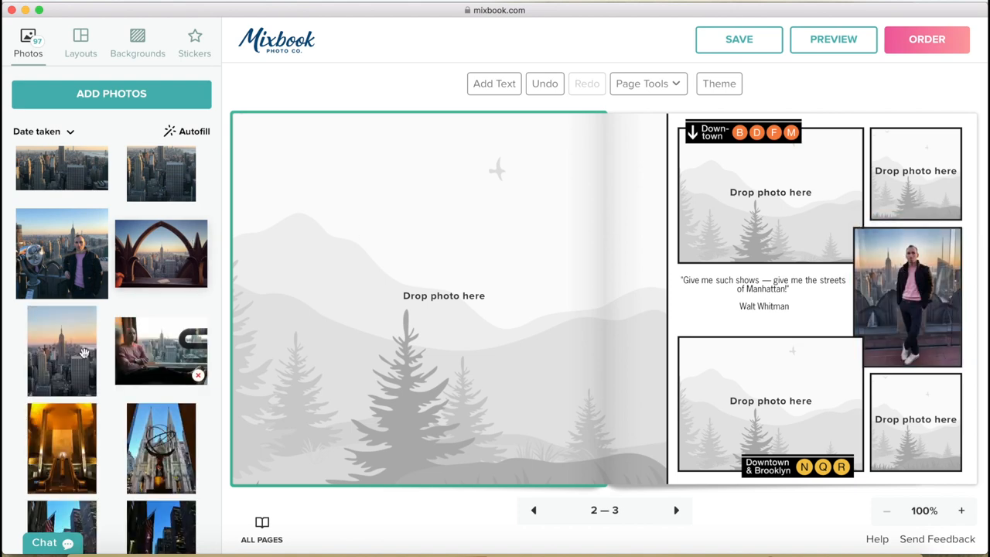
{"action": "scroll", "scroll_direction": "down", "scroll_amount": 3}
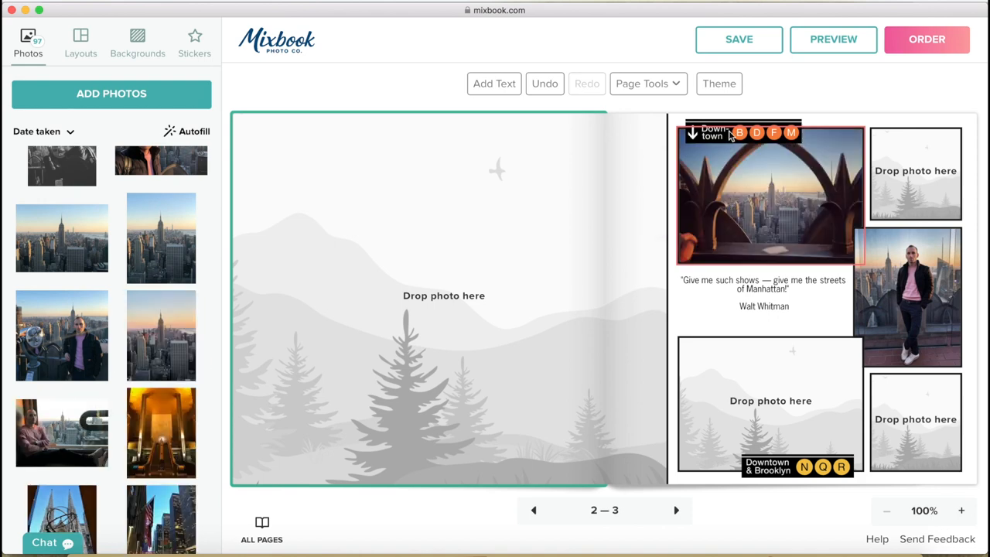
{"action": "left_click", "coordinate": [768, 193]}
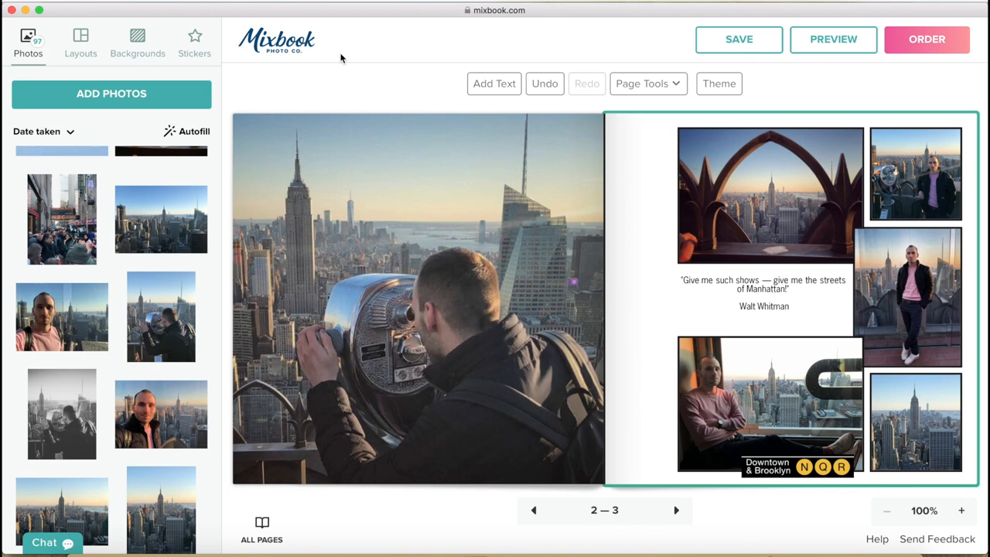
{"action": "mouse_move", "coordinate": [137, 39]}
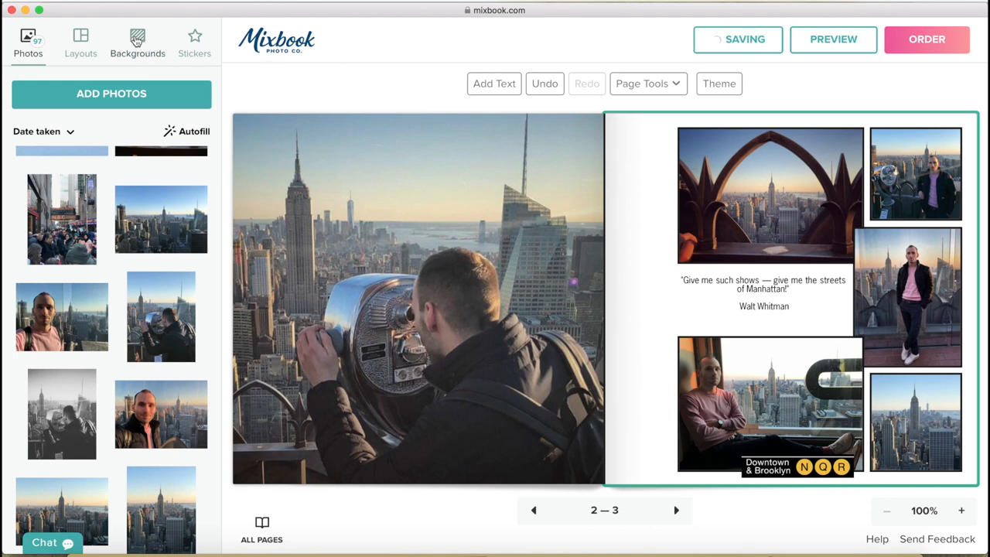
Apply the kraft paper background to page 3 and move the Downtown & Brooklyn sign between photos
{"action": "left_click", "coordinate": [137, 37]}
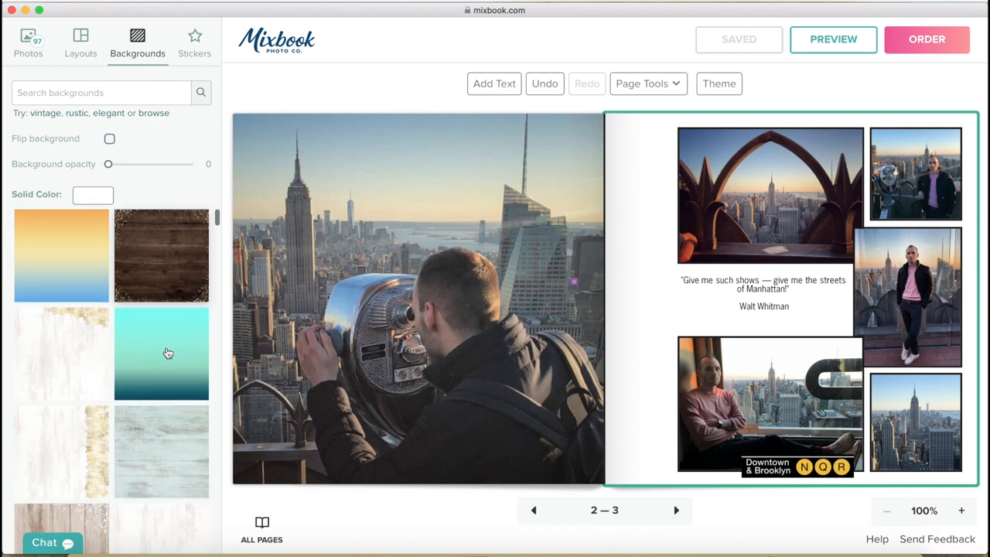
{"action": "scroll", "scroll_direction": "down", "scroll_amount": 3}
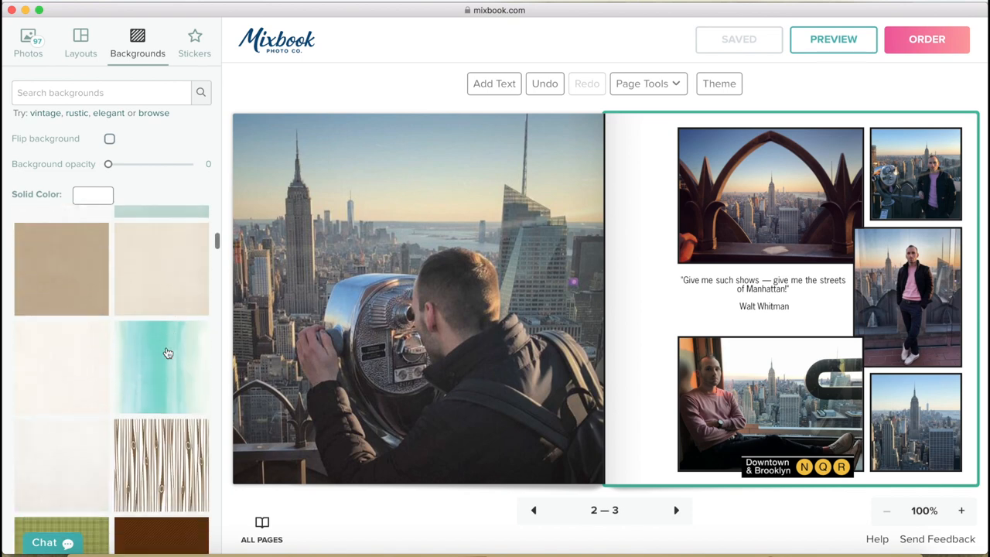
{"action": "scroll", "scroll_direction": "down", "scroll_amount": 3}
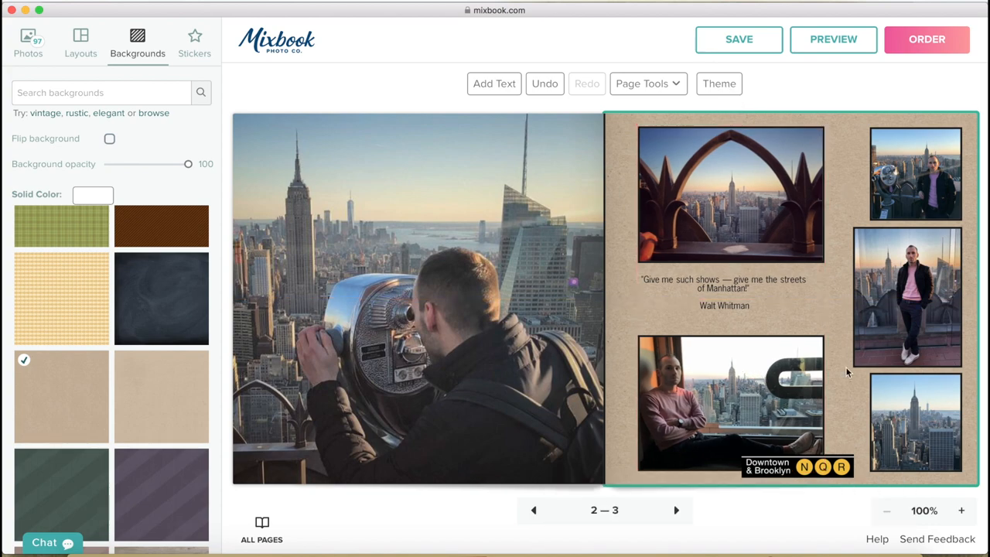
{"action": "left_click_drag", "start_coordinate": [797, 466], "coordinate": [700, 299]}
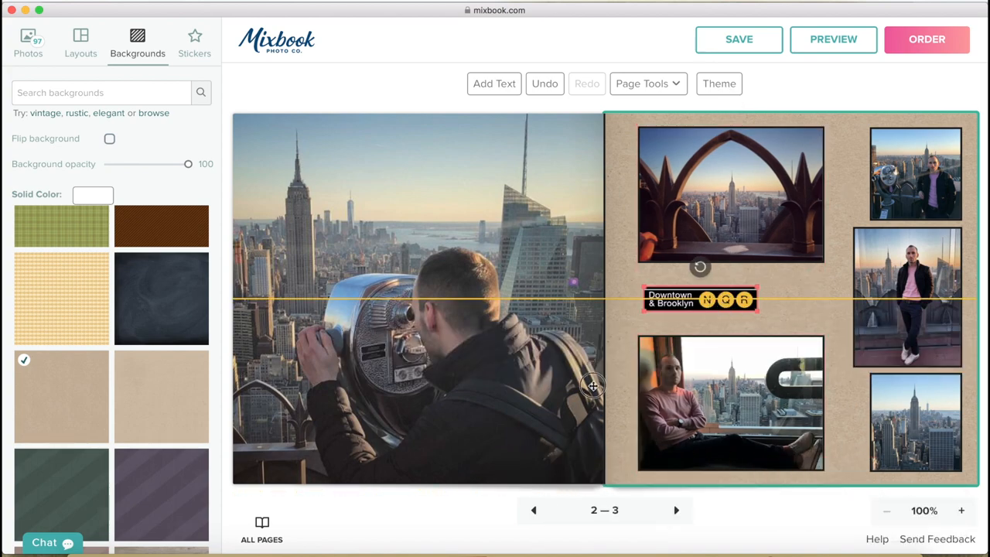
{"action": "left_click", "coordinate": [195, 43]}
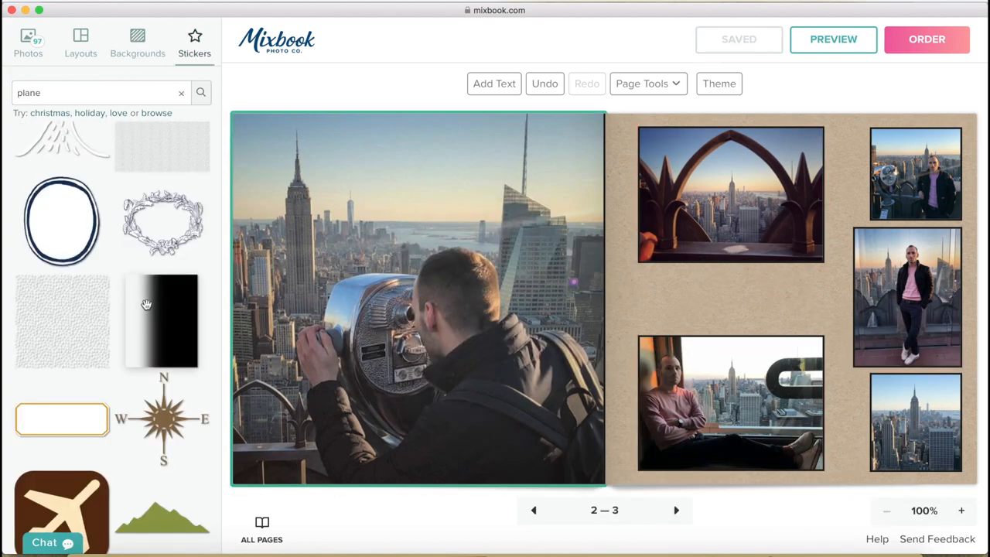
Search stickers for 'NEW YORK', apply the chalkboard background, and advance to the I ♥ NY spread
{"action": "type", "text": "NEW YORK"}
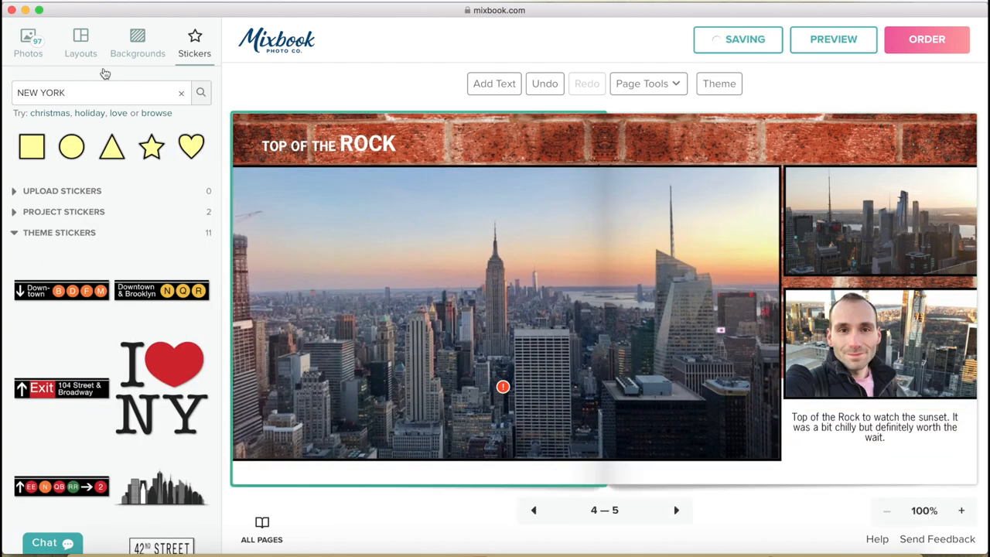
{"action": "left_click", "coordinate": [137, 42]}
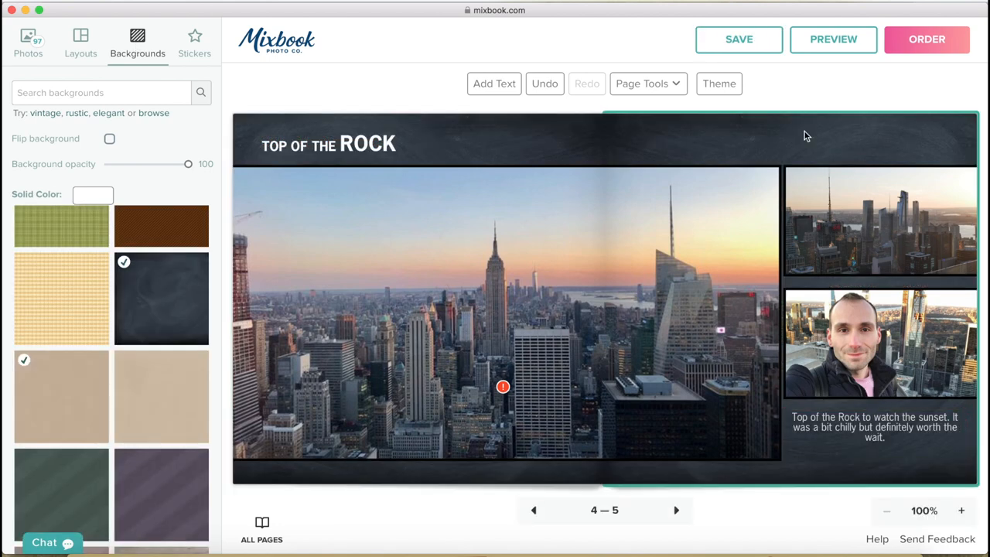
{"action": "mouse_move", "coordinate": [670, 510]}
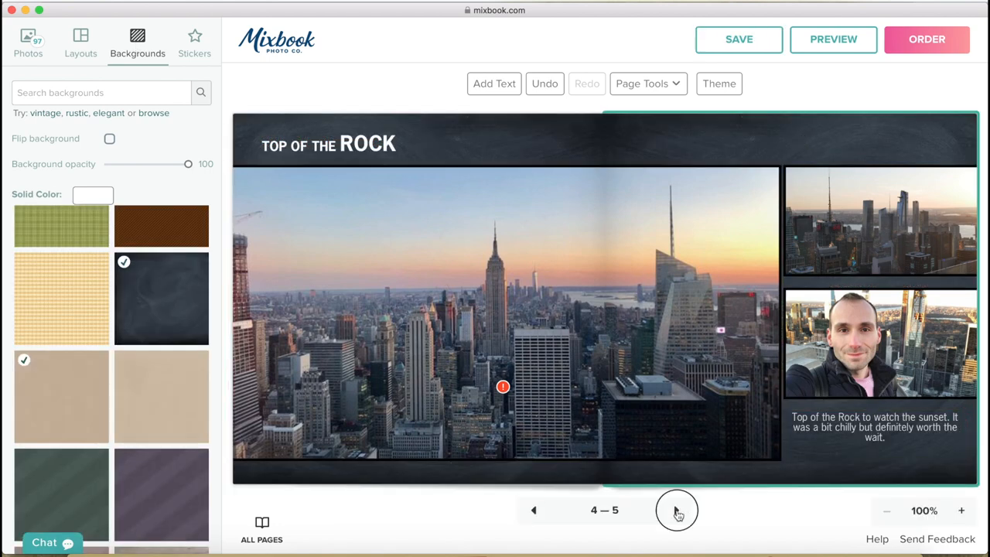
{"action": "left_click", "coordinate": [675, 510]}
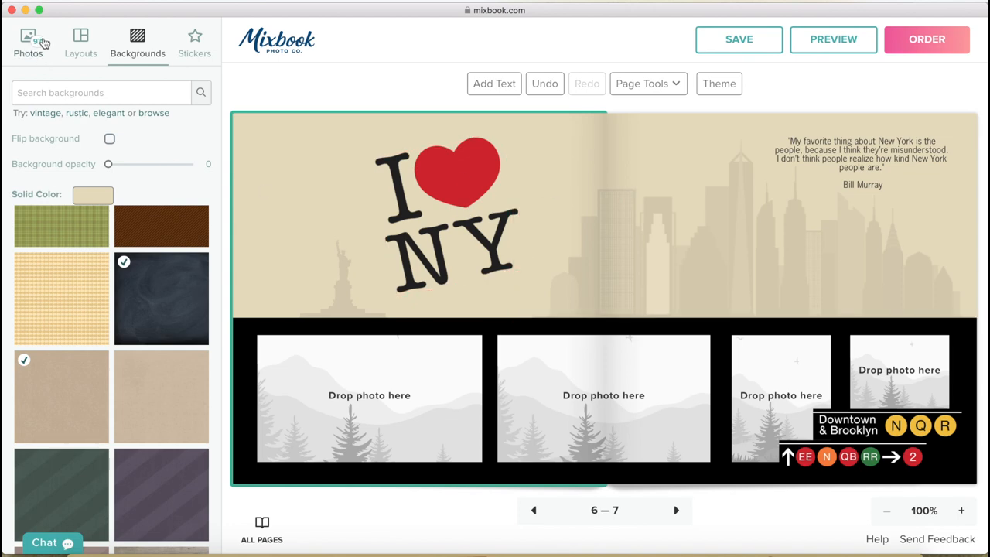
Fill pages 6–7 with photos and set the ROCKEFELLER CENTER title in a distressed font
{"action": "left_click", "coordinate": [28, 38]}
{"action": "type", "text": "ROCKEFELLER CENTER"}
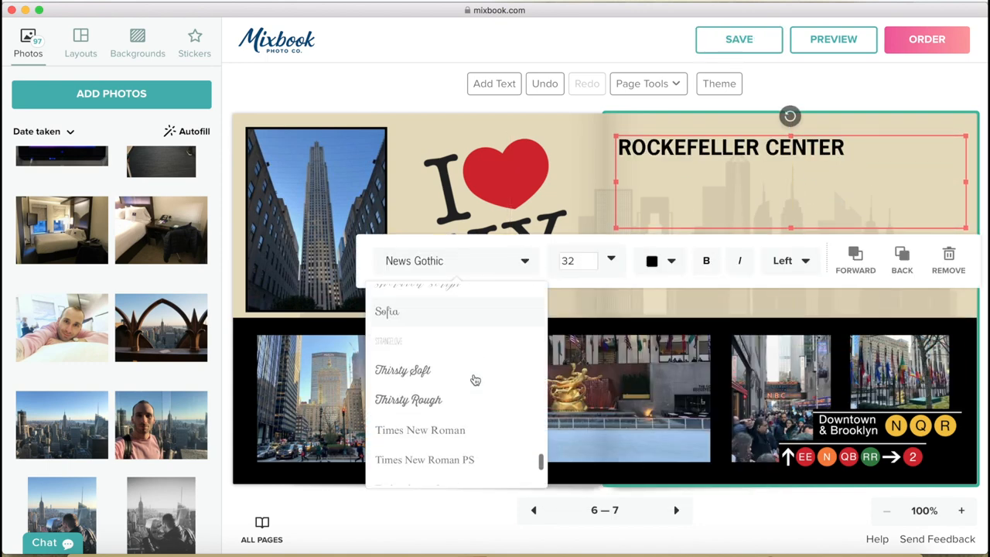
{"action": "left_click", "coordinate": [386, 312]}
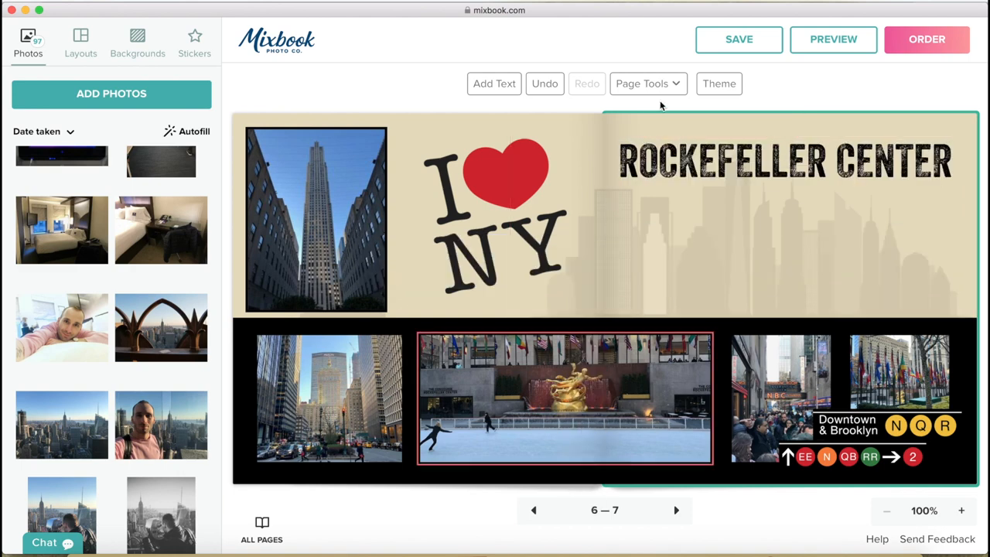
{"action": "left_click", "coordinate": [739, 39]}
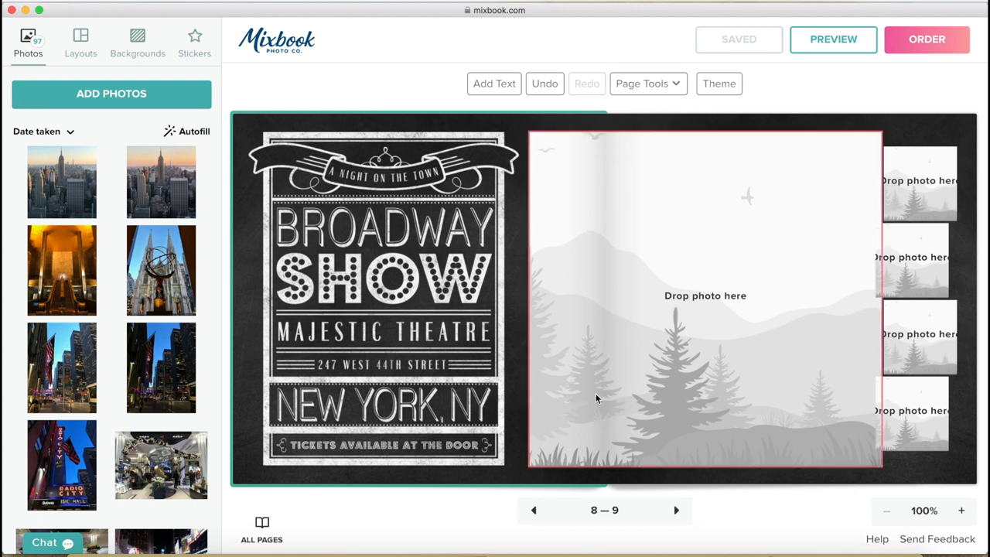
Add a blank spread 10–11 and enlarge the sunset Empire State skyline photo on its left page
{"action": "left_click", "coordinate": [649, 83]}
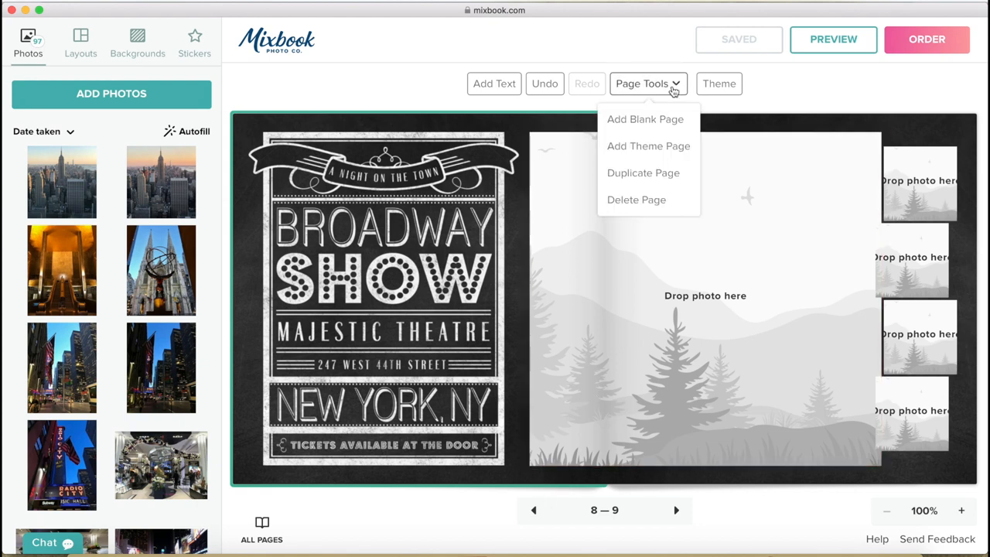
{"action": "mouse_move", "coordinate": [660, 122]}
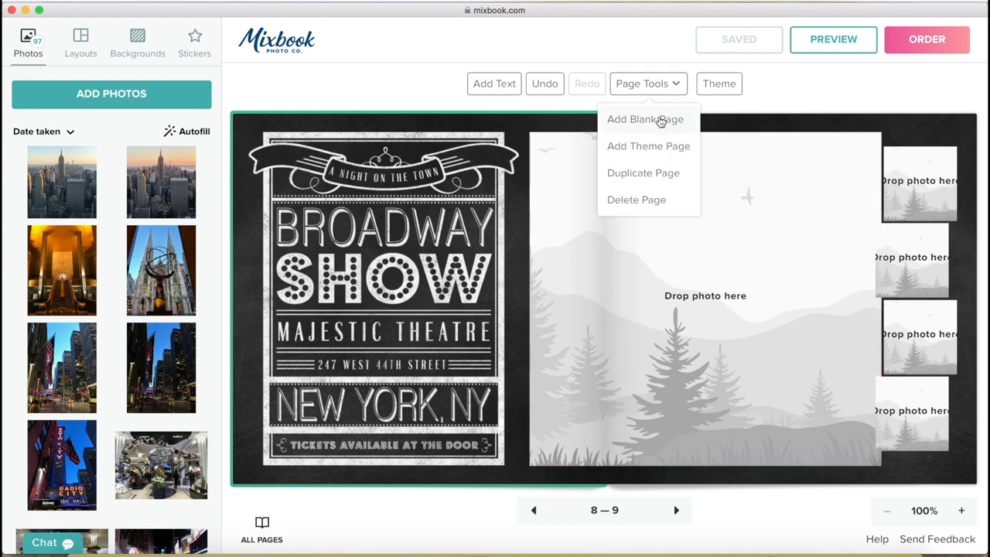
{"action": "left_click", "coordinate": [645, 119]}
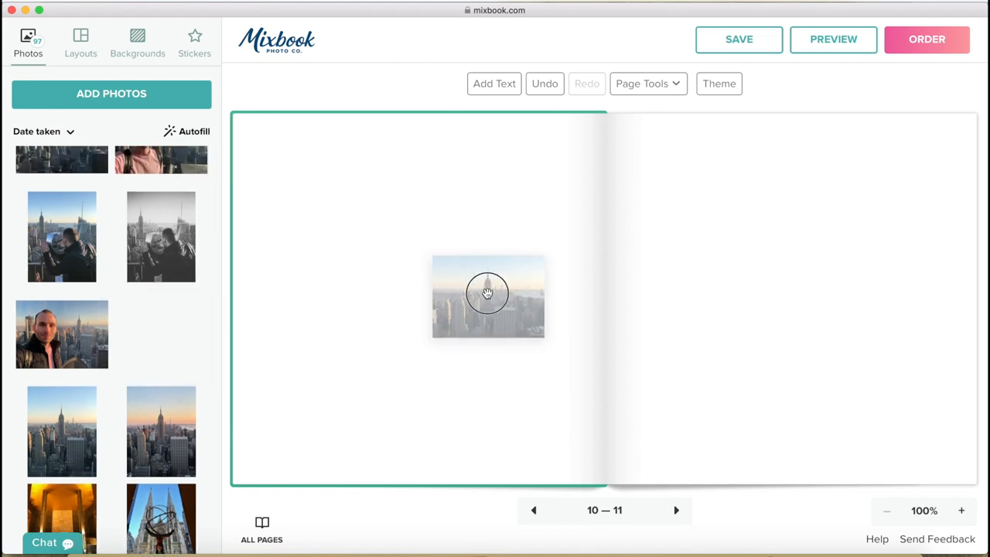
{"action": "left_click", "coordinate": [487, 297]}
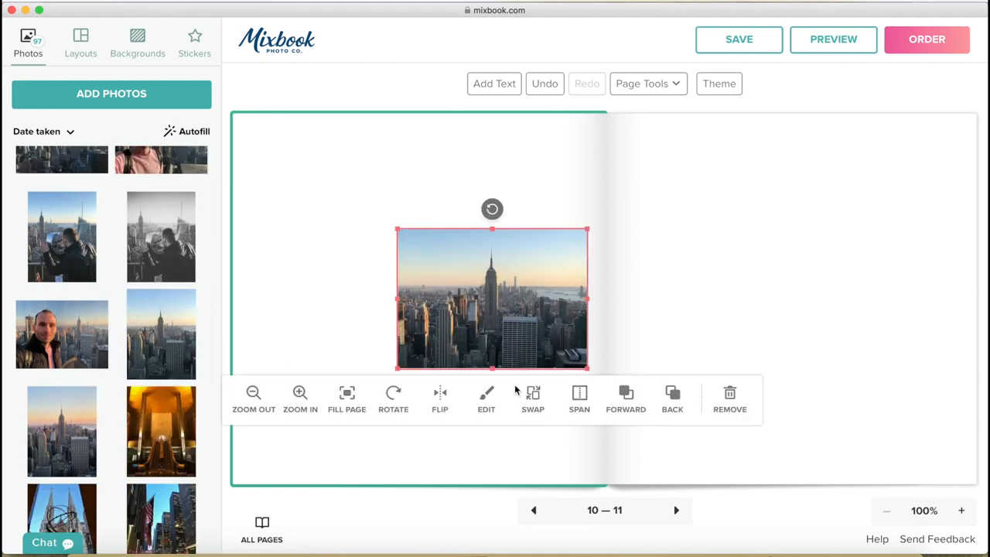
{"action": "left_click", "coordinate": [347, 392]}
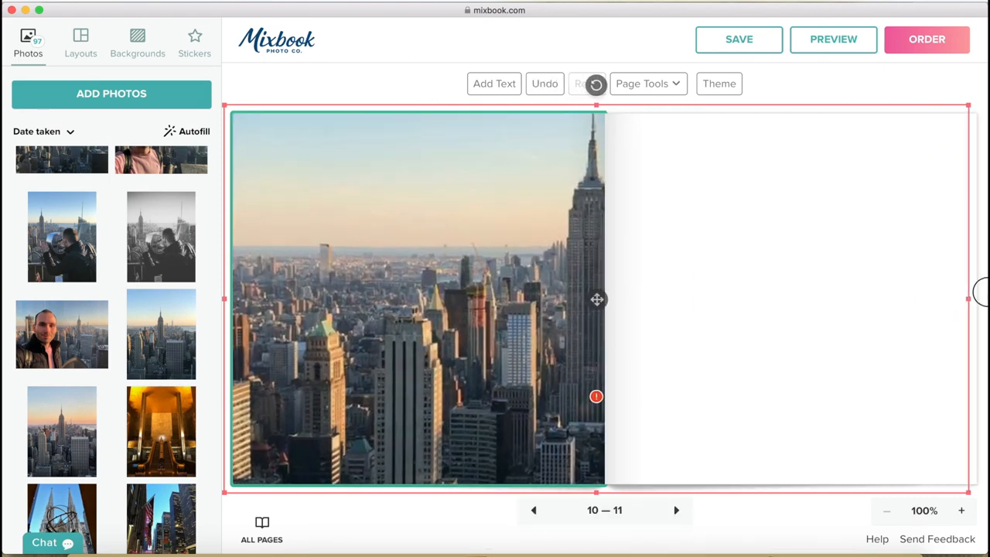
{"action": "left_click", "coordinate": [418, 299]}
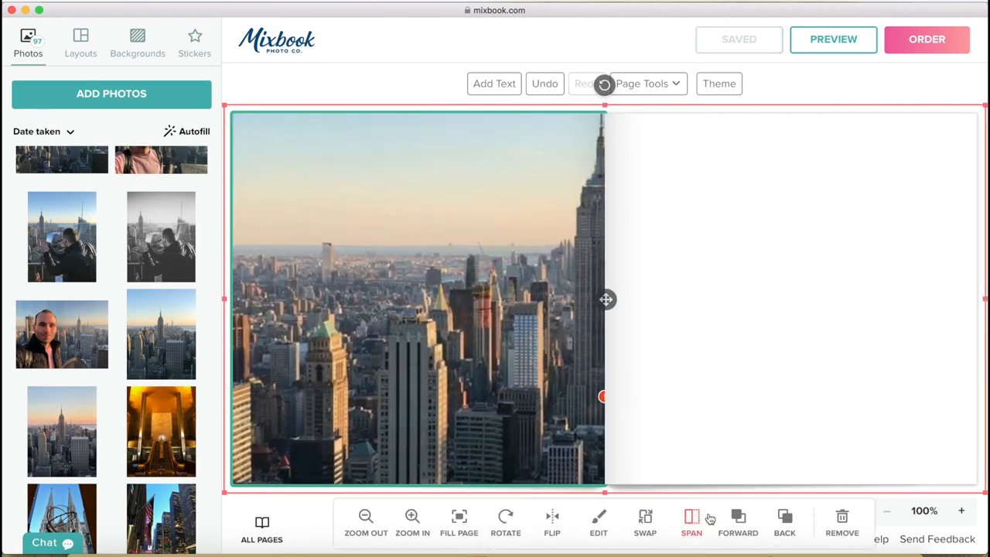
Span the skyline photo across pages 10–11, caption it NYC SKYLINE, and advance to Time Square
{"action": "left_click", "coordinate": [691, 518]}
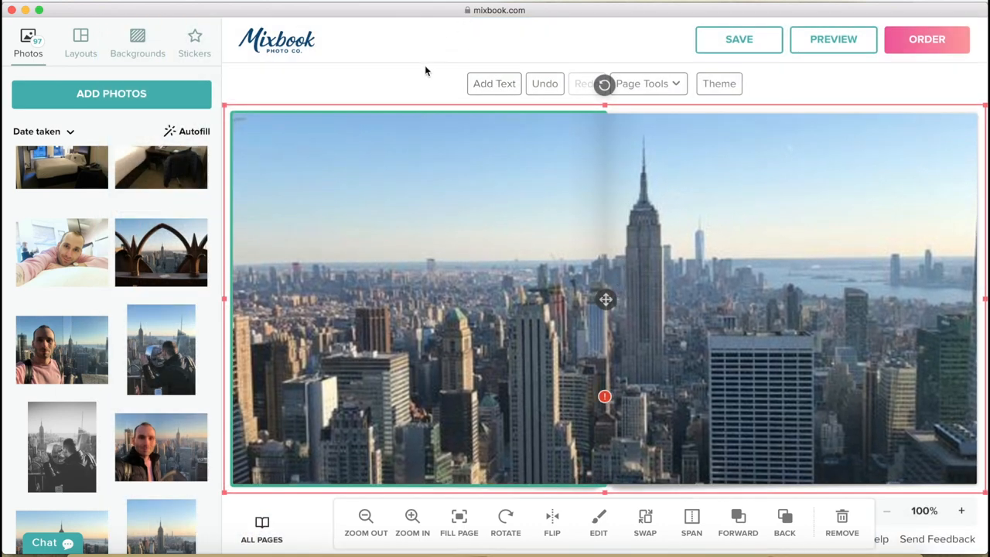
{"action": "mouse_move", "coordinate": [418, 183]}
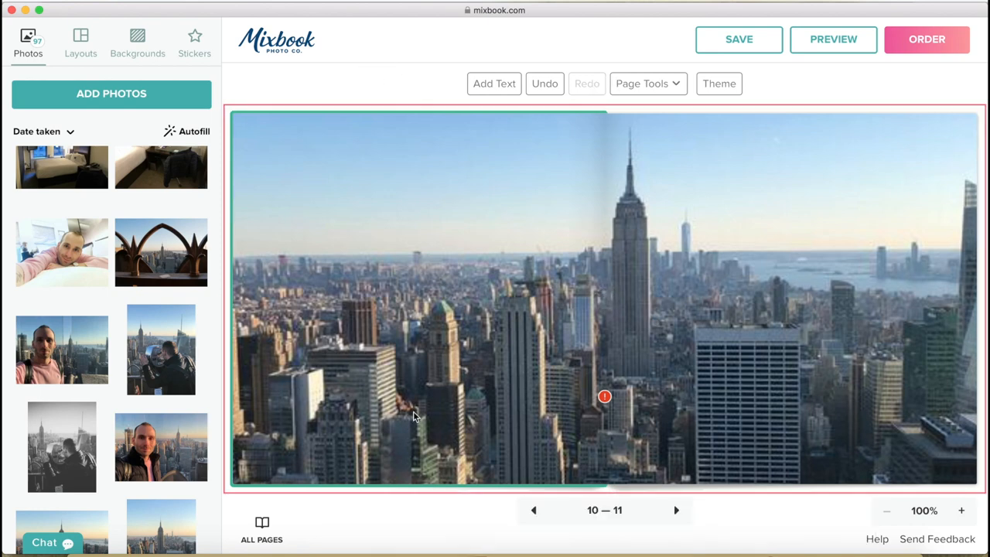
{"action": "mouse_move", "coordinate": [300, 396]}
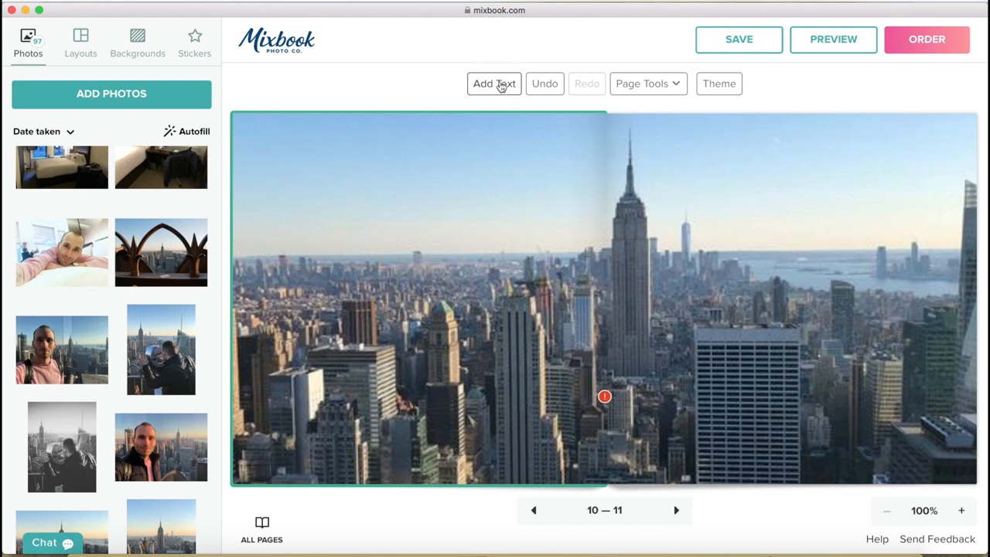
{"action": "left_click", "coordinate": [493, 83]}
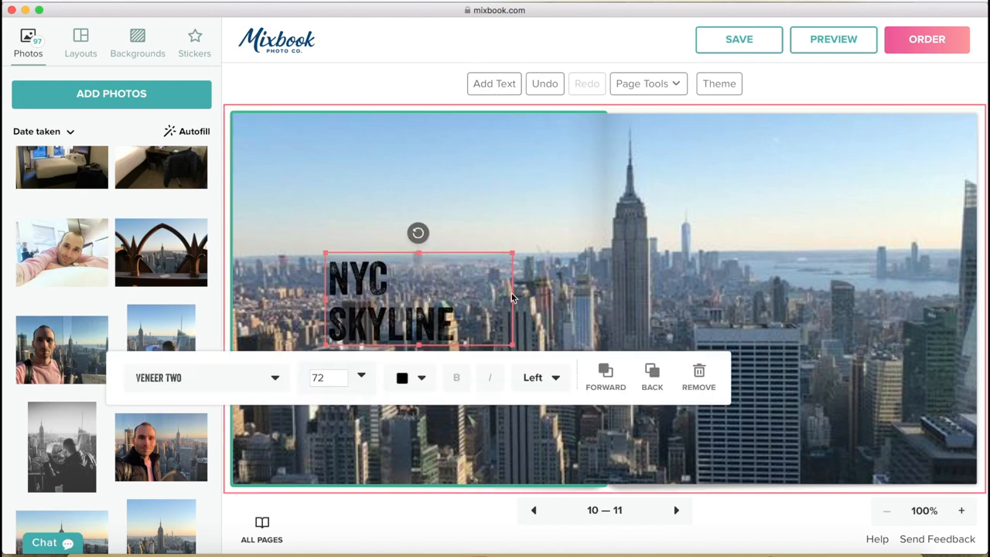
{"action": "left_click", "coordinate": [409, 377]}
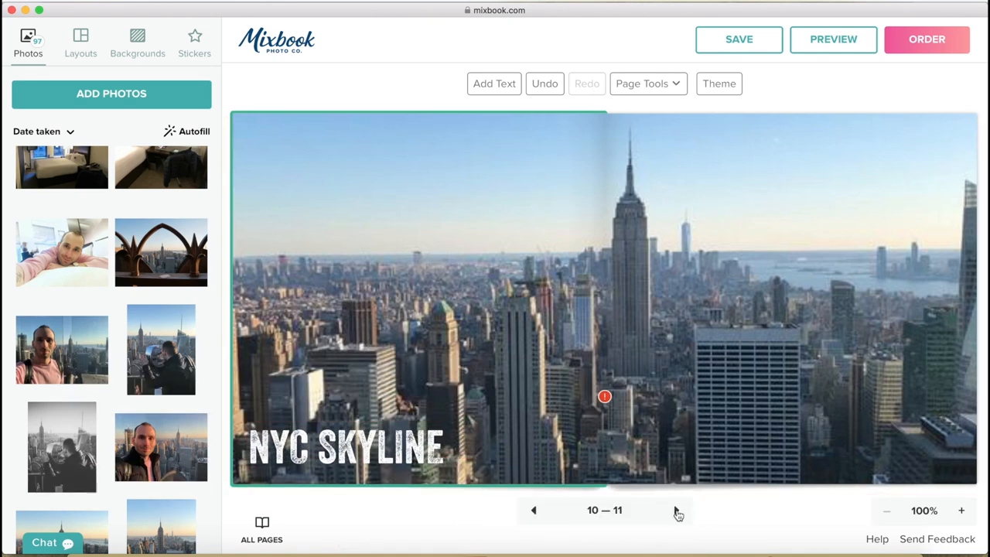
{"action": "left_click", "coordinate": [679, 512]}
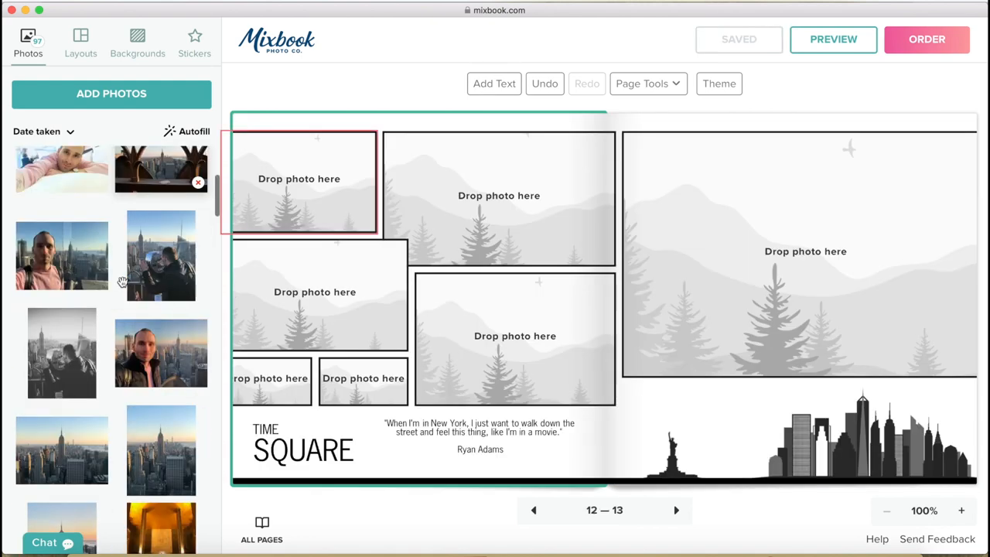
Scroll the Photos panel for Times Square and Macy's night photos to fill spread 12–13
{"action": "scroll", "scroll_direction": "down", "scroll_amount": 3}
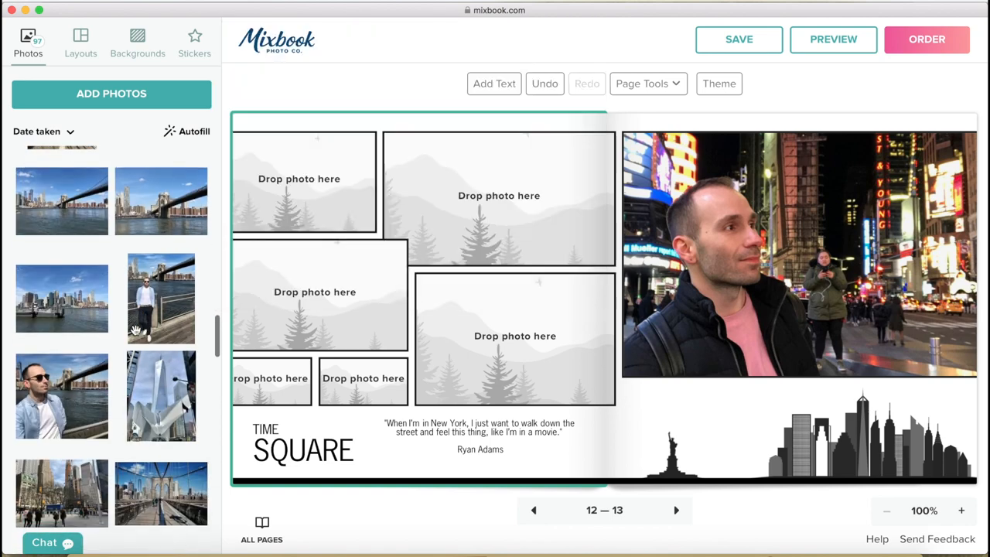
{"action": "scroll", "scroll_direction": "down", "scroll_amount": 3}
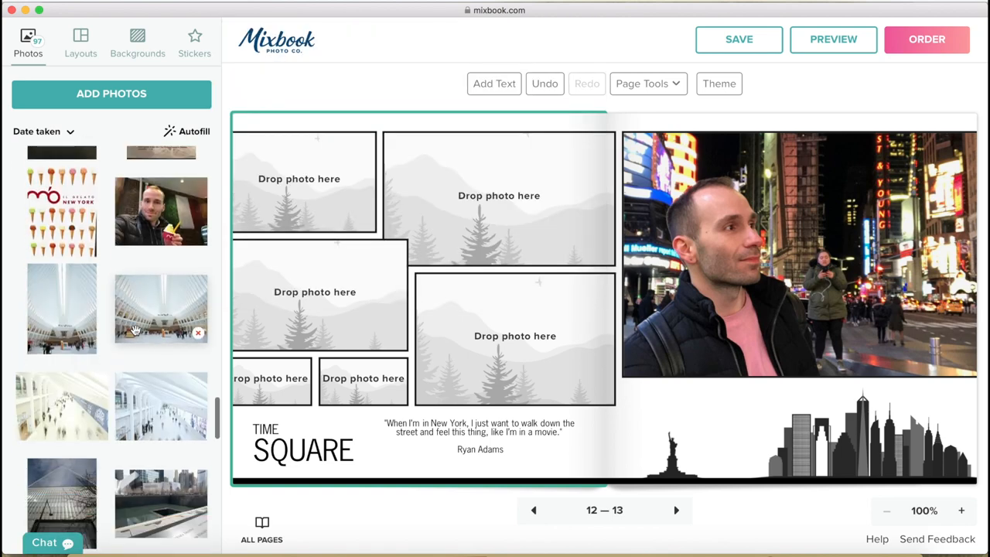
{"action": "scroll", "scroll_direction": "down", "scroll_amount": 3}
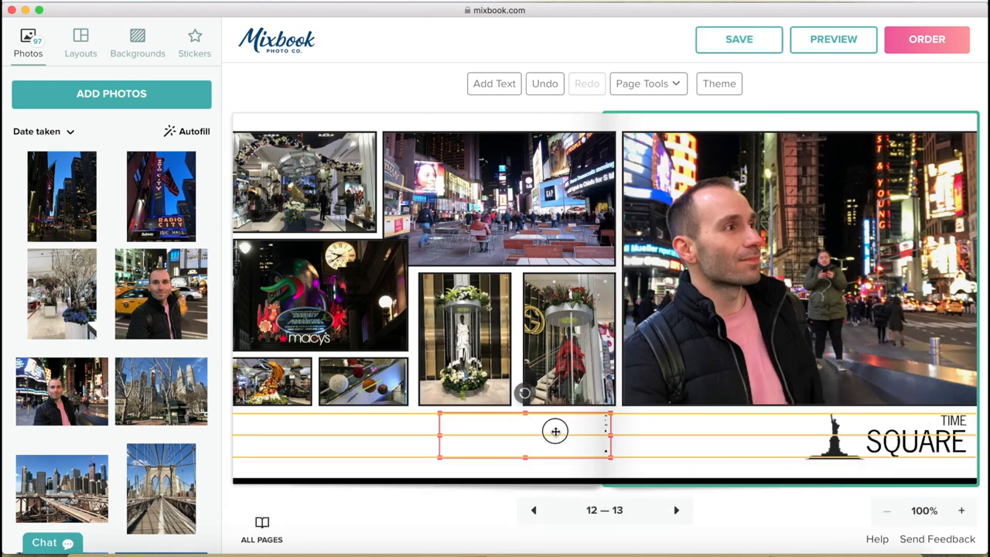
Caption the collage MACY'S FLOWER SHOW, add a gold floral sticker, and move to spread 14–15
{"action": "type", "text": "Mad"}
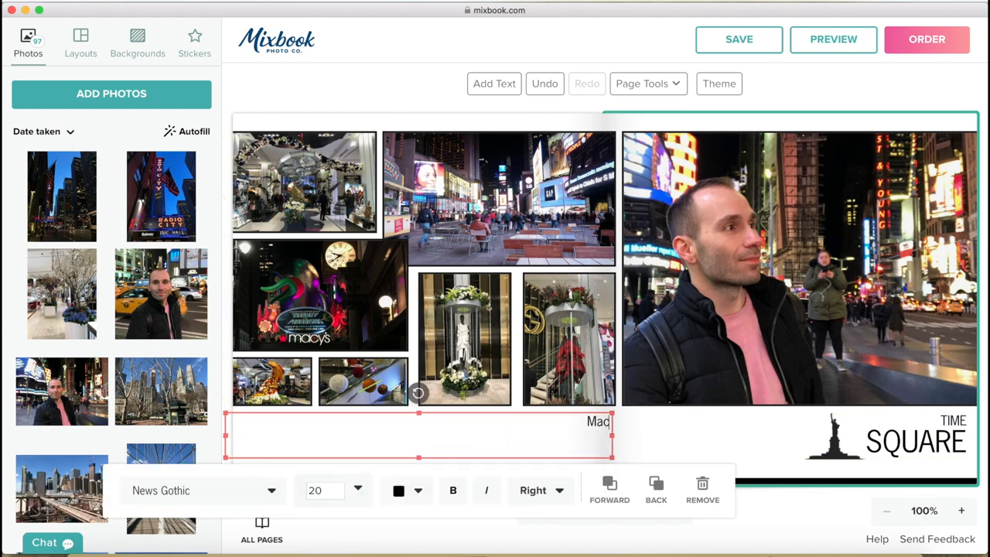
{"action": "left_click", "coordinate": [330, 303]}
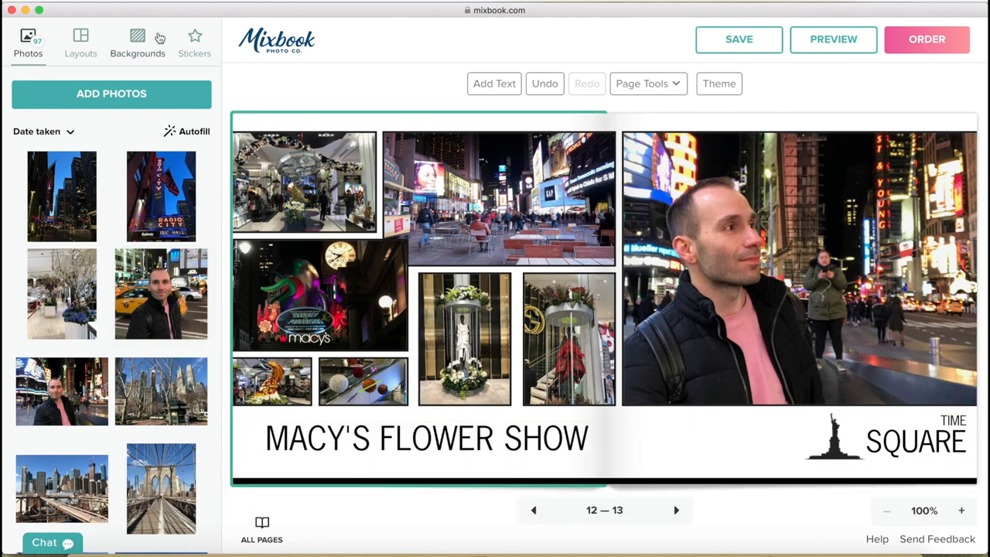
{"action": "left_click", "coordinate": [194, 43]}
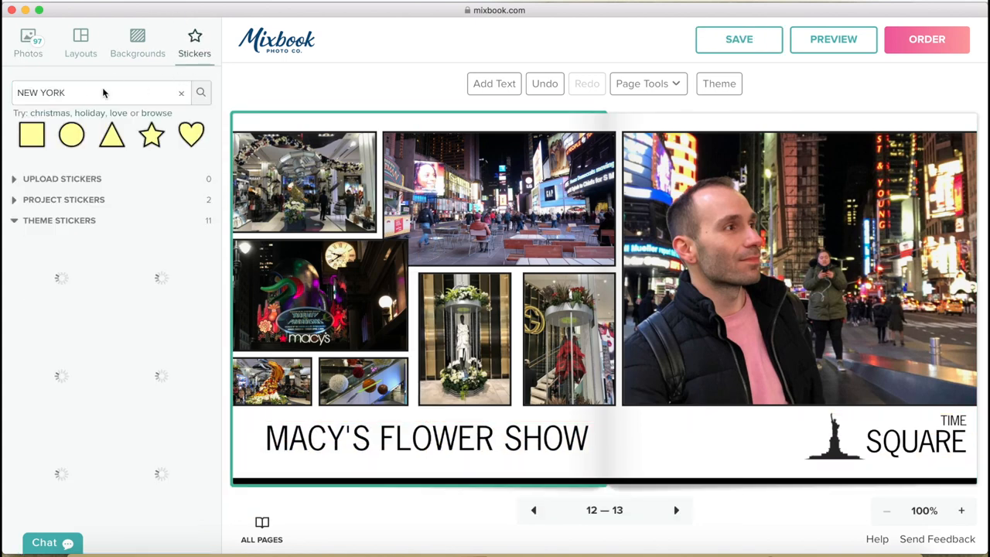
{"action": "type", "text": "FLOWER"}
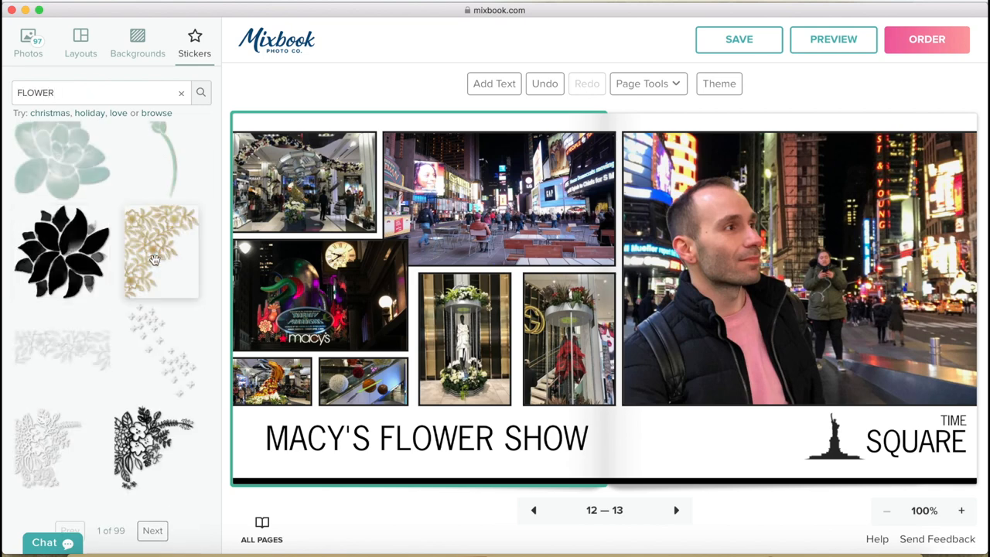
{"action": "left_click", "coordinate": [277, 433]}
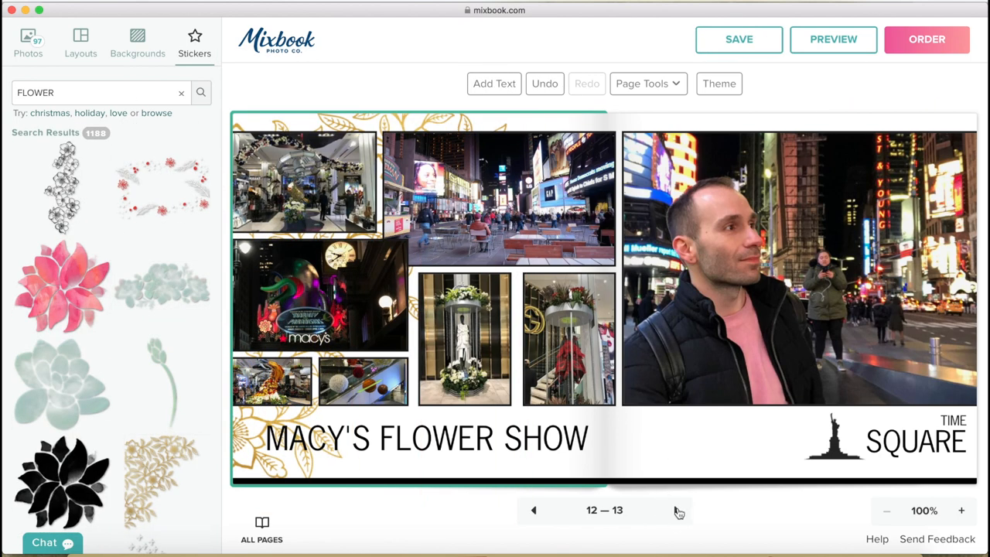
{"action": "left_click", "coordinate": [677, 511]}
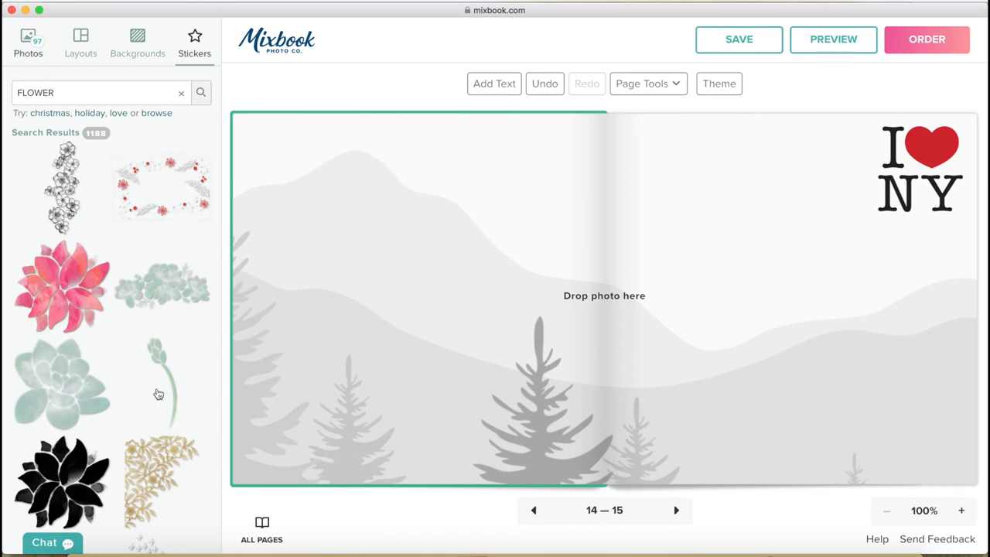
{"action": "left_click", "coordinate": [28, 42]}
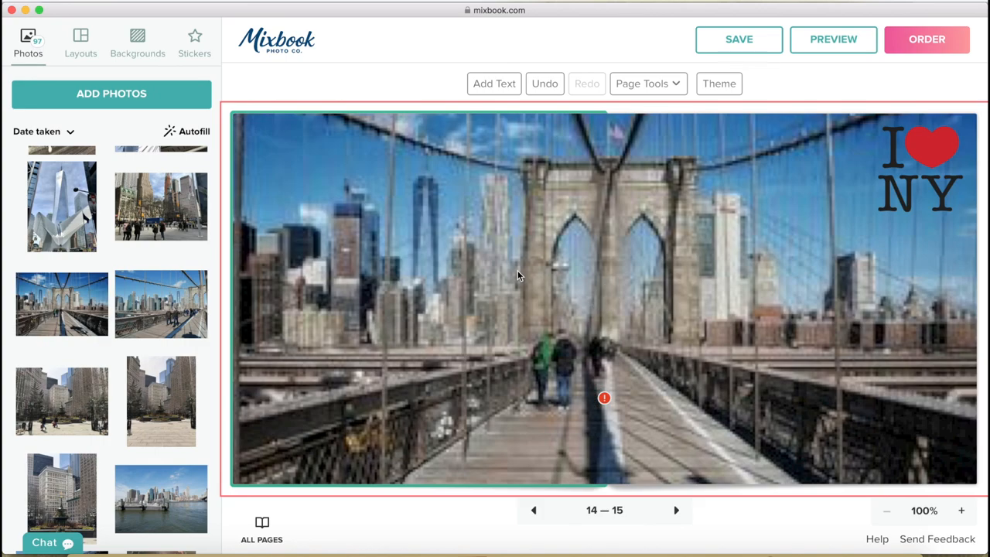
Give spread 16–17 a layout holding four photos
{"action": "left_click", "coordinate": [80, 38]}
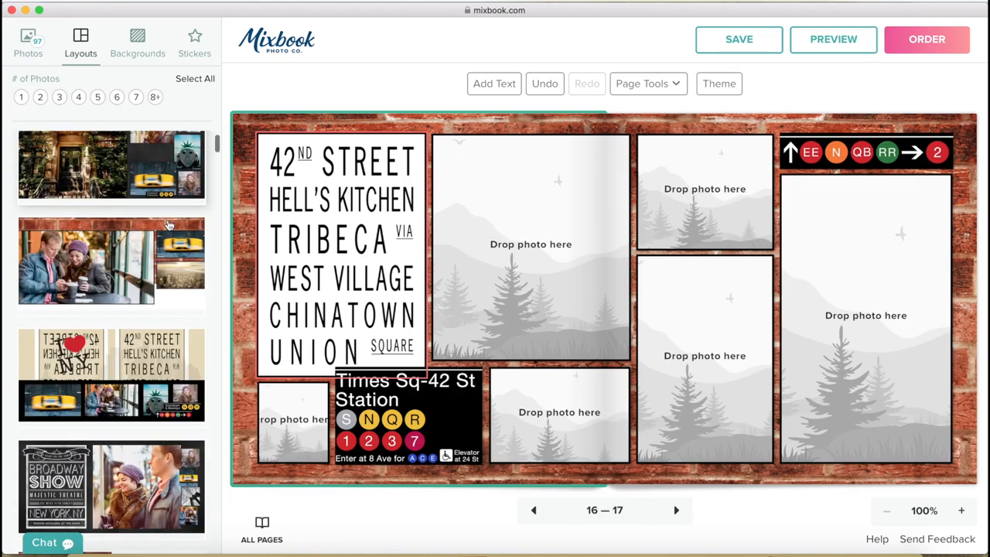
{"action": "left_click", "coordinate": [78, 98]}
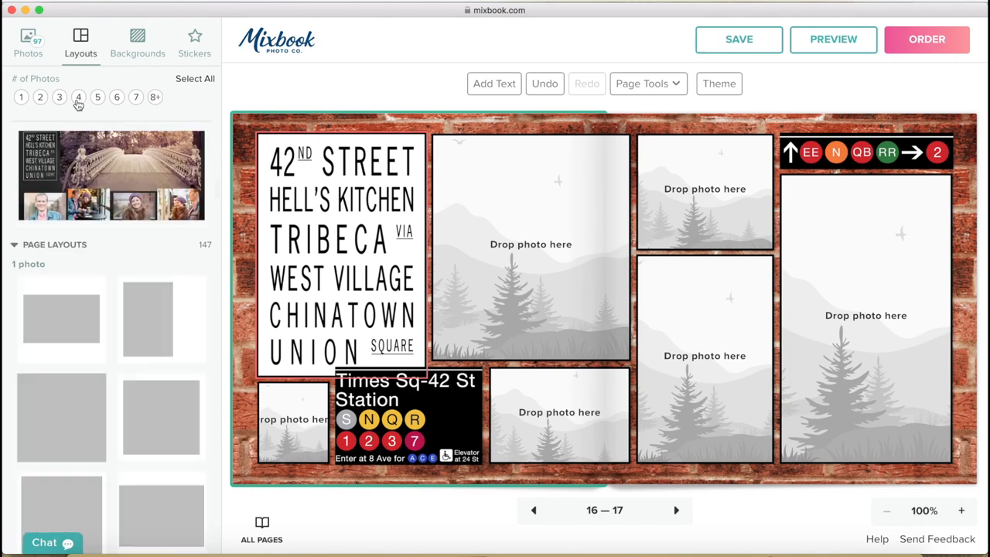
{"action": "left_click", "coordinate": [77, 97]}
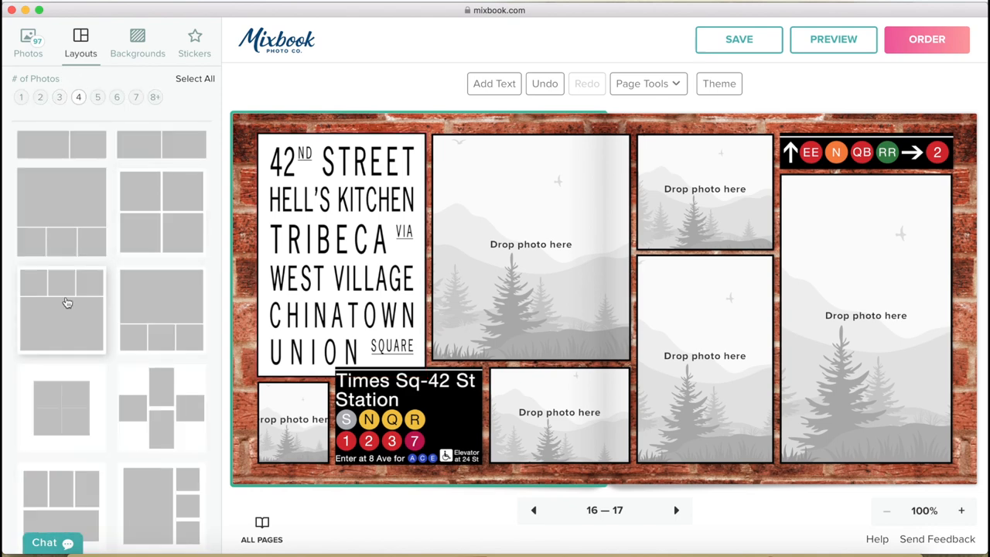
{"action": "left_click", "coordinate": [61, 308]}
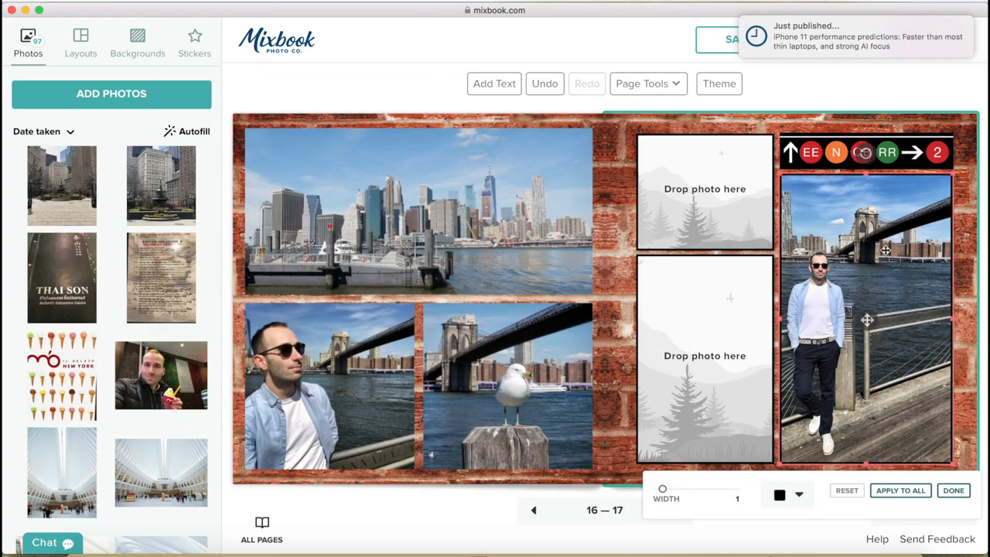
Apply the photo border to every photo on the spread
{"action": "left_click", "coordinate": [901, 490]}
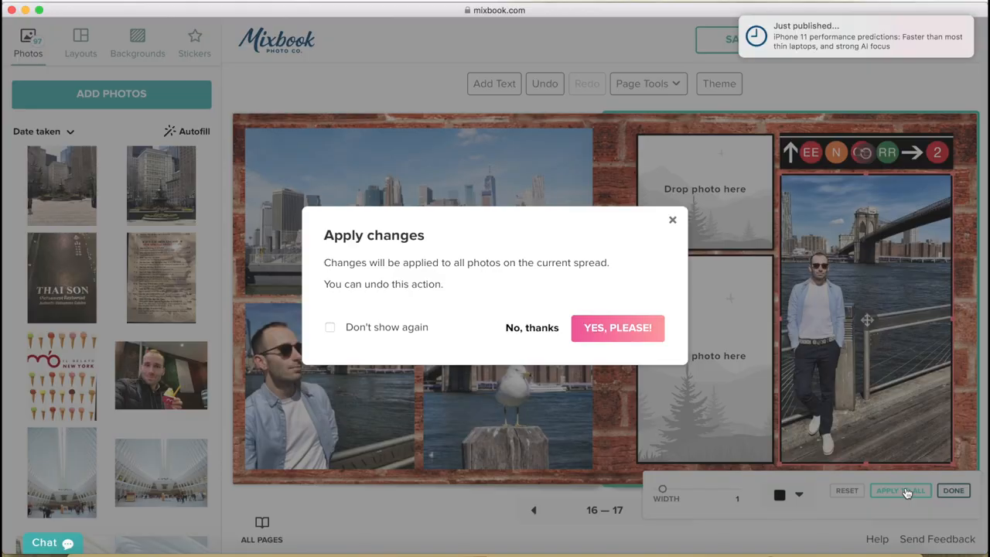
{"action": "mouse_move", "coordinate": [616, 328]}
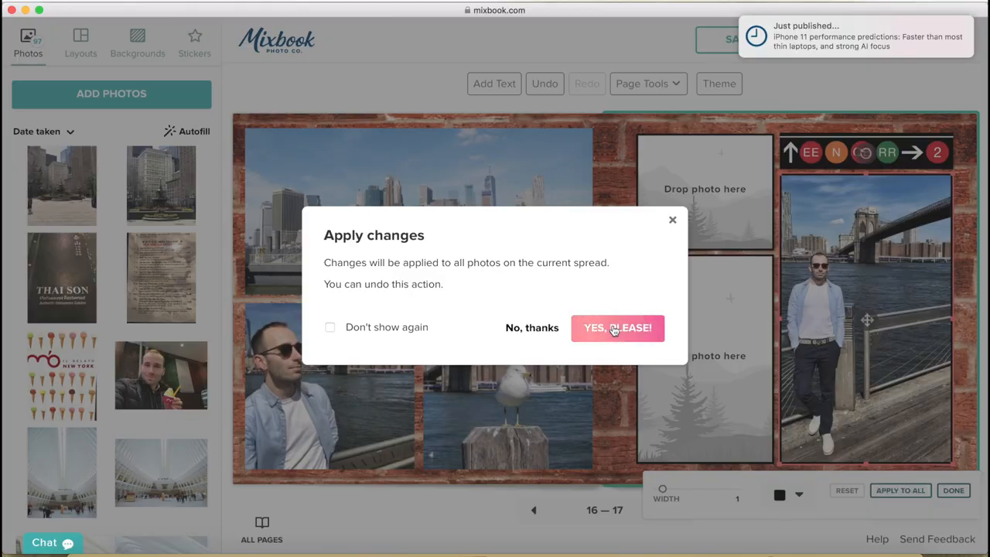
{"action": "left_click", "coordinate": [618, 328]}
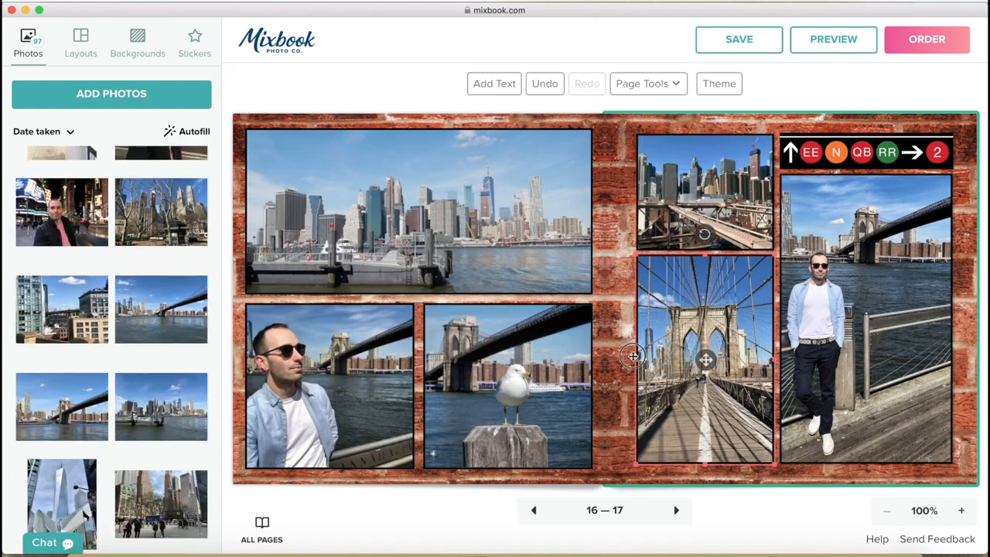
{"action": "left_click", "coordinate": [194, 43]}
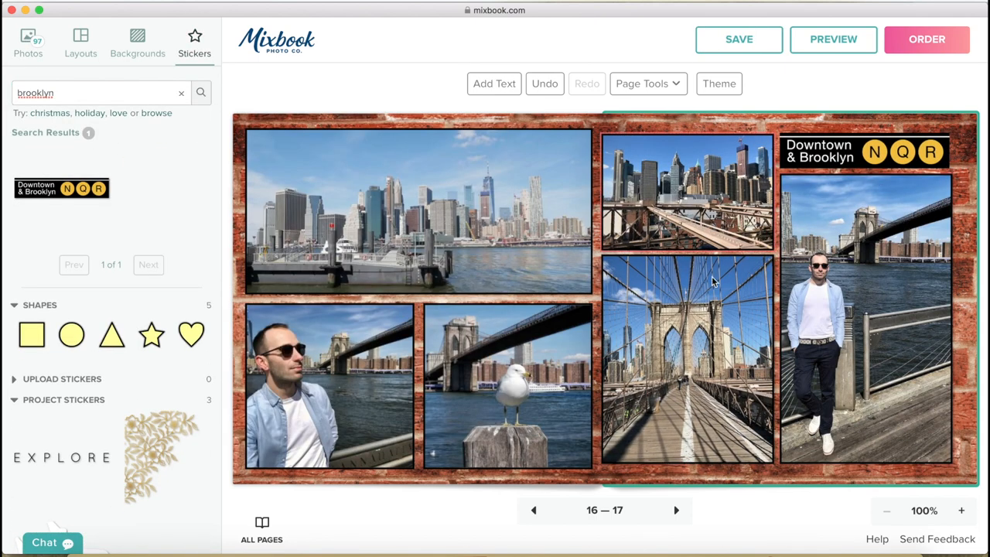
Move past the Brooklyn Bridge pages and add a new blank spread 20–21
{"action": "left_click", "coordinate": [676, 509]}
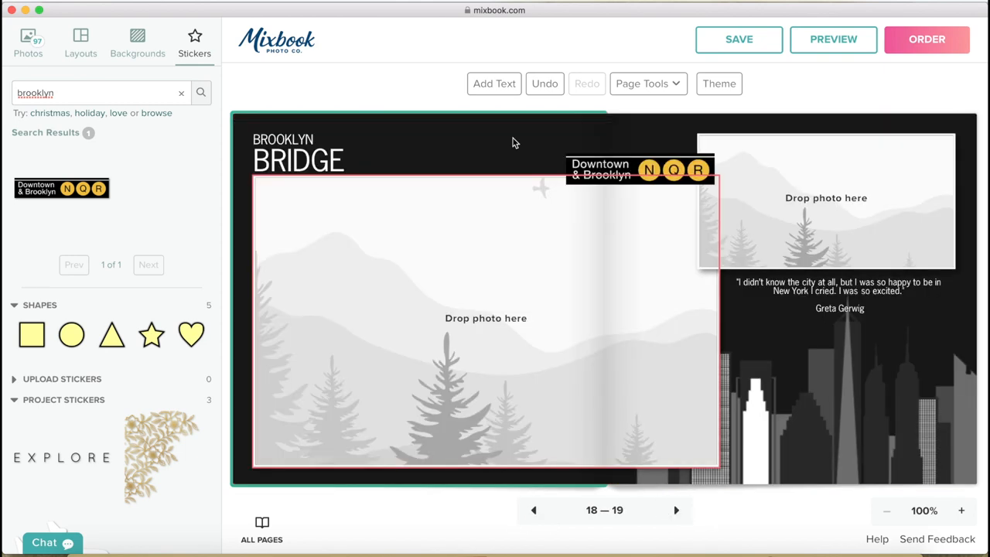
{"action": "left_click", "coordinate": [648, 84]}
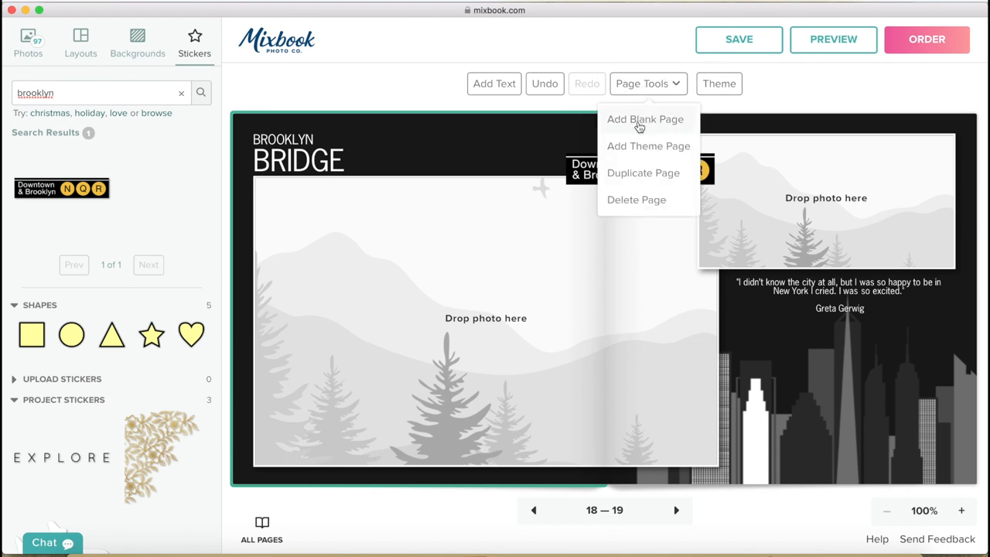
{"action": "left_click", "coordinate": [644, 119]}
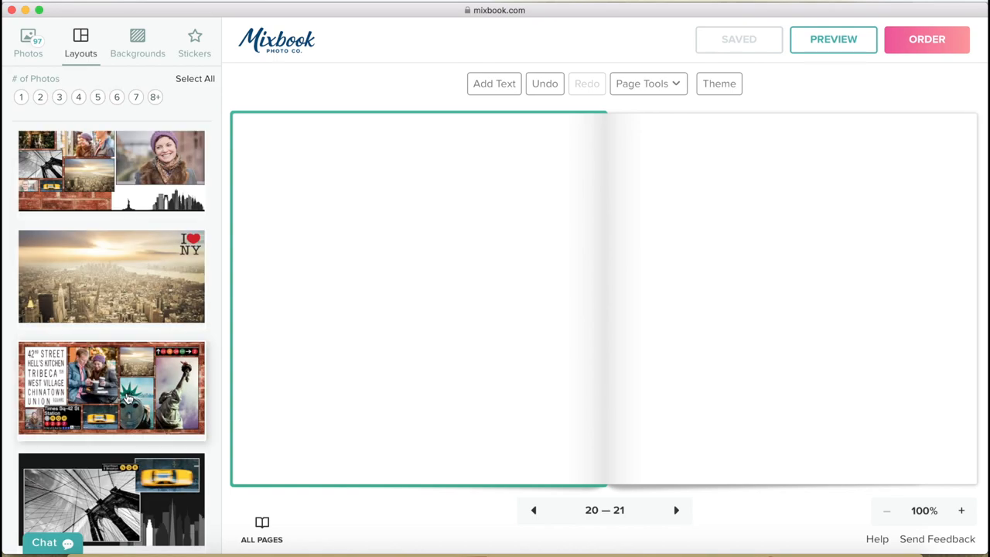
Style spread 20–21 with the brick subway layout and a Bebas Neue title, then return to 18–19
{"action": "left_click", "coordinate": [126, 395]}
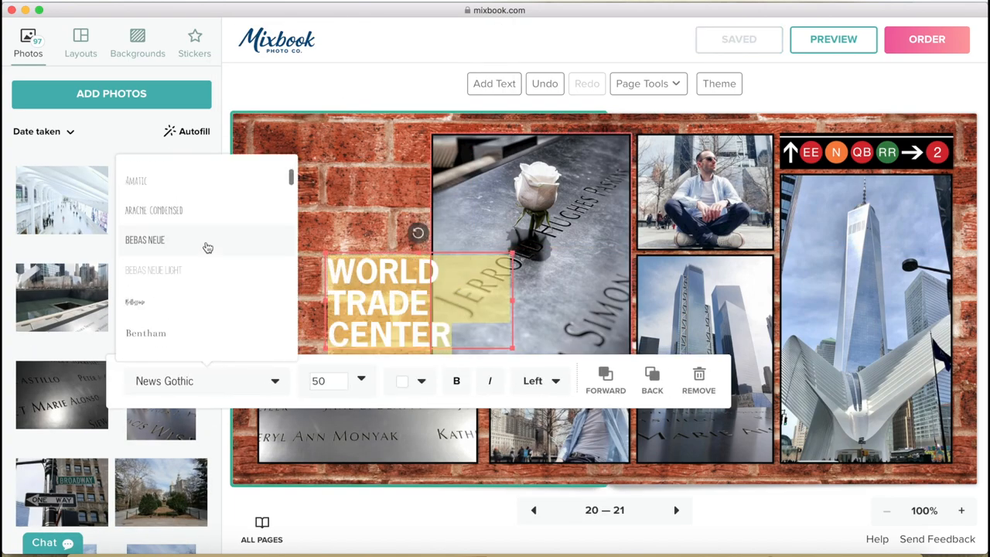
{"action": "left_click", "coordinate": [138, 42]}
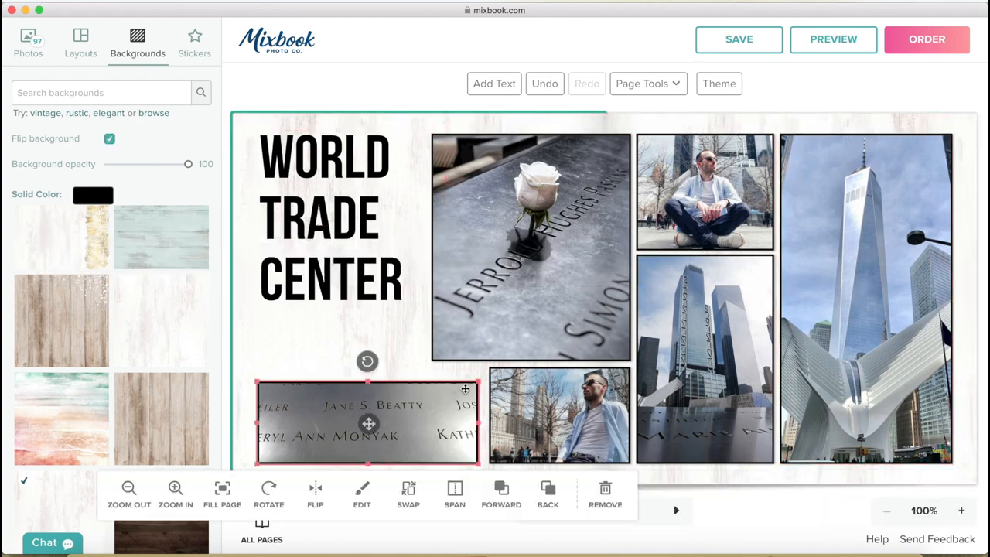
{"action": "left_click", "coordinate": [194, 40]}
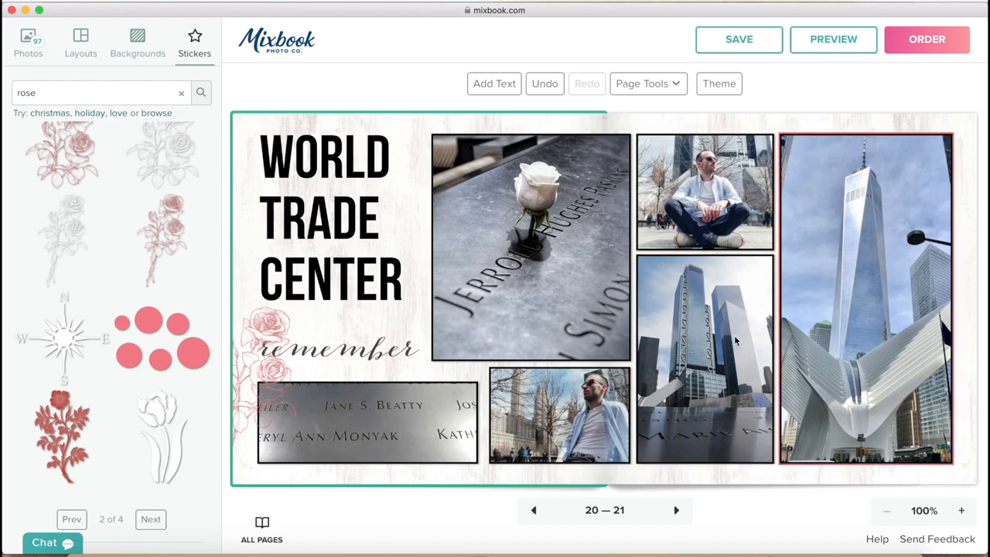
{"action": "left_click", "coordinate": [533, 510]}
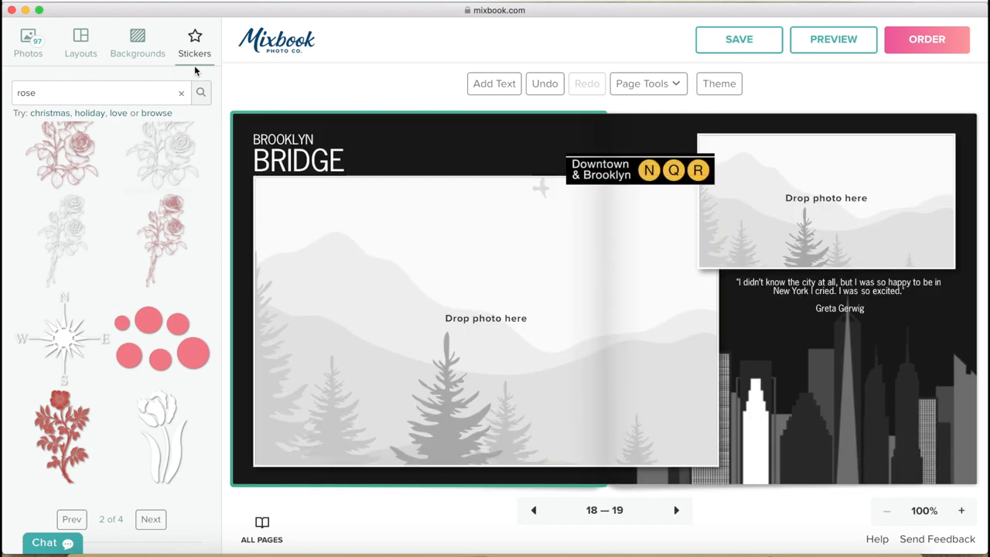
Save the NYC book and open its preview
{"action": "left_click", "coordinate": [29, 39]}
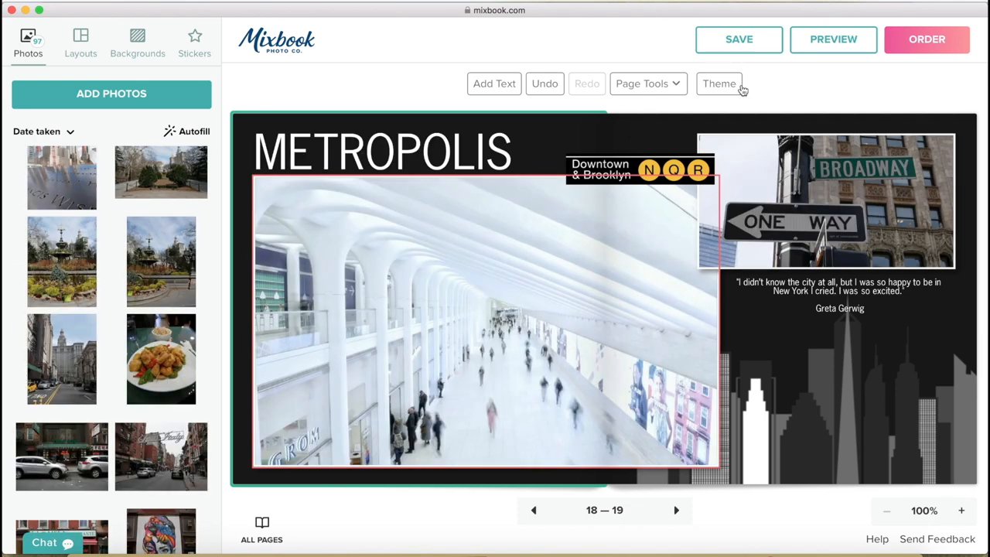
{"action": "left_click", "coordinate": [738, 39]}
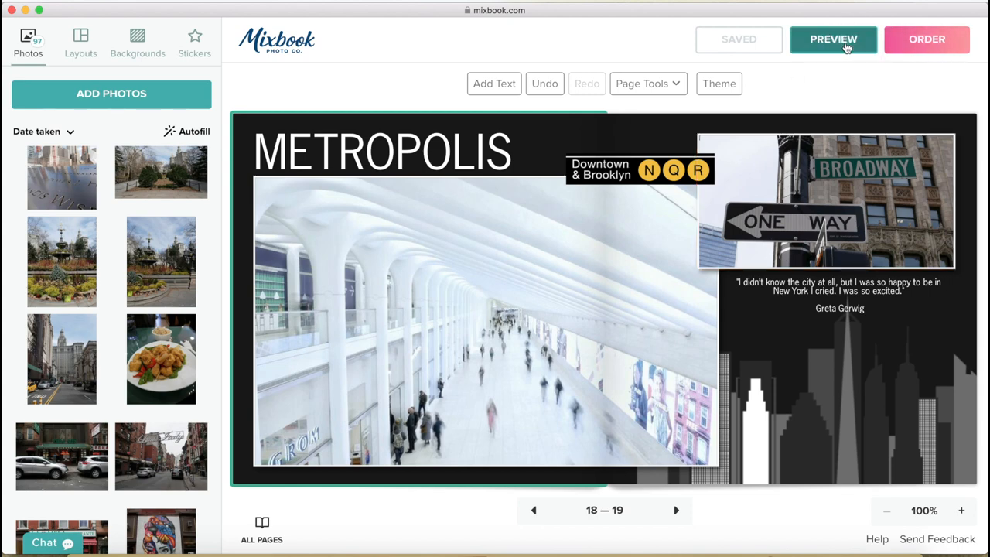
{"action": "left_click", "coordinate": [831, 39]}
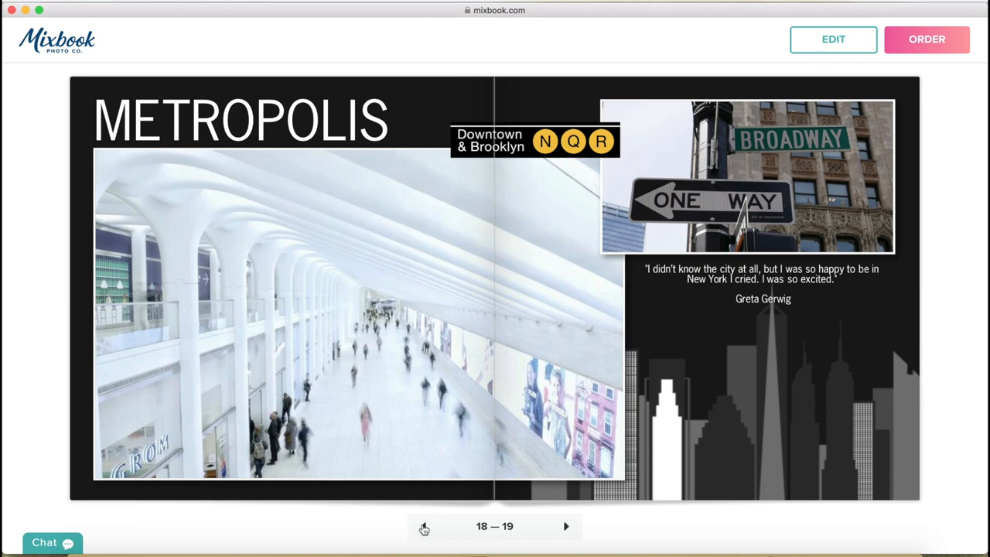
Flip back one spread in the preview and open the NEW YORK CITY book's order page
{"action": "left_click", "coordinate": [424, 527]}
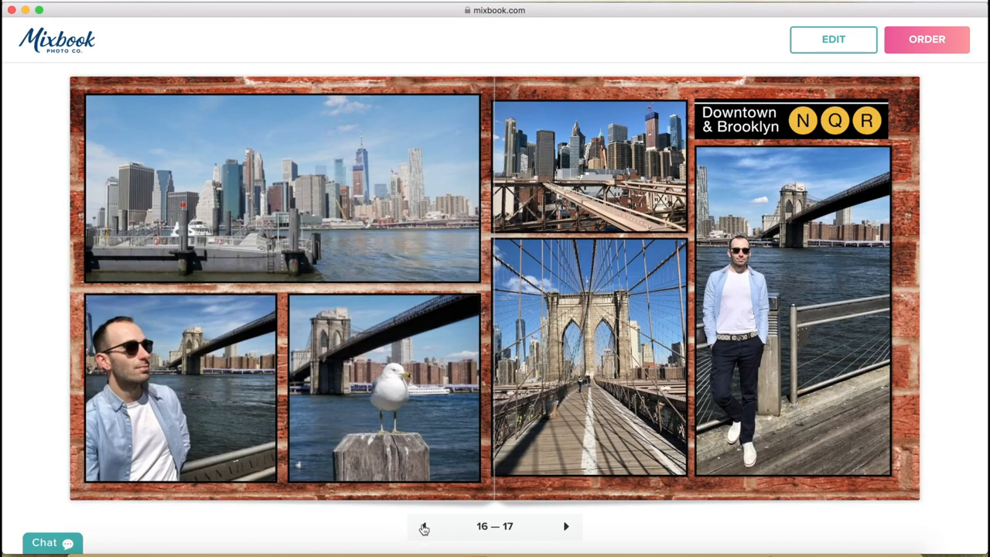
{"action": "left_click", "coordinate": [428, 528]}
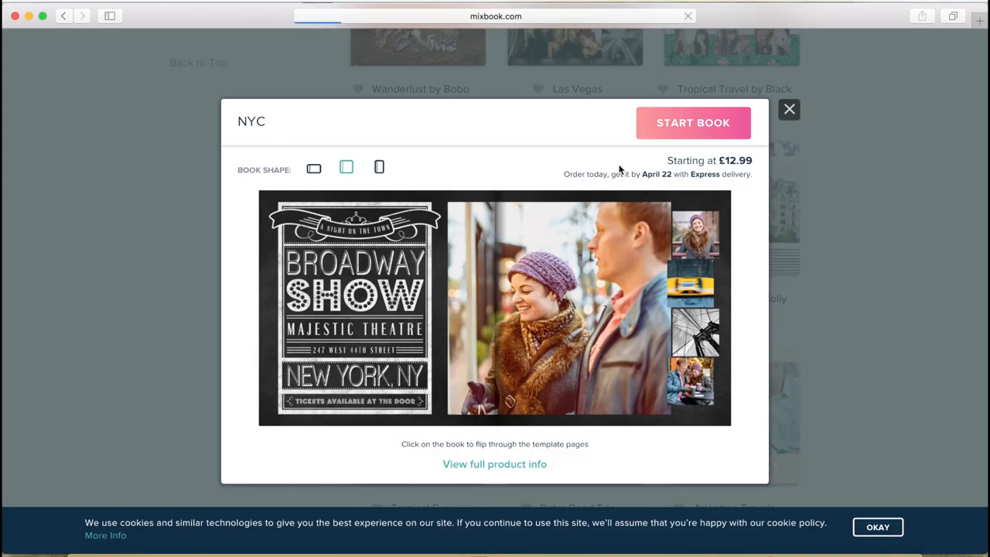
{"action": "left_click", "coordinate": [693, 122]}
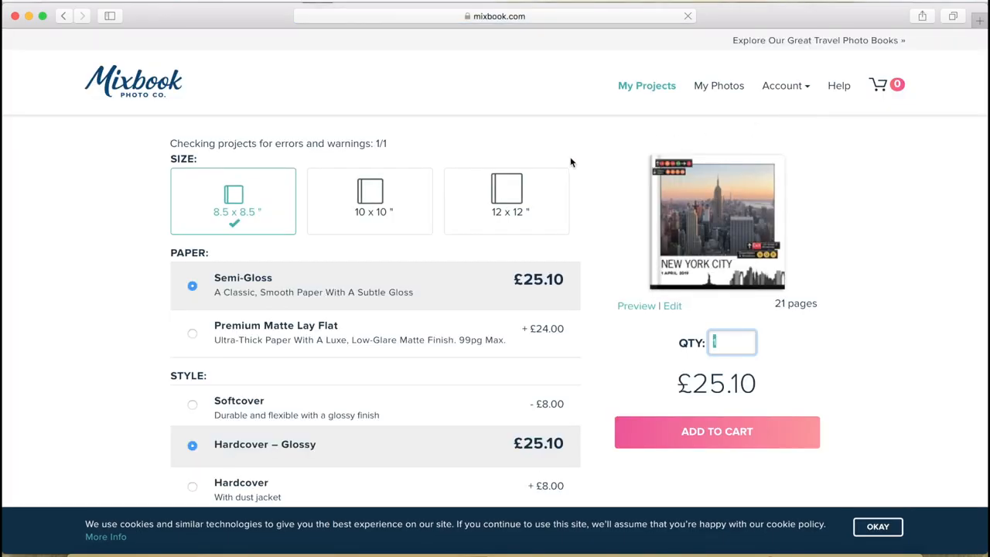
Scroll the order page to read the blank-page and print-quality warnings and the Size, Paper and Style options
{"action": "scroll", "scroll_direction": "down", "scroll_amount": 3}
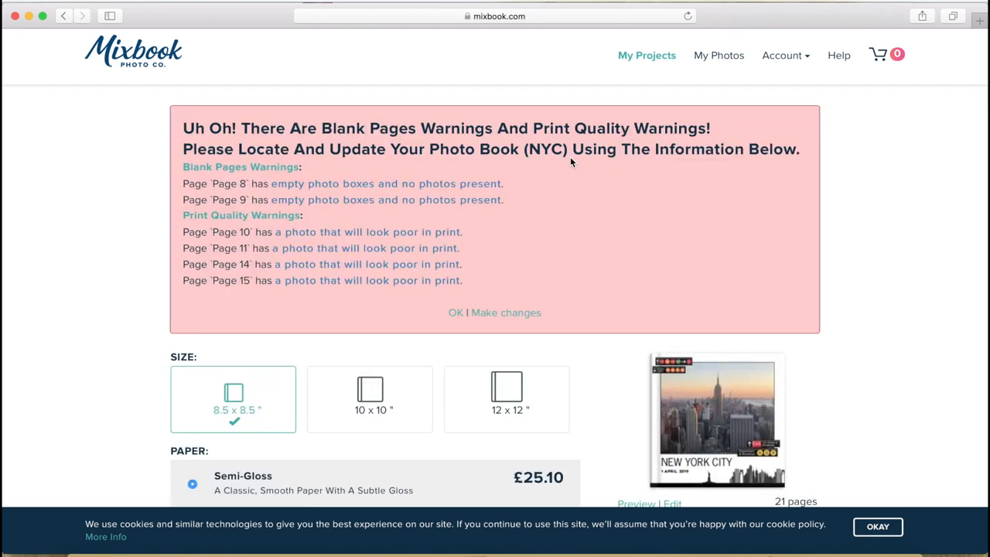
{"action": "scroll", "scroll_direction": "down", "scroll_amount": 3}
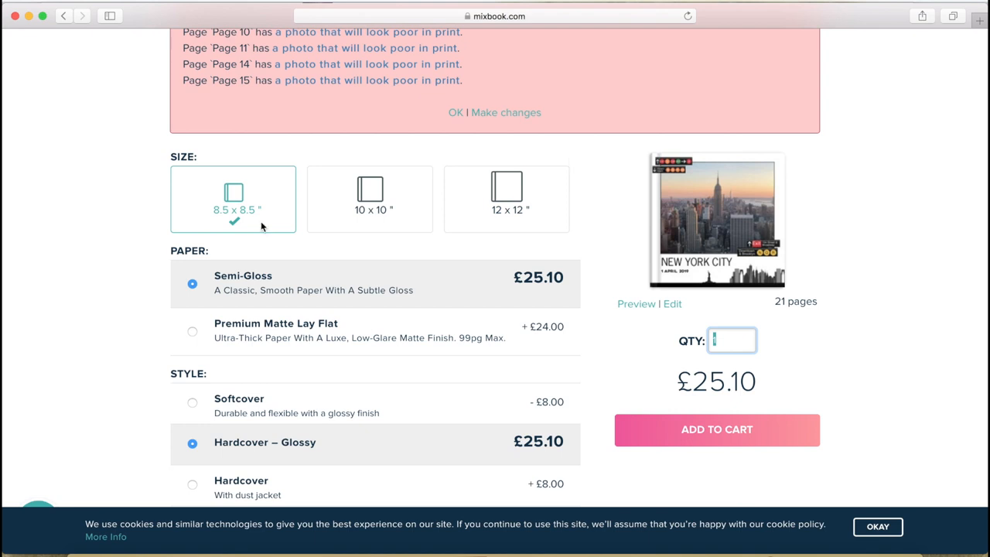
{"action": "mouse_move", "coordinate": [532, 209]}
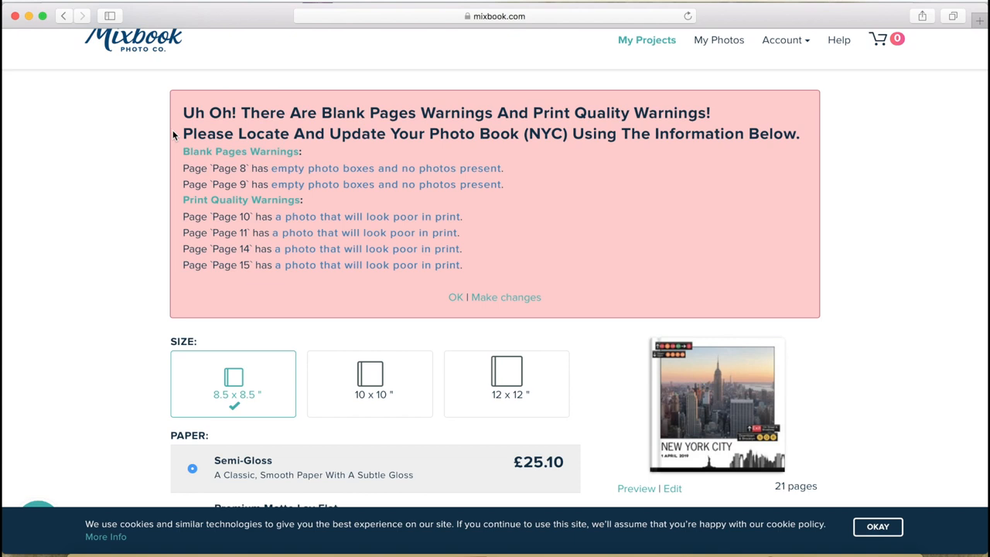
{"action": "mouse_move", "coordinate": [341, 218]}
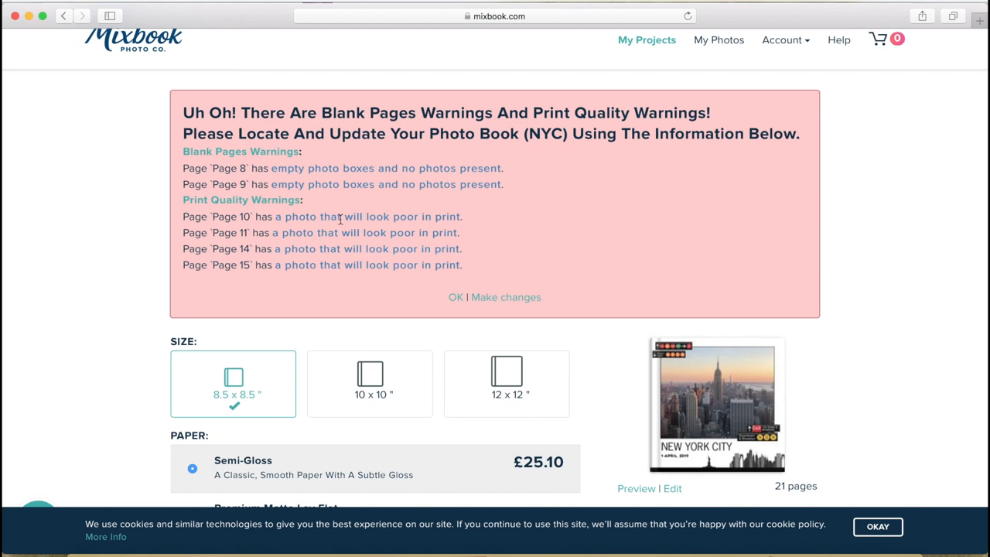
{"action": "scroll", "scroll_direction": "down", "scroll_amount": 3}
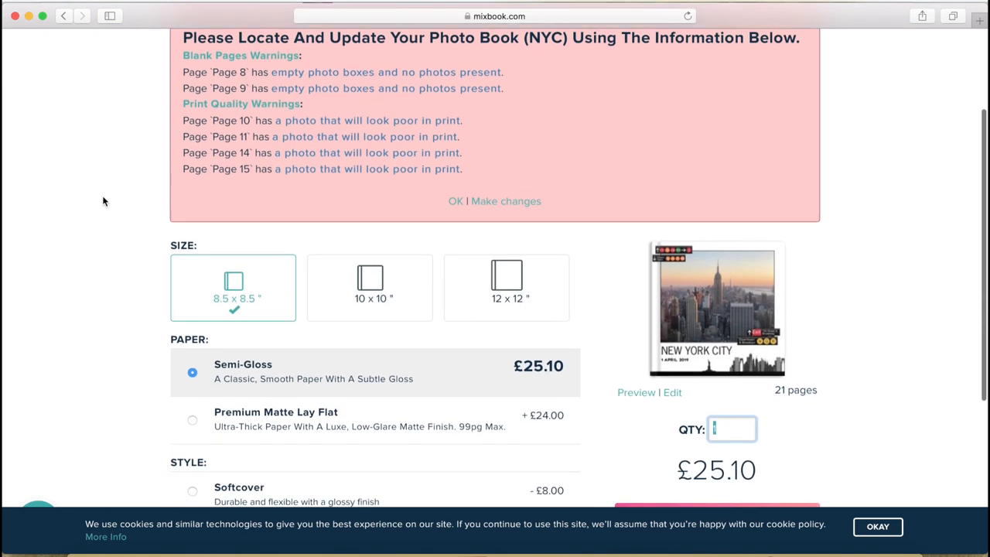
{"action": "scroll", "scroll_direction": "down", "scroll_amount": 3}
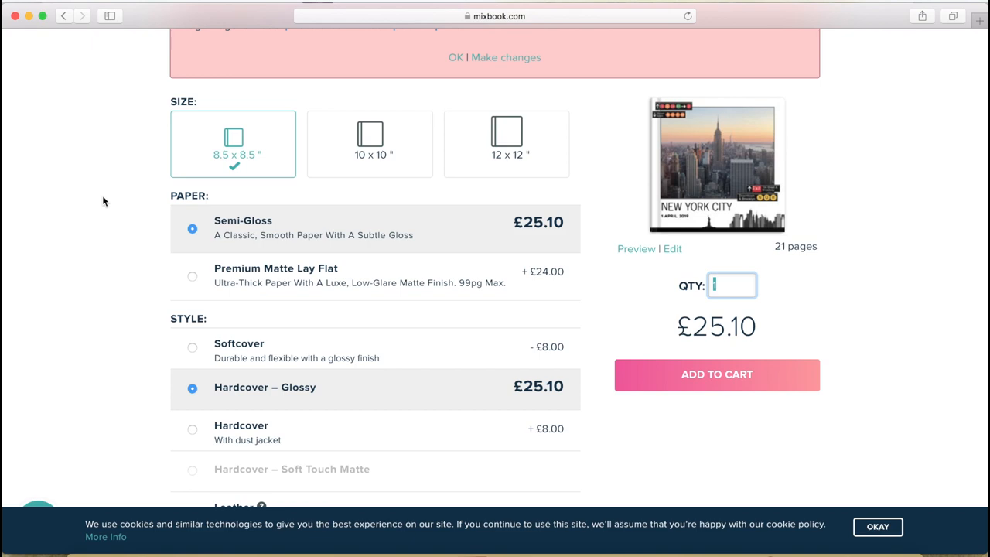
{"action": "mouse_move", "coordinate": [142, 162]}
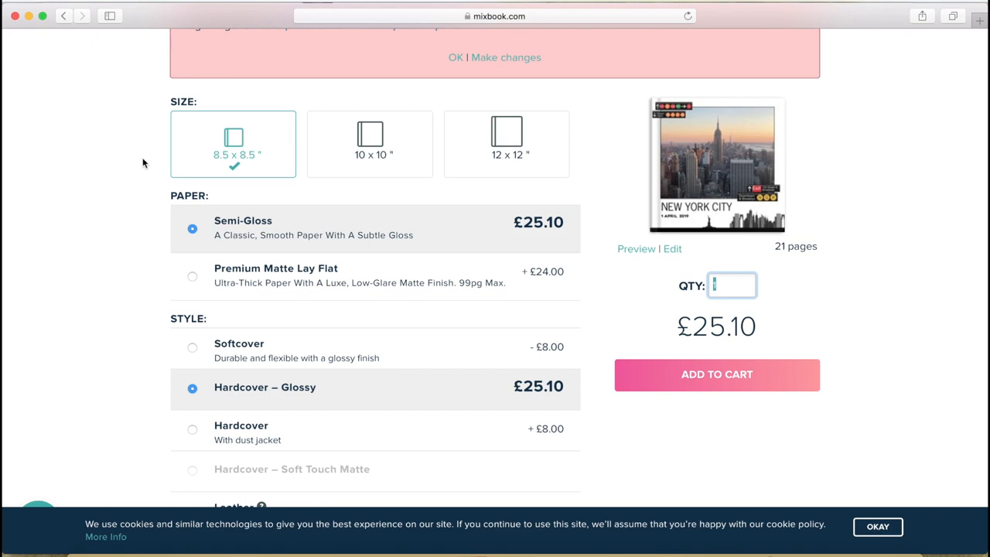
Choose the Leather with dust jacket cover on Semi-Gloss paper, totalling £37.10
{"action": "scroll", "scroll_direction": "down", "scroll_amount": 3}
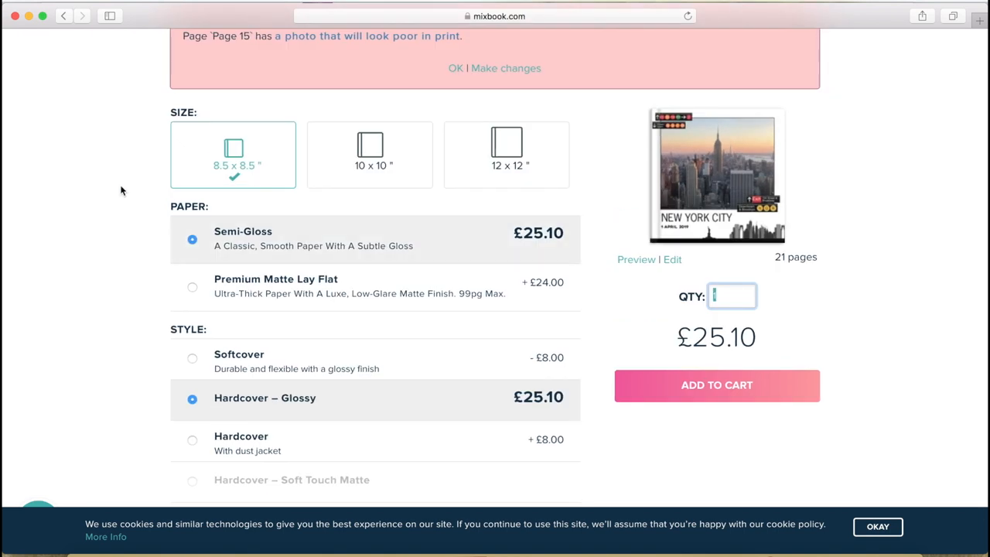
{"action": "mouse_move", "coordinate": [223, 294]}
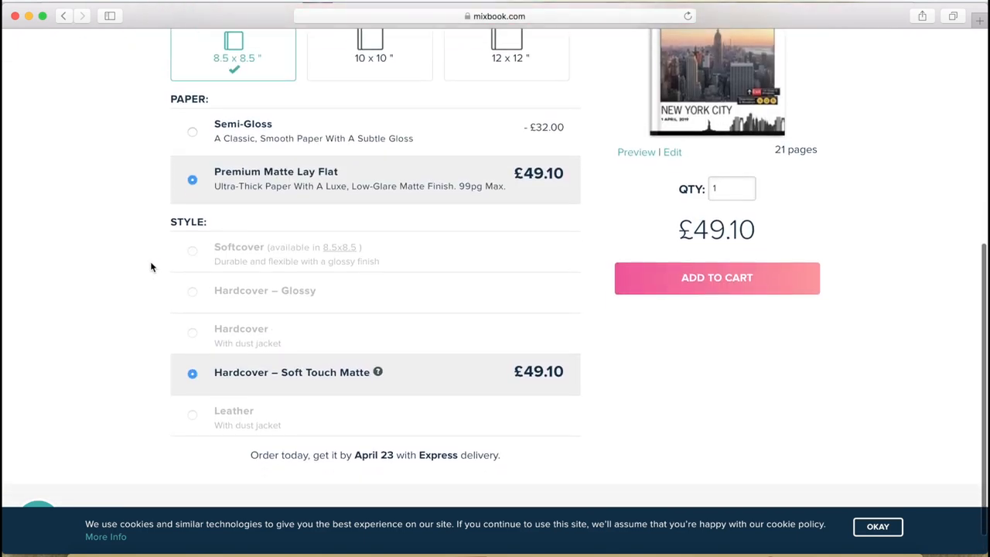
{"action": "mouse_move", "coordinate": [139, 288]}
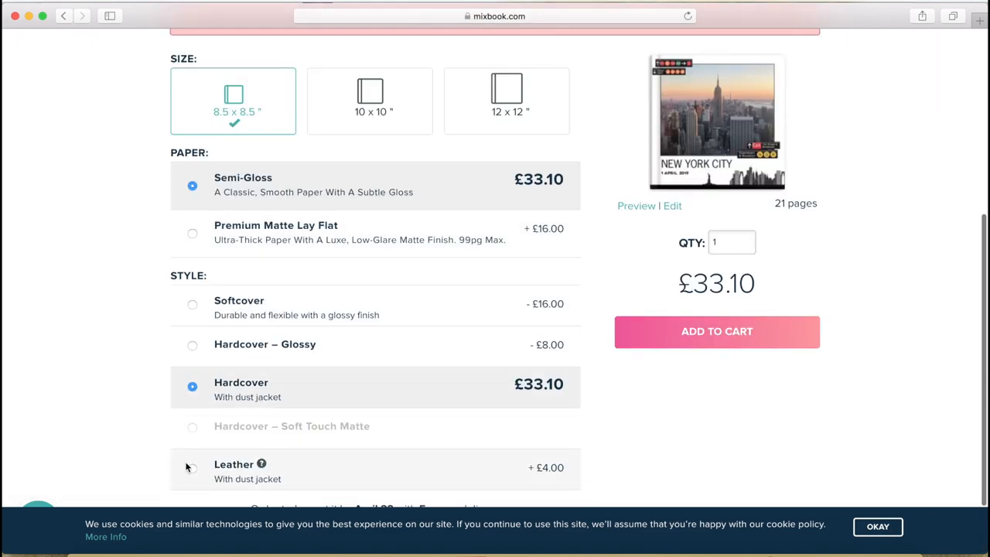
{"action": "left_click", "coordinate": [192, 465]}
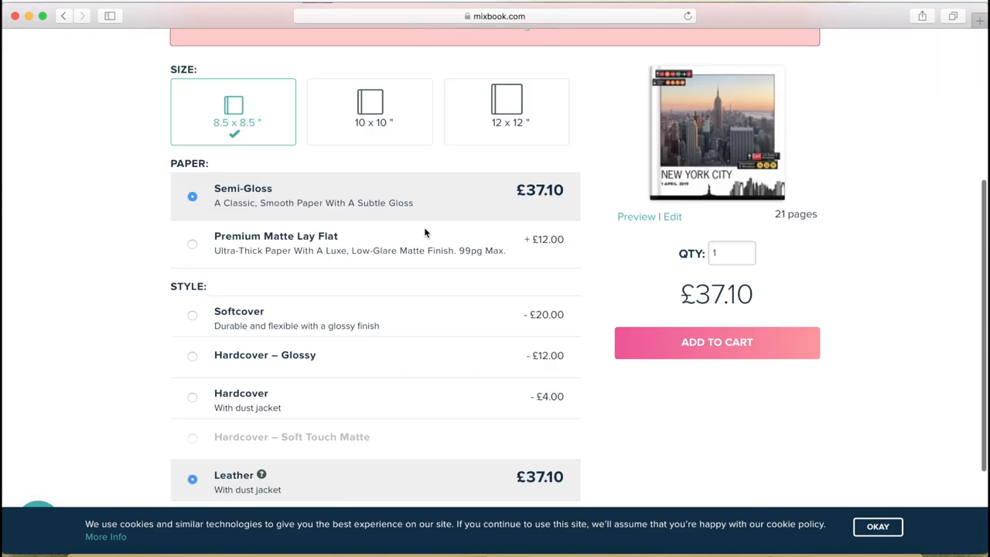
Add the book to the cart and apply coupon TULIP, bringing the total to £26.25
{"action": "left_click", "coordinate": [717, 343]}
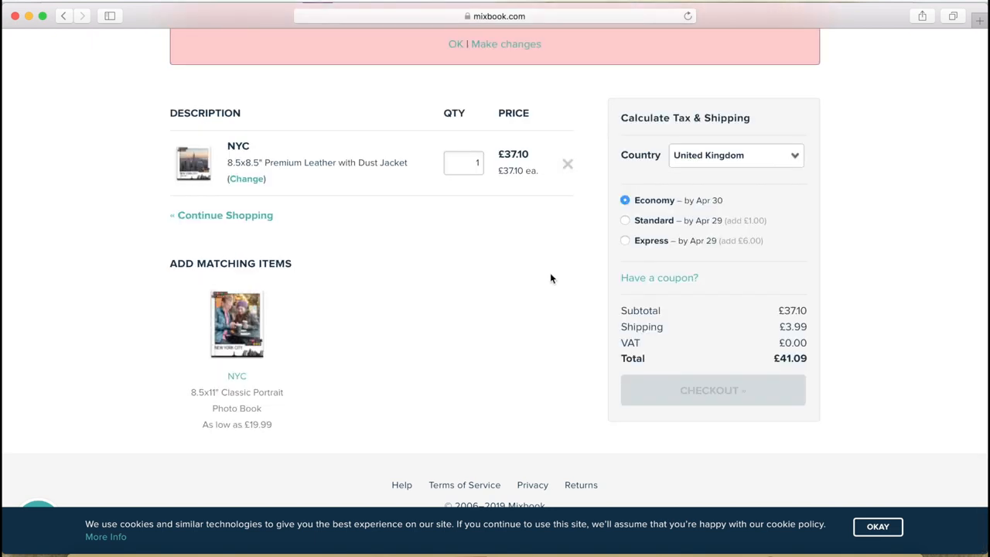
{"action": "mouse_move", "coordinate": [630, 168]}
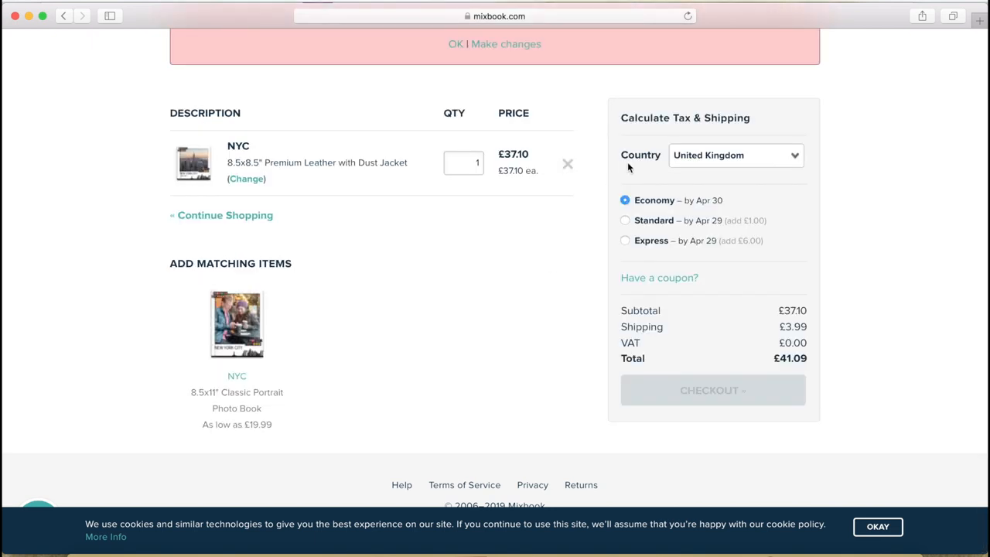
{"action": "mouse_move", "coordinate": [512, 250]}
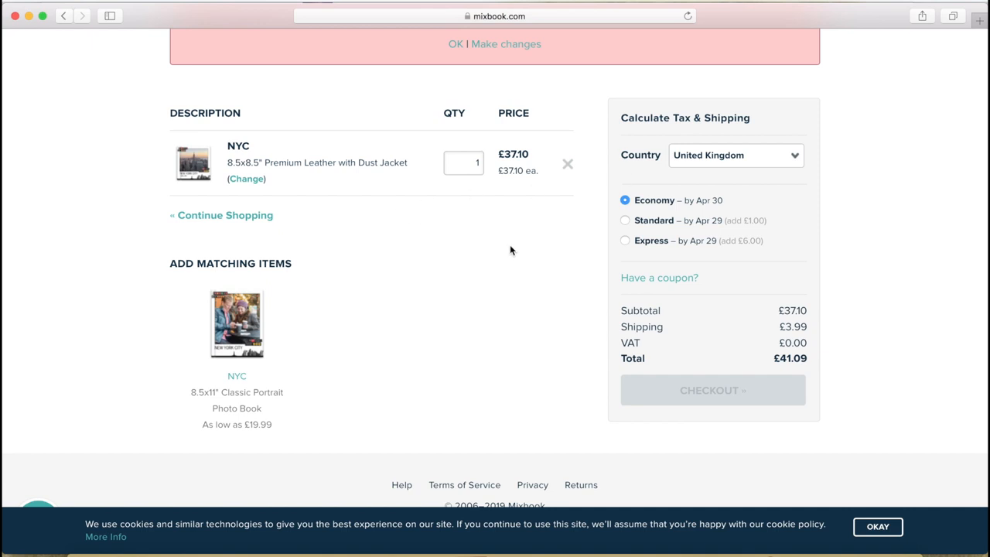
{"action": "left_click", "coordinate": [659, 278]}
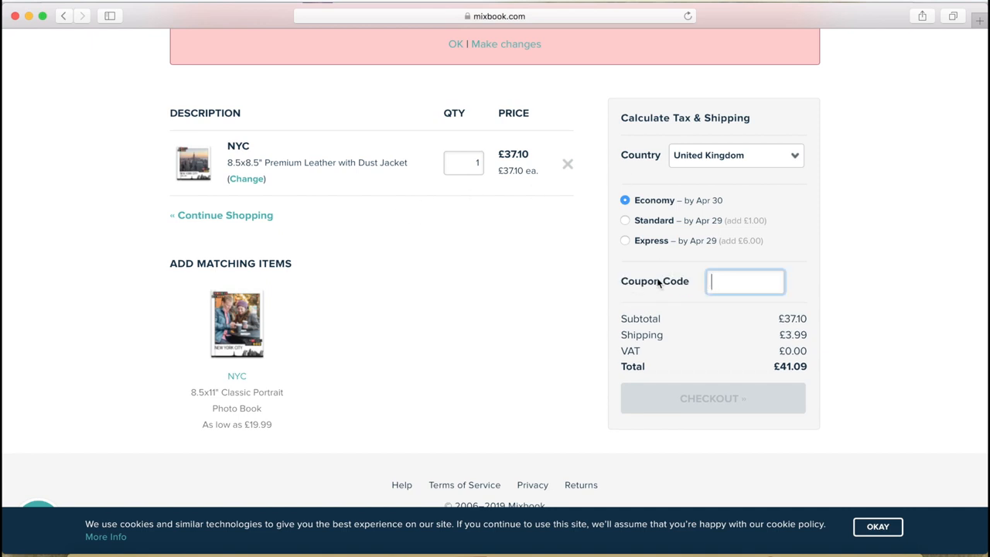
{"action": "type", "text": "TULIP"}
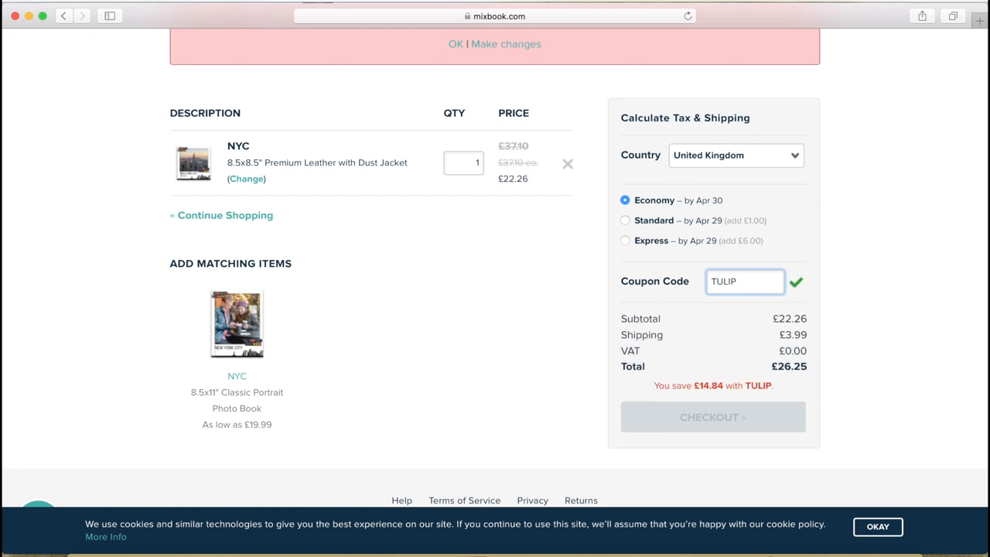
{"action": "mouse_move", "coordinate": [724, 385]}
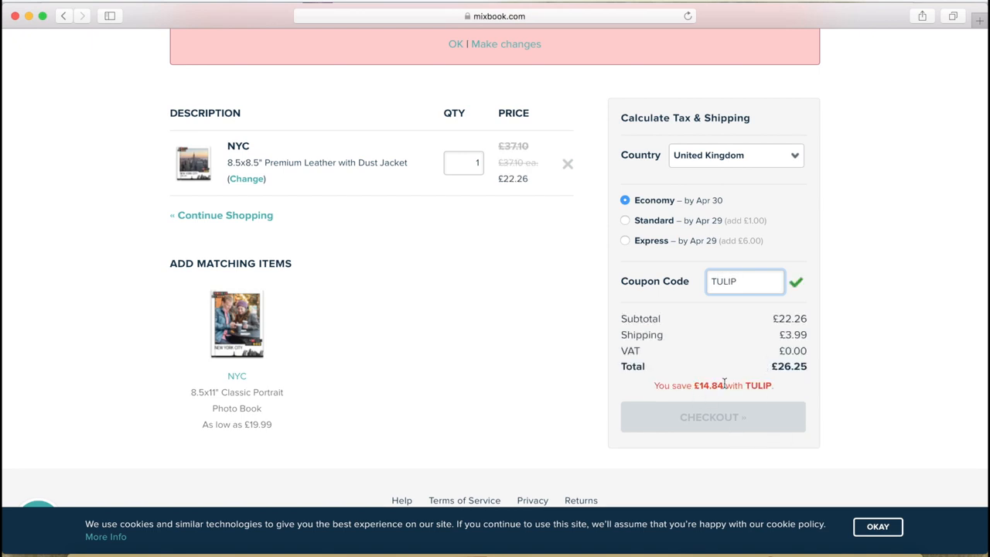
{"action": "mouse_move", "coordinate": [837, 284]}
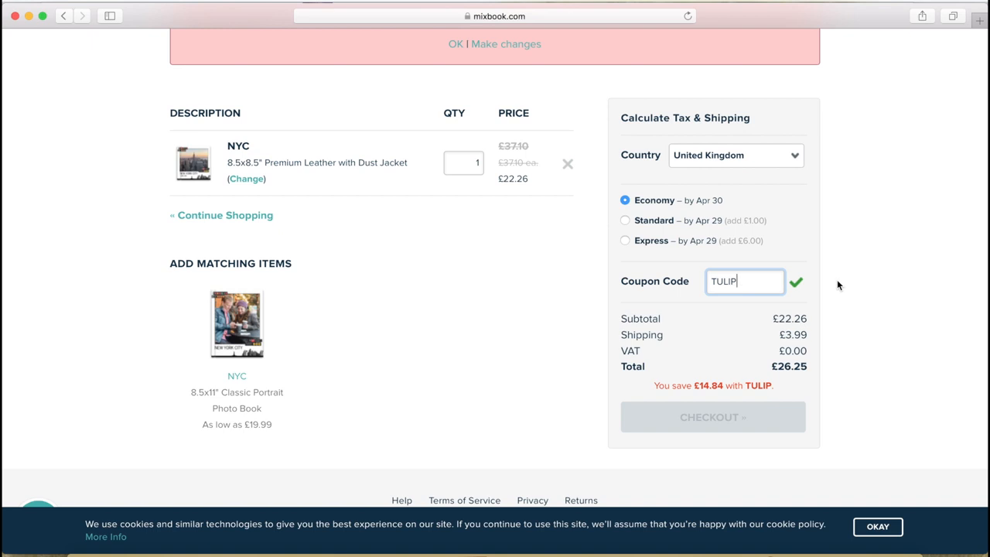
{"action": "left_click", "coordinate": [713, 417]}
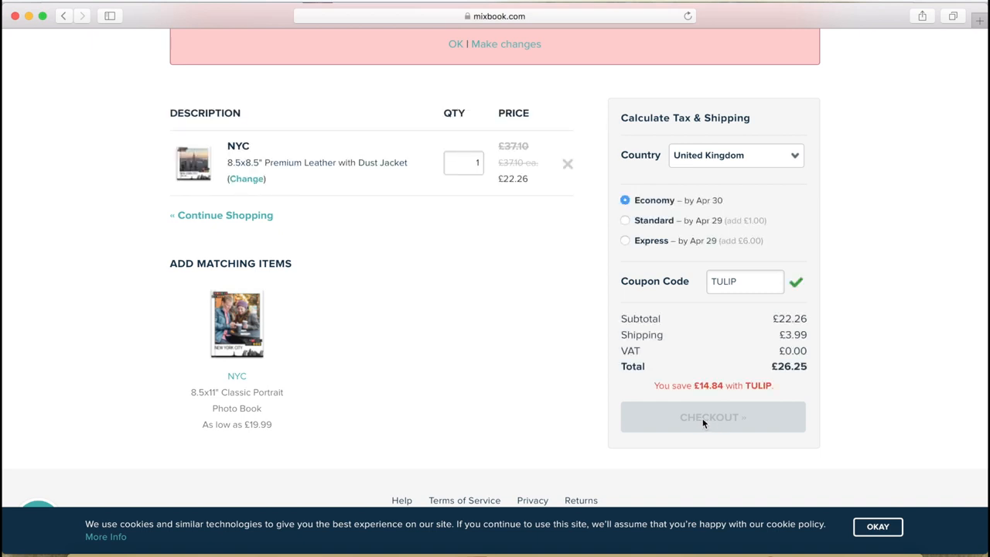
{"action": "mouse_move", "coordinate": [761, 325]}
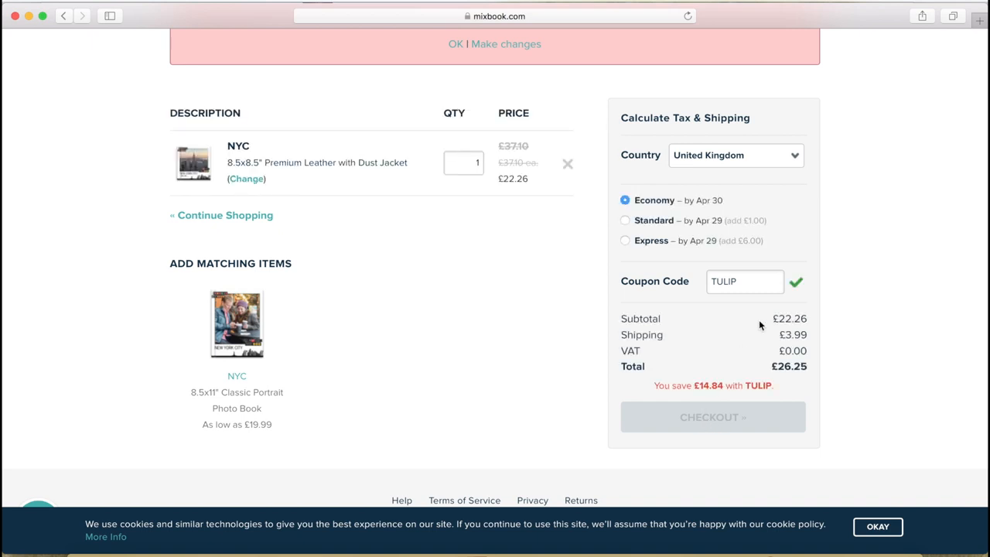